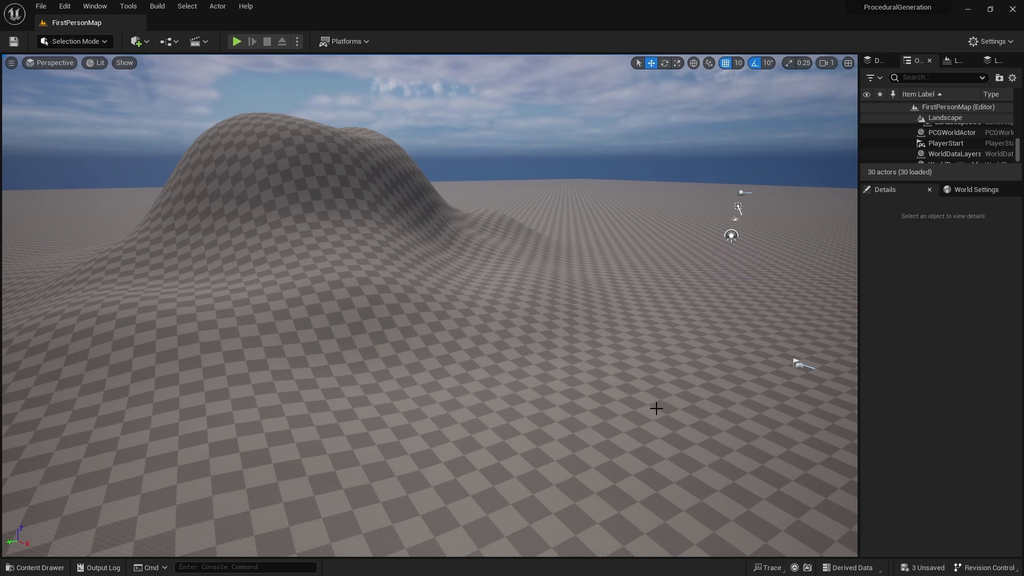
Step: Create a new Actor Blueprint class and confirm its name as PCG_Wall
{"action": "left_click_drag", "start_coordinate": [655, 408], "coordinate": [99, 537]}
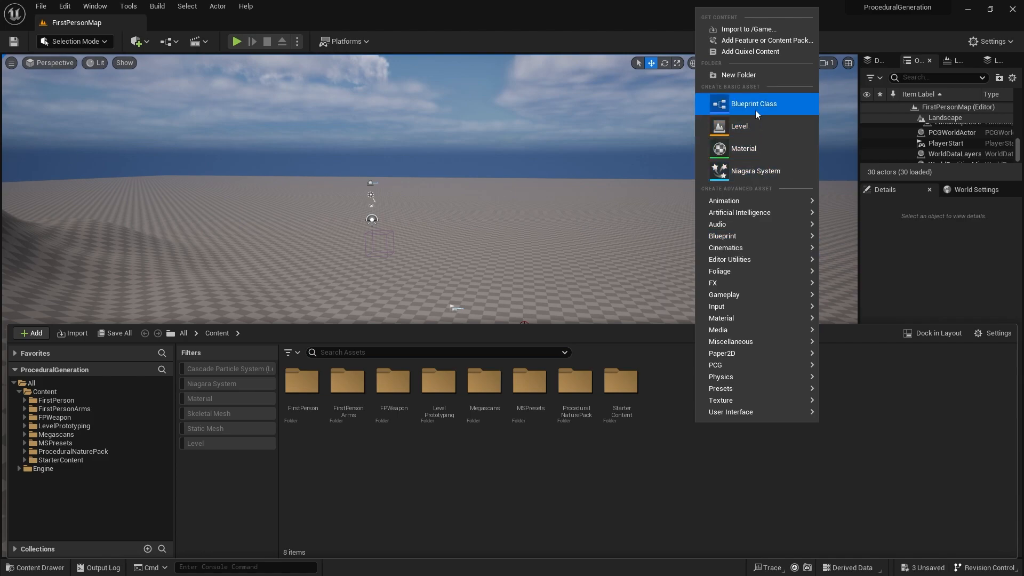
{"action": "left_click", "coordinate": [753, 103]}
{"action": "type", "text": "PCG_Wall"}
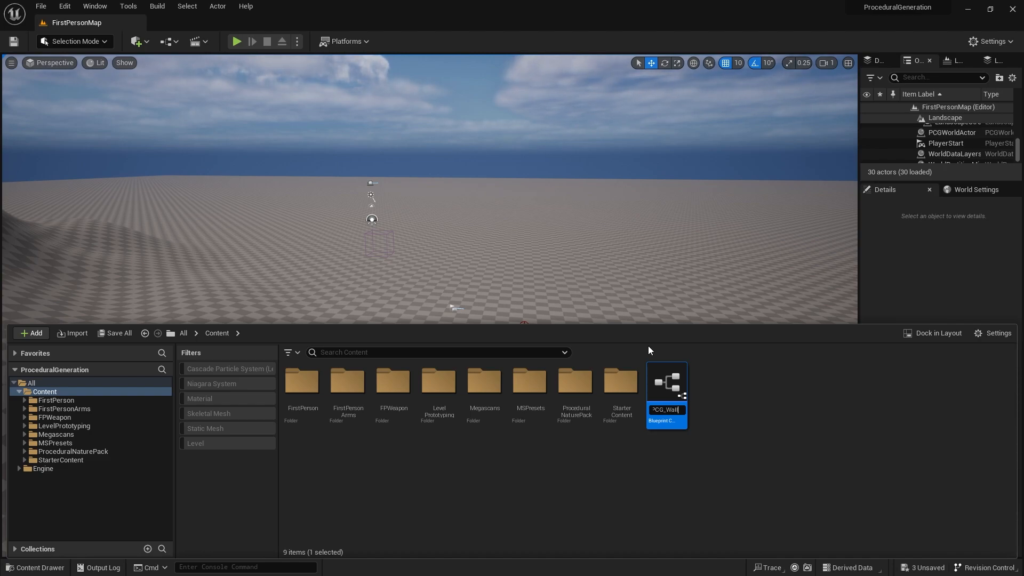
{"action": "key", "text": "Enter"}
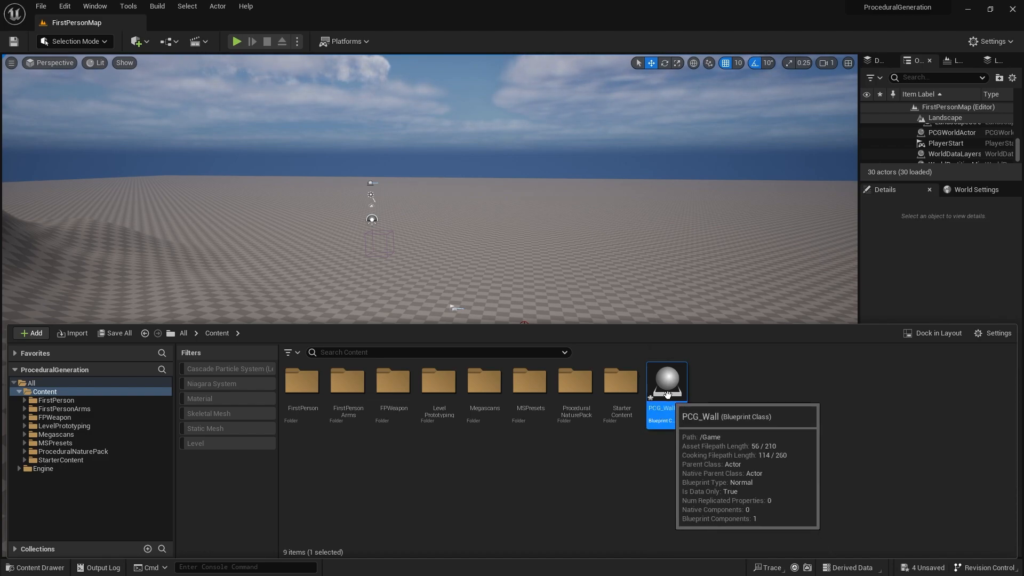
{"action": "mouse_move", "coordinate": [723, 409]}
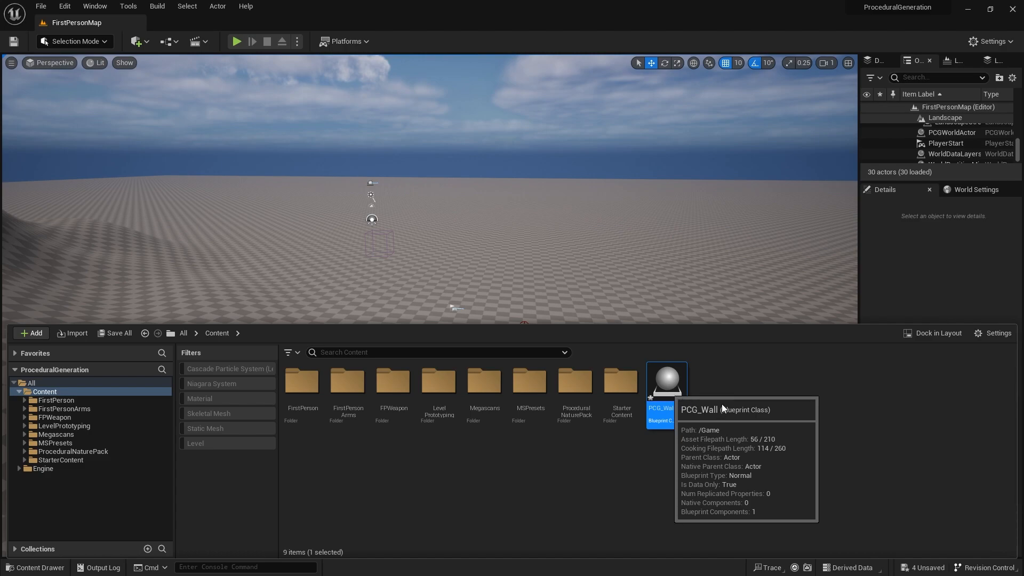
Step: Add a Spline component and a PCG component to the PCG_Wall actor
{"action": "double_click", "coordinate": [667, 380]}
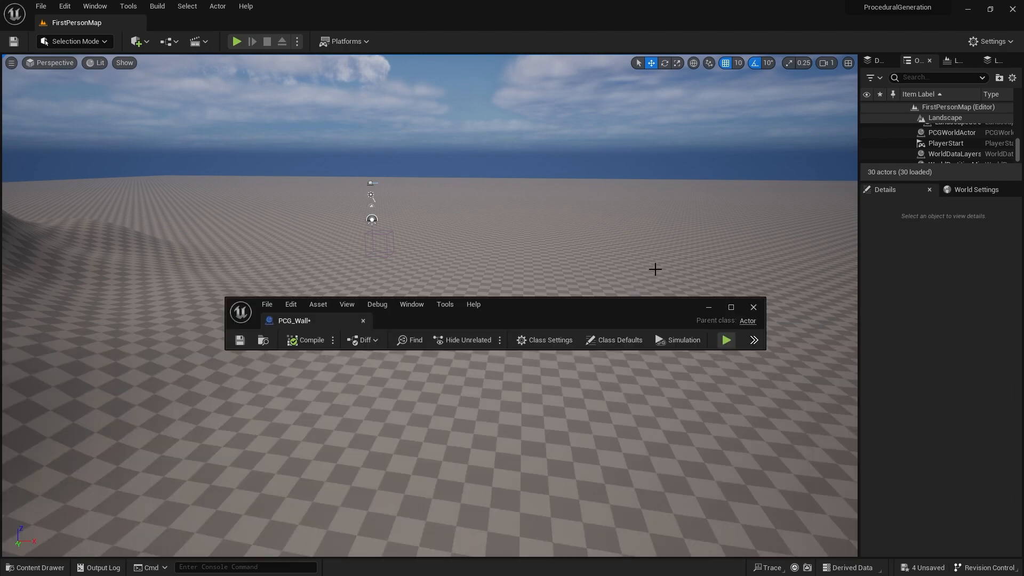
{"action": "left_click", "coordinate": [730, 307]}
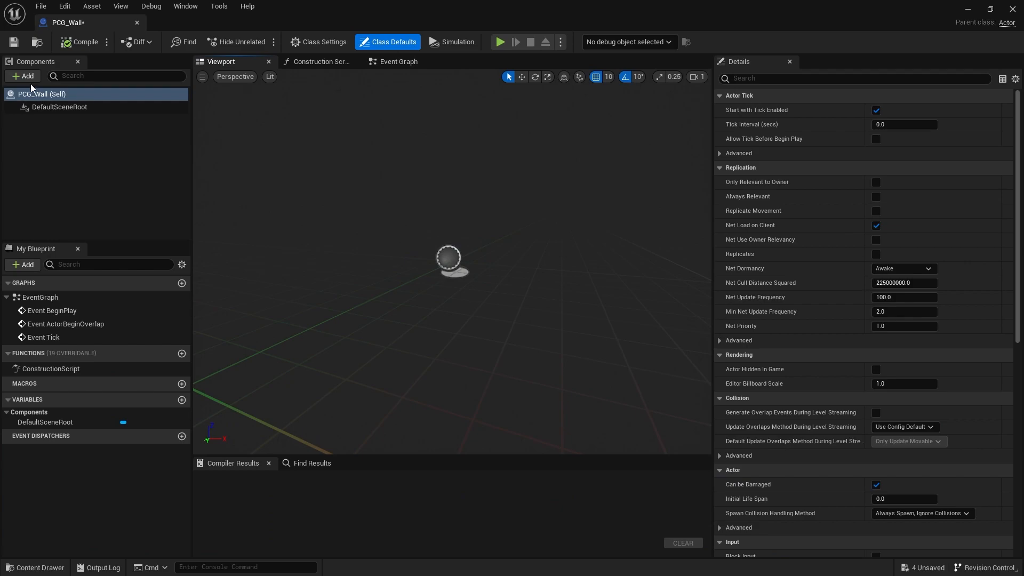
{"action": "left_click", "coordinate": [22, 75]}
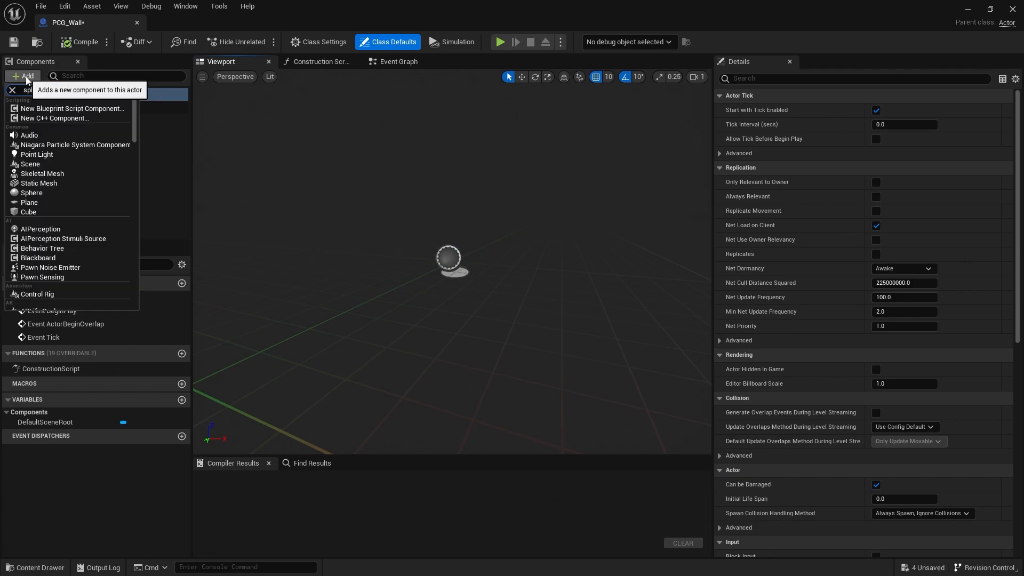
{"action": "type", "text": "splin"}
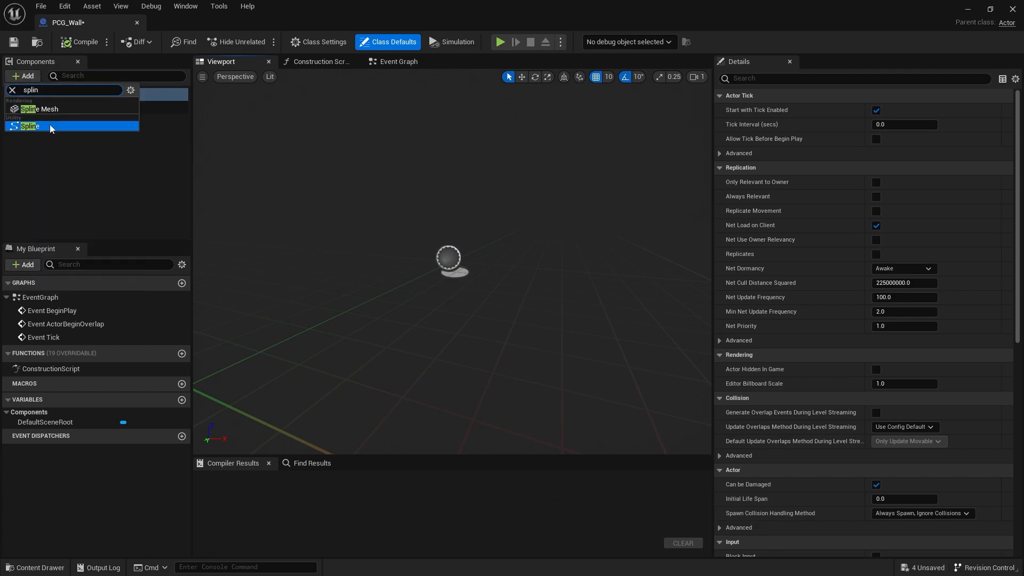
{"action": "left_click", "coordinate": [28, 126]}
{"action": "type", "text": "pcg"}
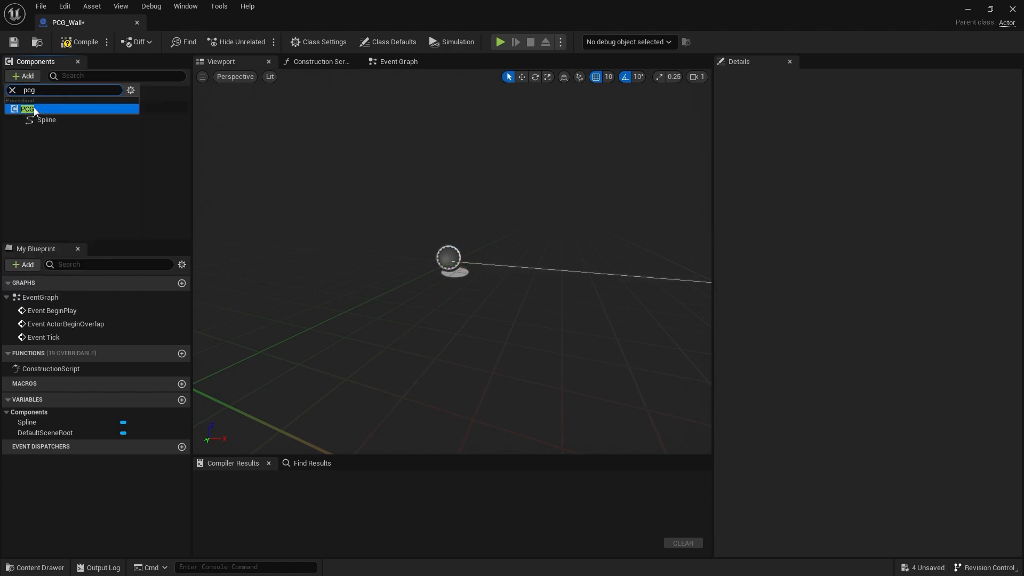
{"action": "left_click", "coordinate": [27, 109]}
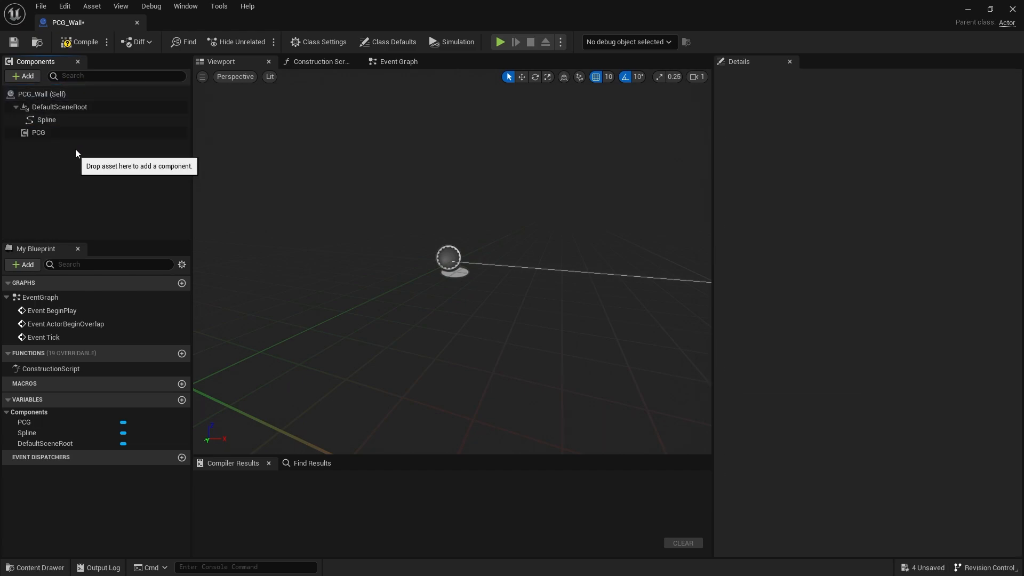
{"action": "mouse_move", "coordinate": [38, 132]}
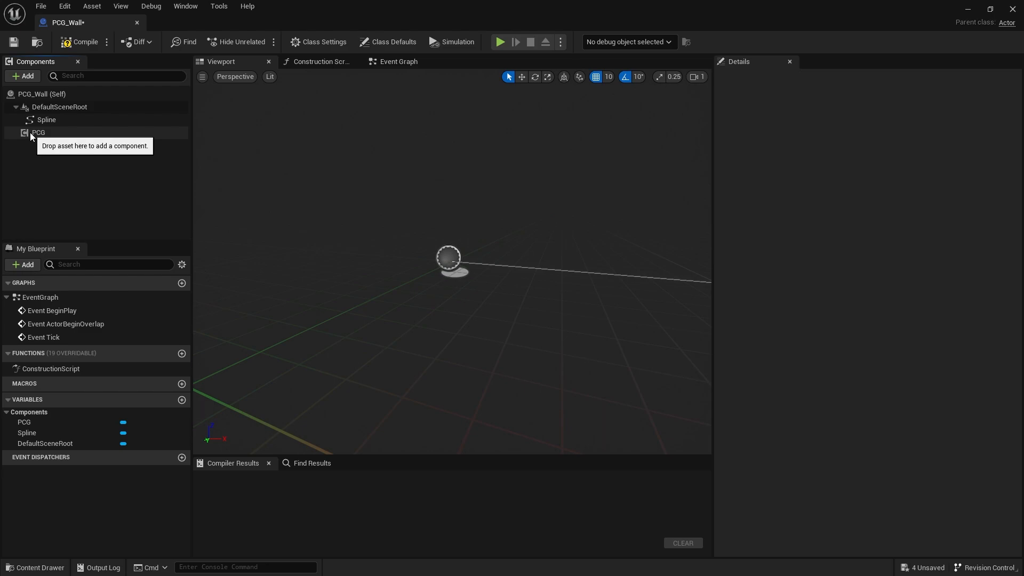
{"action": "mouse_move", "coordinate": [472, 187]}
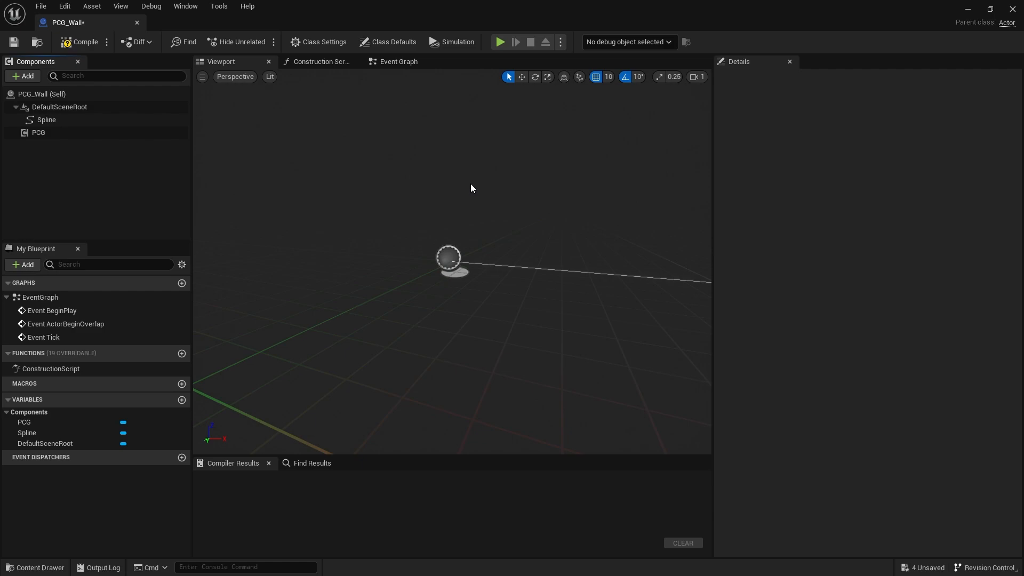
{"action": "mouse_move", "coordinate": [213, 114]}
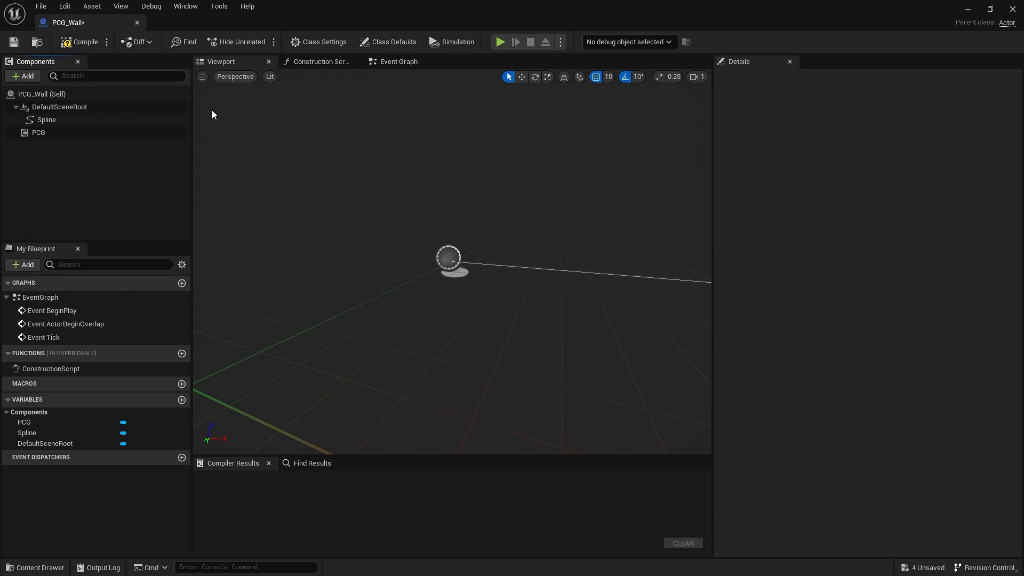
{"action": "mouse_move", "coordinate": [39, 132]}
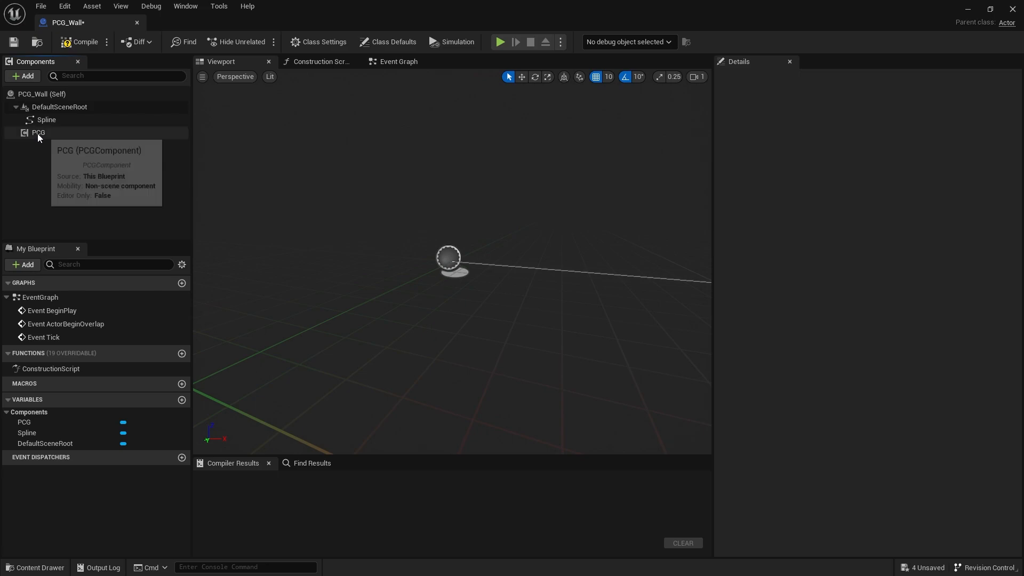
Step: Select the PCG component, then create a PCG Graph asset named PCG_Wall in the Content folder
{"action": "left_click", "coordinate": [38, 132]}
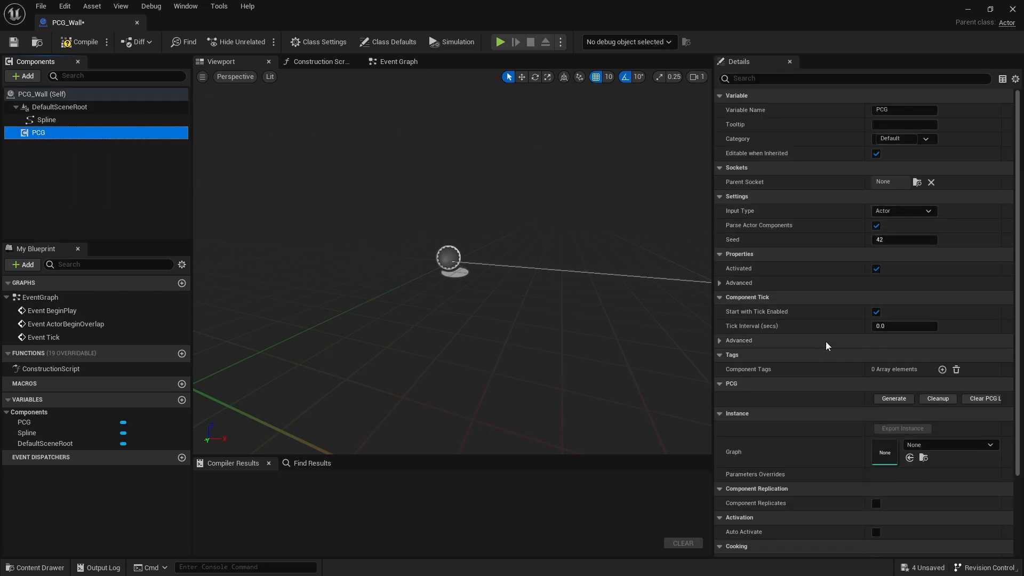
{"action": "scroll", "scroll_direction": "down", "scroll_amount": 3}
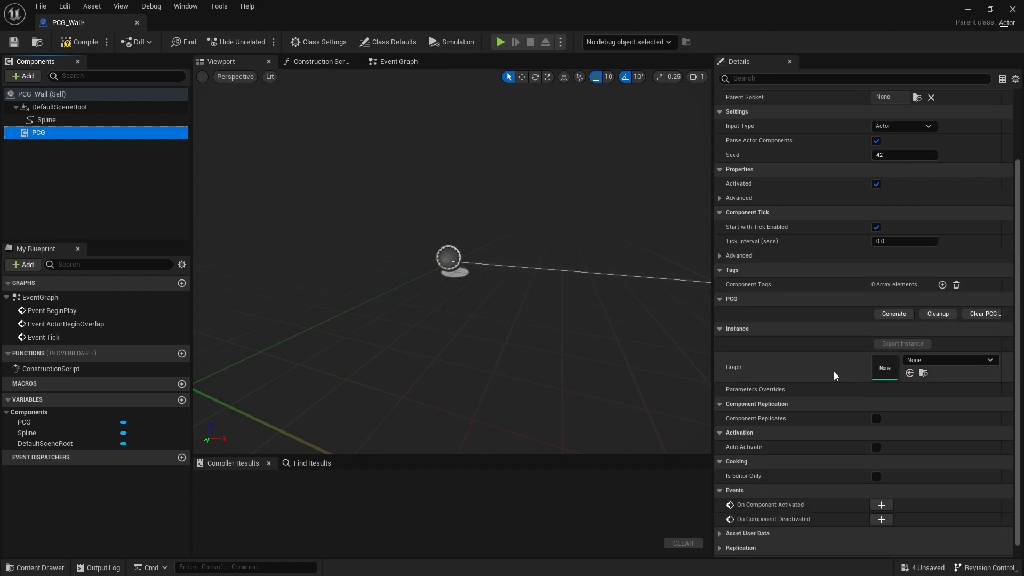
{"action": "left_click", "coordinate": [951, 360]}
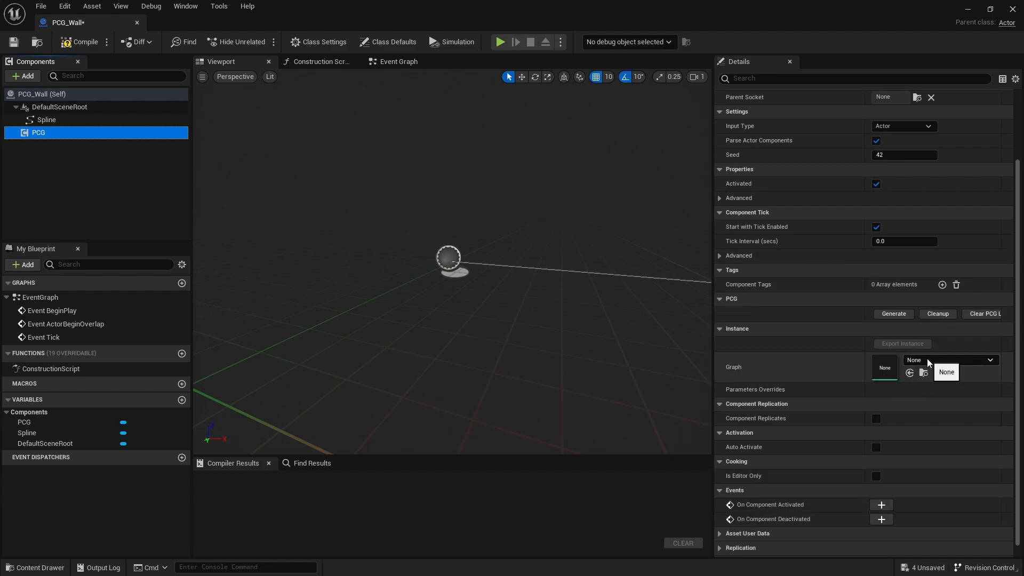
{"action": "left_click", "coordinate": [945, 372]}
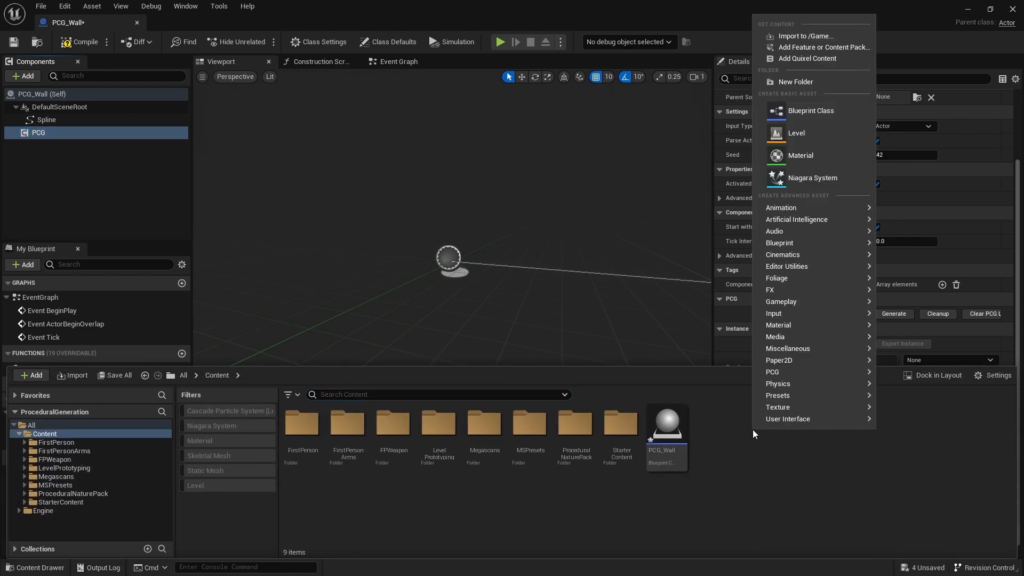
{"action": "mouse_move", "coordinate": [806, 371]}
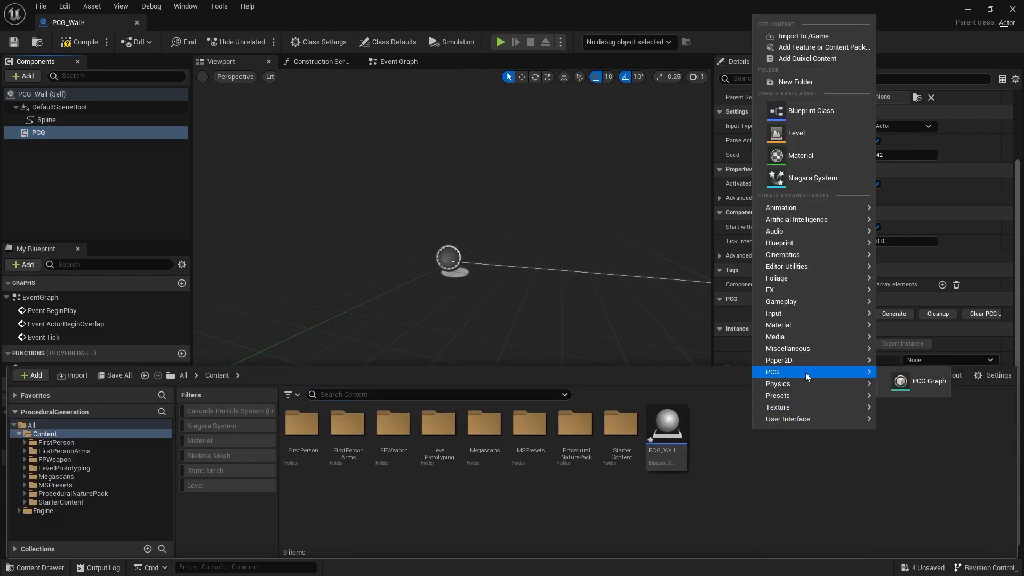
{"action": "mouse_move", "coordinate": [914, 390]}
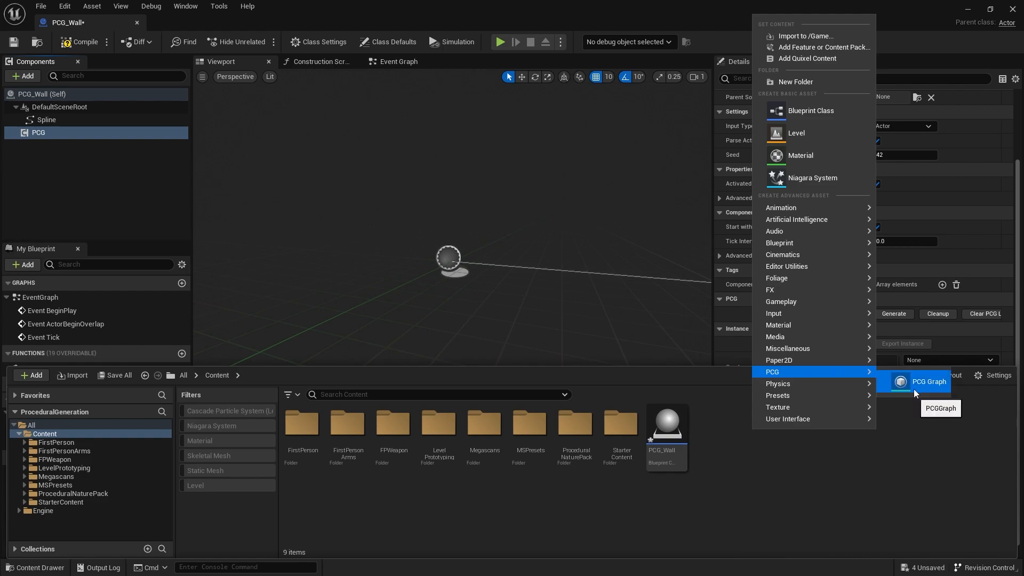
{"action": "left_click", "coordinate": [928, 381]}
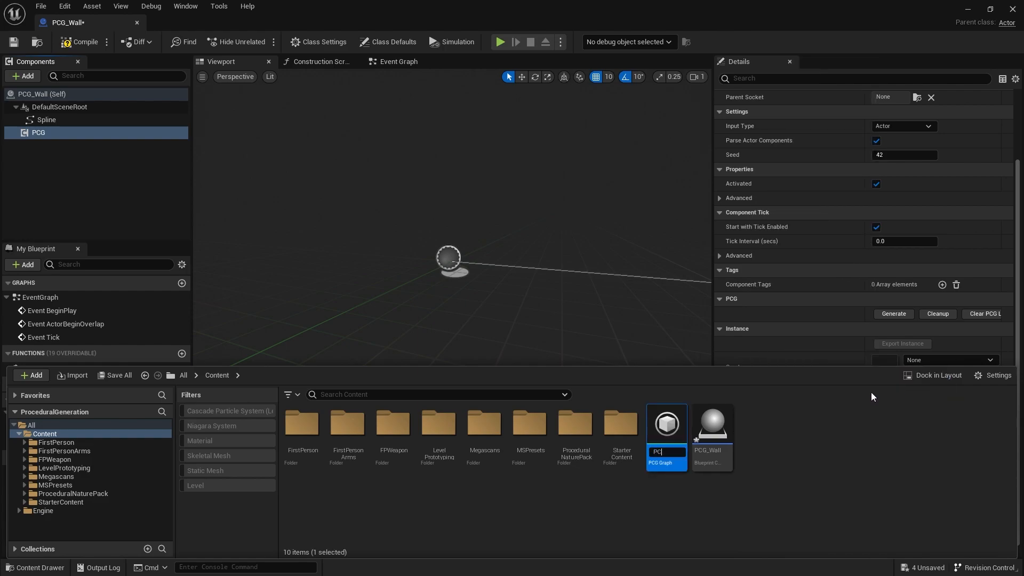
{"action": "type", "text": "PCG_Wall_Graph"}
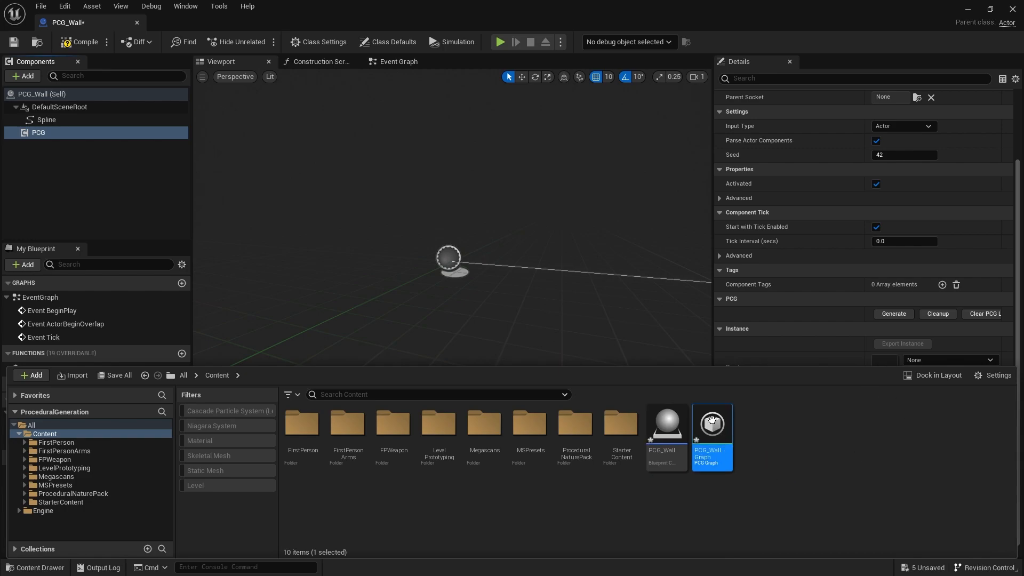
{"action": "double_click", "coordinate": [712, 423]}
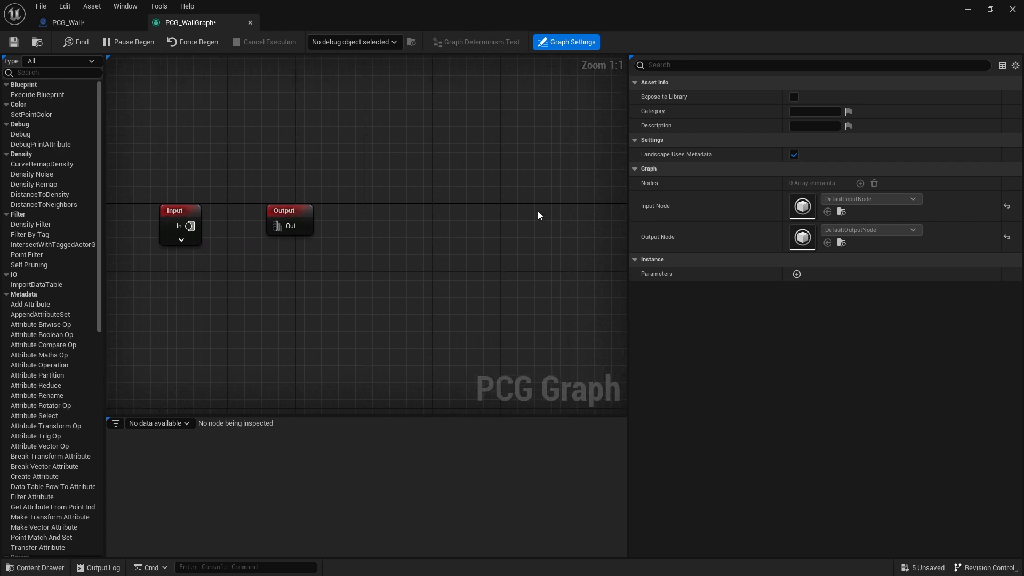
{"action": "left_click_drag", "start_coordinate": [630, 218], "coordinate": [738, 217]}
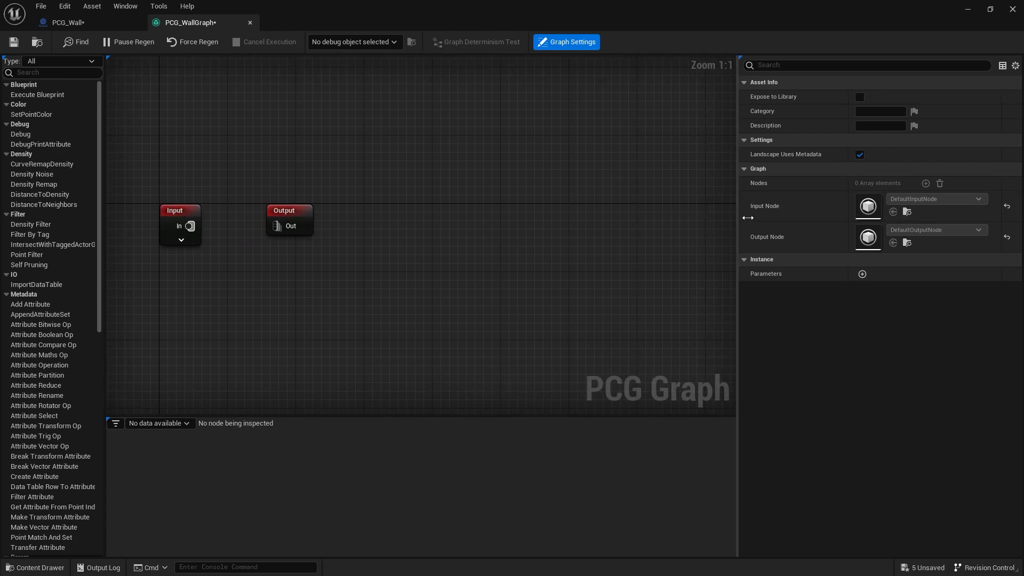
{"action": "left_click", "coordinate": [689, 218]}
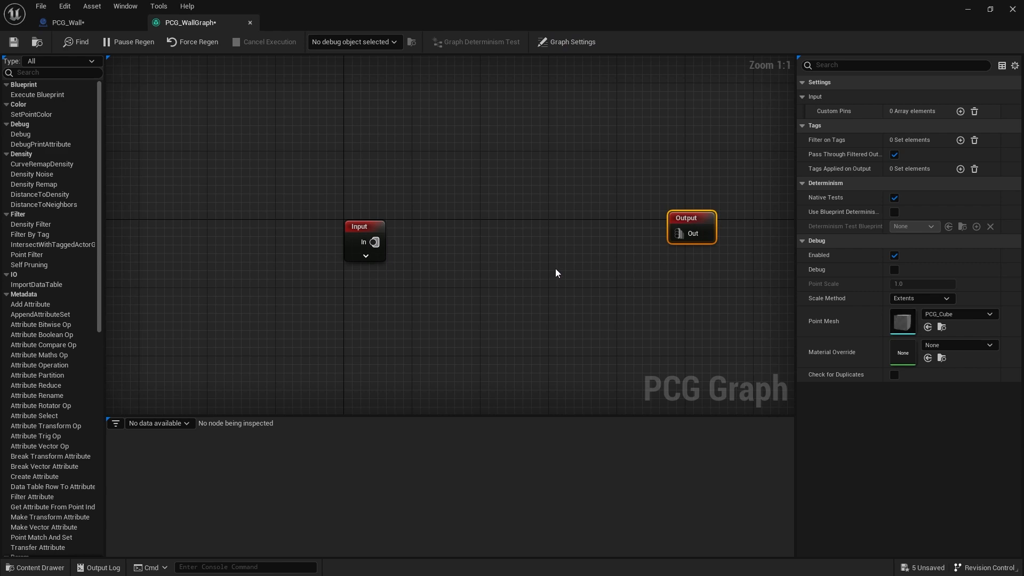
{"action": "left_click_drag", "start_coordinate": [364, 226], "coordinate": [297, 209]}
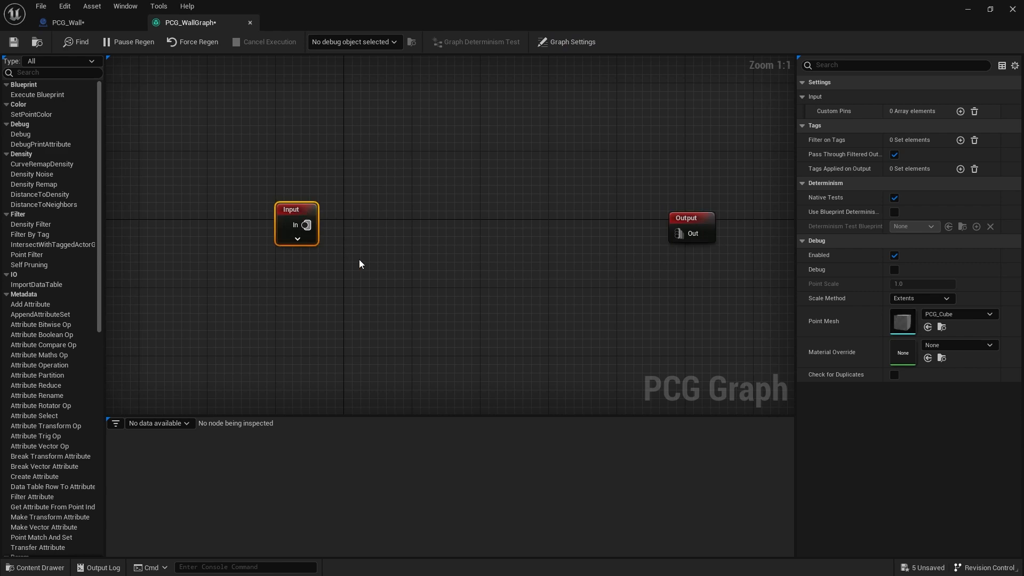
{"action": "mouse_move", "coordinate": [337, 247]}
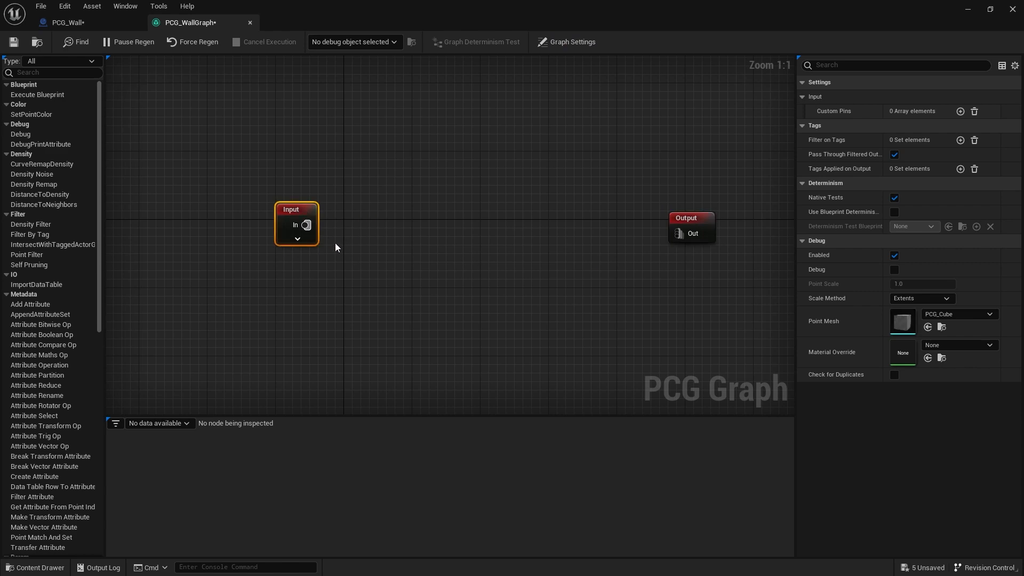
{"action": "mouse_move", "coordinate": [98, 374]}
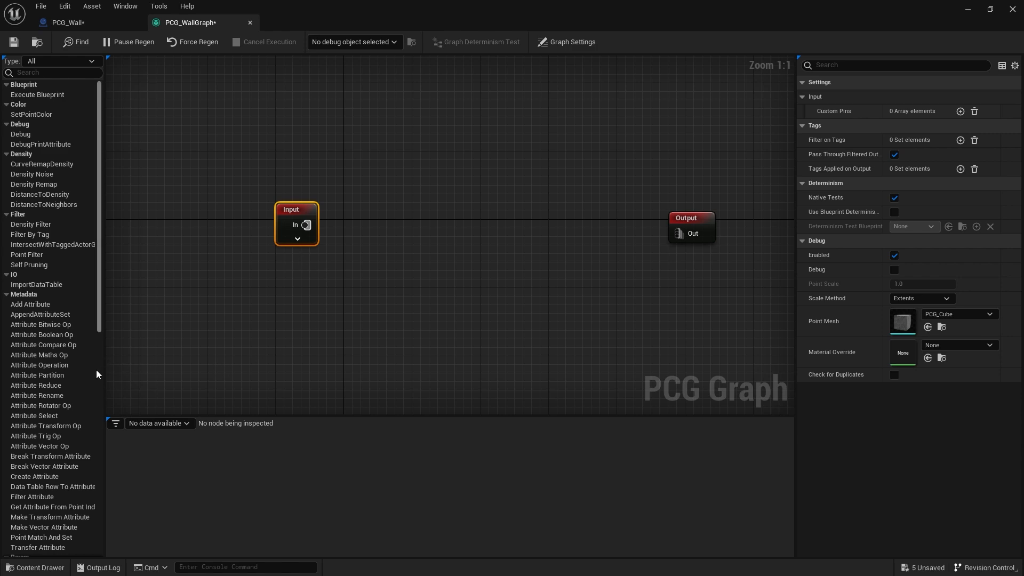
{"action": "scroll", "scroll_direction": "down", "scroll_amount": 3}
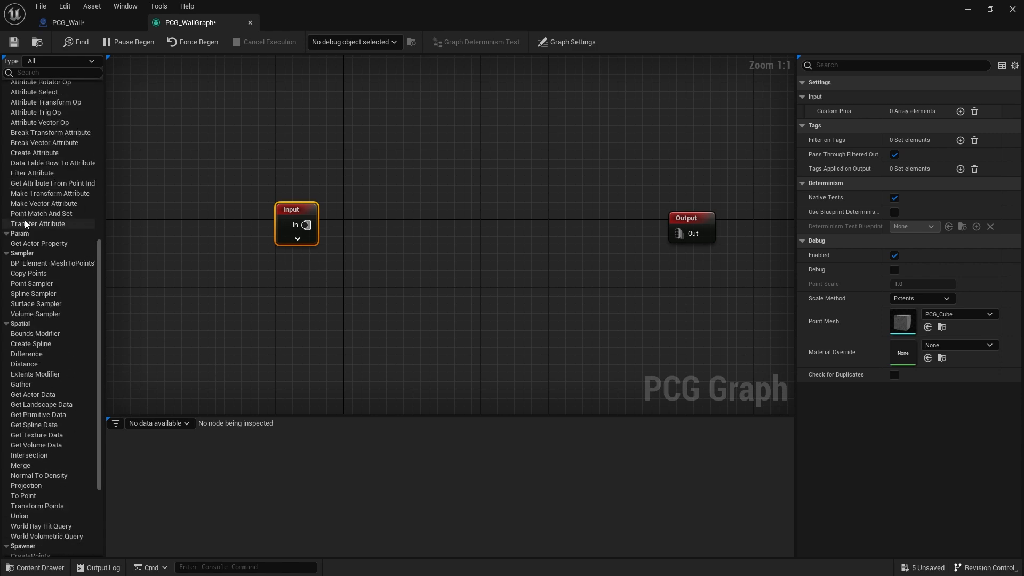
{"action": "scroll", "scroll_direction": "down", "scroll_amount": 3}
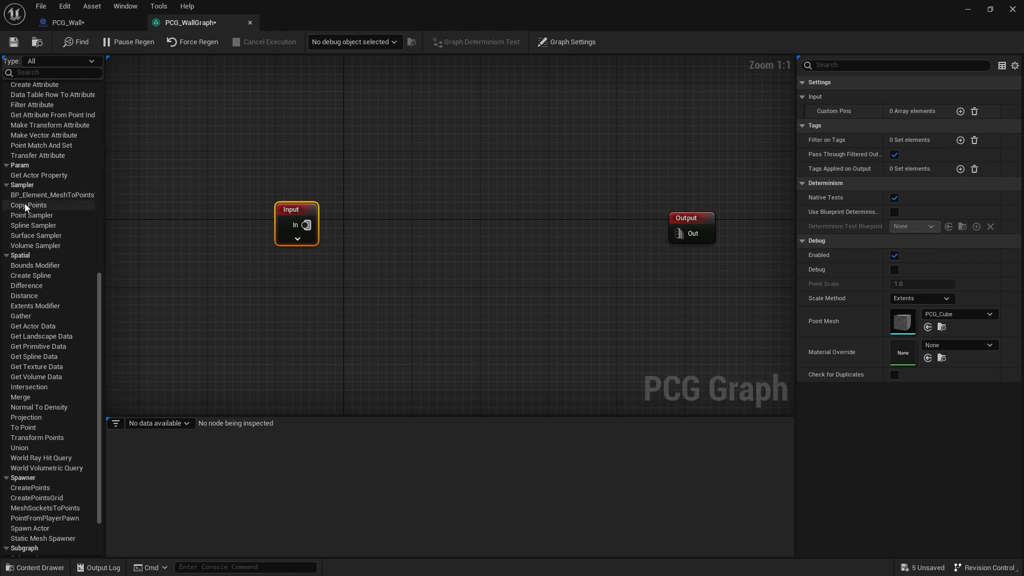
{"action": "mouse_move", "coordinate": [127, 320]}
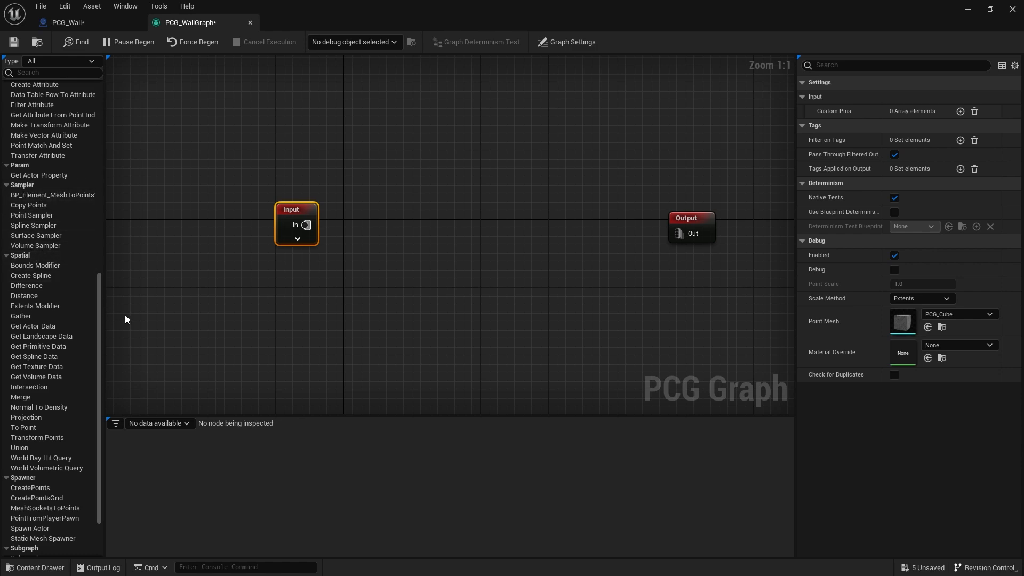
{"action": "mouse_move", "coordinate": [179, 318]}
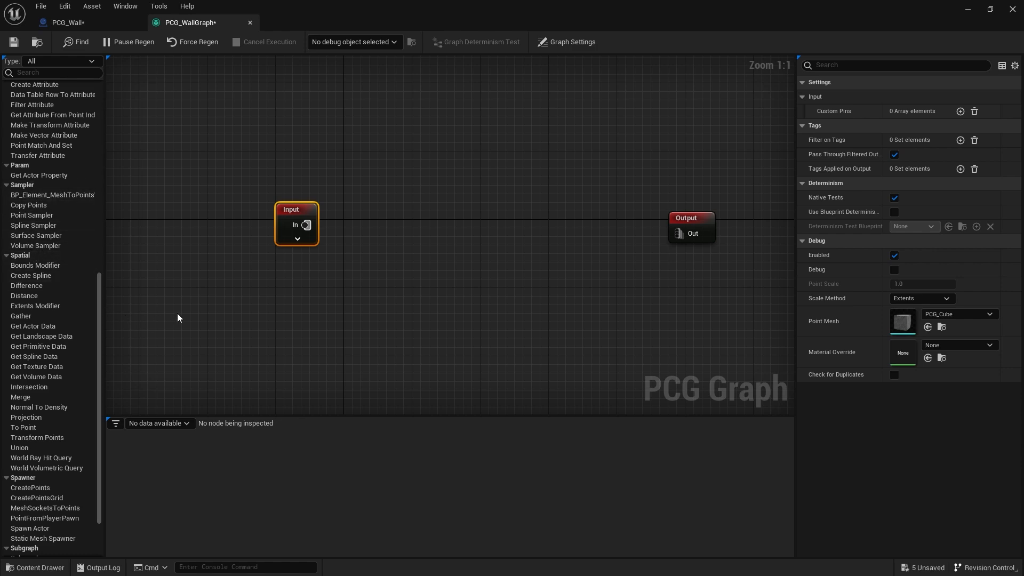
{"action": "mouse_move", "coordinate": [64, 247]}
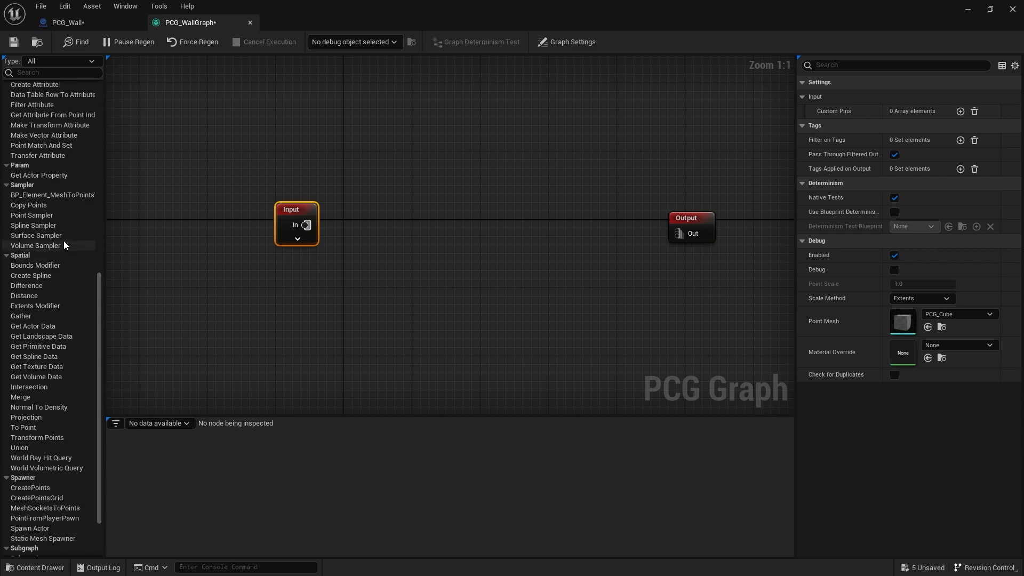
{"action": "mouse_move", "coordinate": [34, 225]}
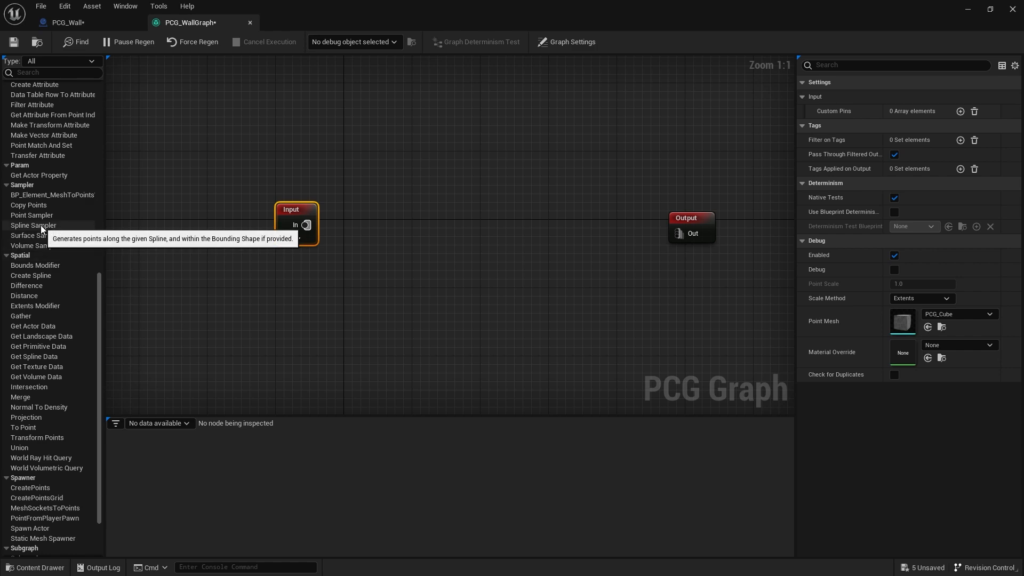
Step: Add a Spline Sampler node and wire the Input's Actor output into its Spline pin
{"action": "double_click", "coordinate": [33, 225]}
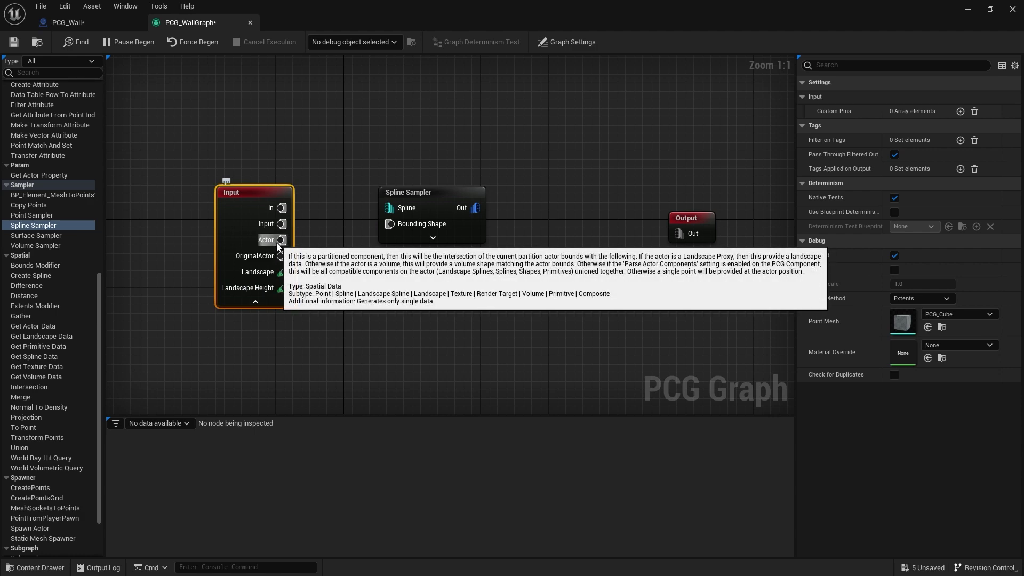
{"action": "mouse_move", "coordinate": [279, 240]}
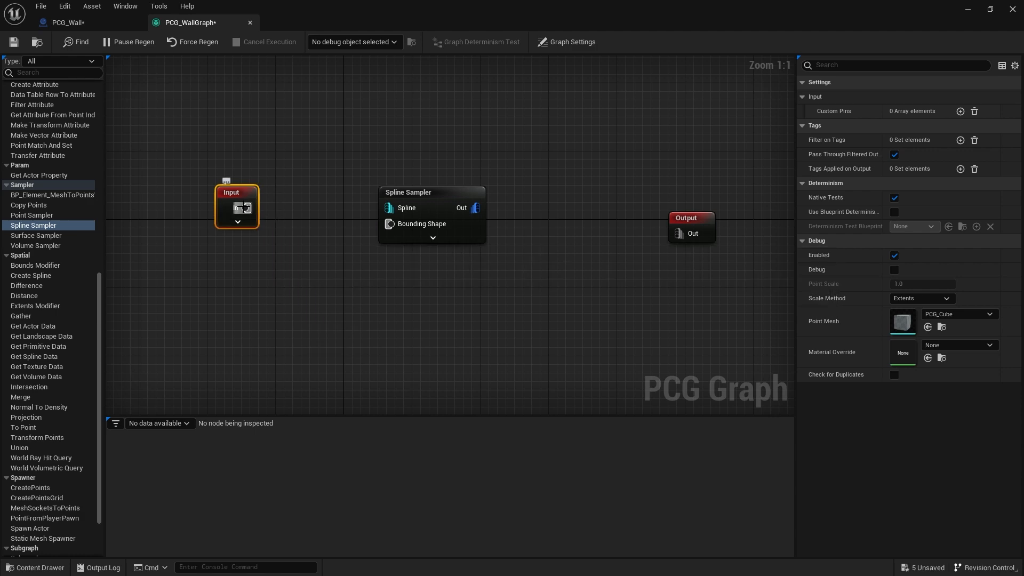
{"action": "left_click", "coordinate": [236, 222]}
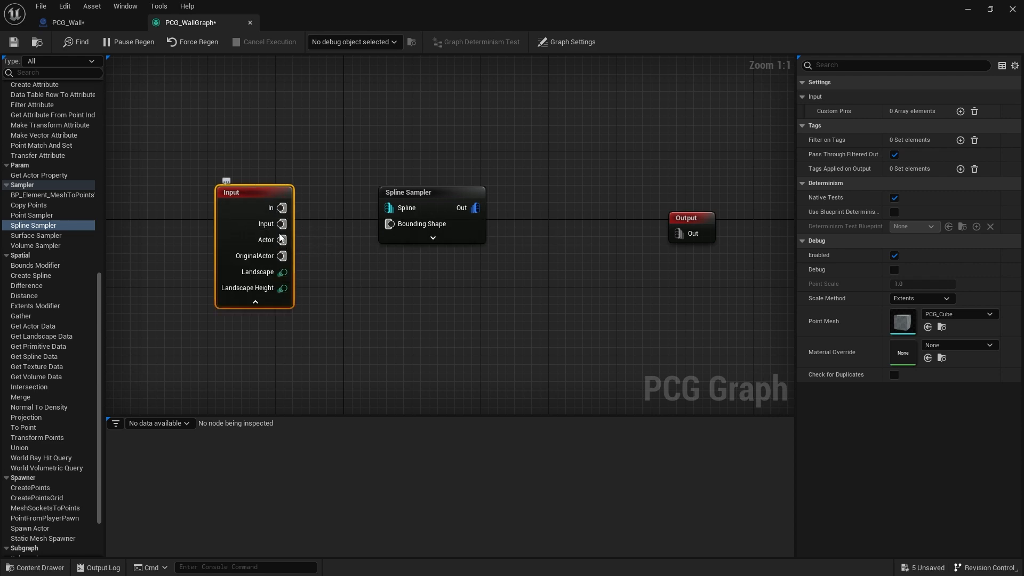
{"action": "left_click_drag", "start_coordinate": [281, 240], "coordinate": [388, 206]}
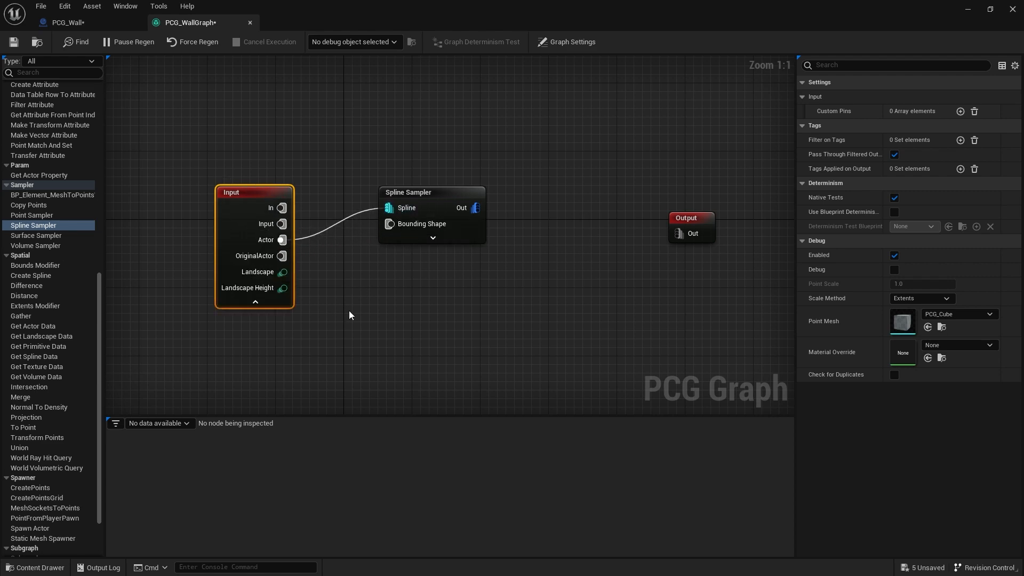
Step: Enable the Spline Sampler's Debug display and save the wall graph
{"action": "left_click", "coordinate": [432, 192]}
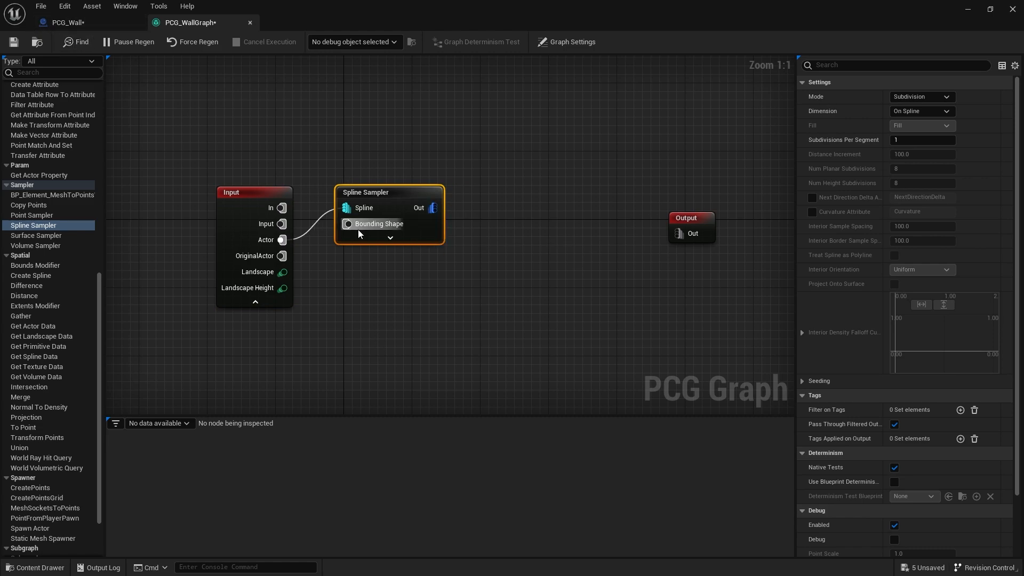
{"action": "mouse_move", "coordinate": [440, 262]}
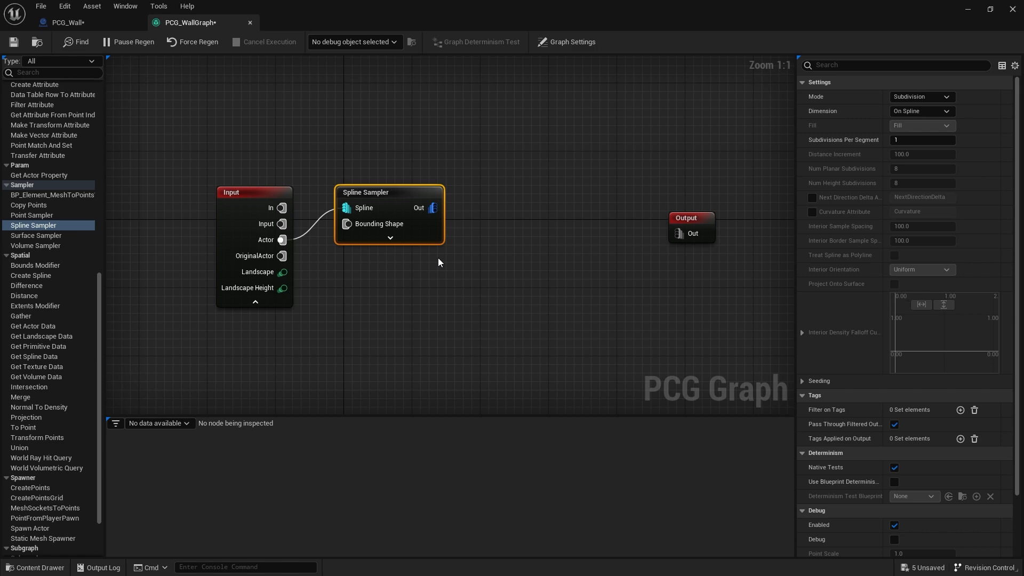
{"action": "mouse_move", "coordinate": [789, 191]}
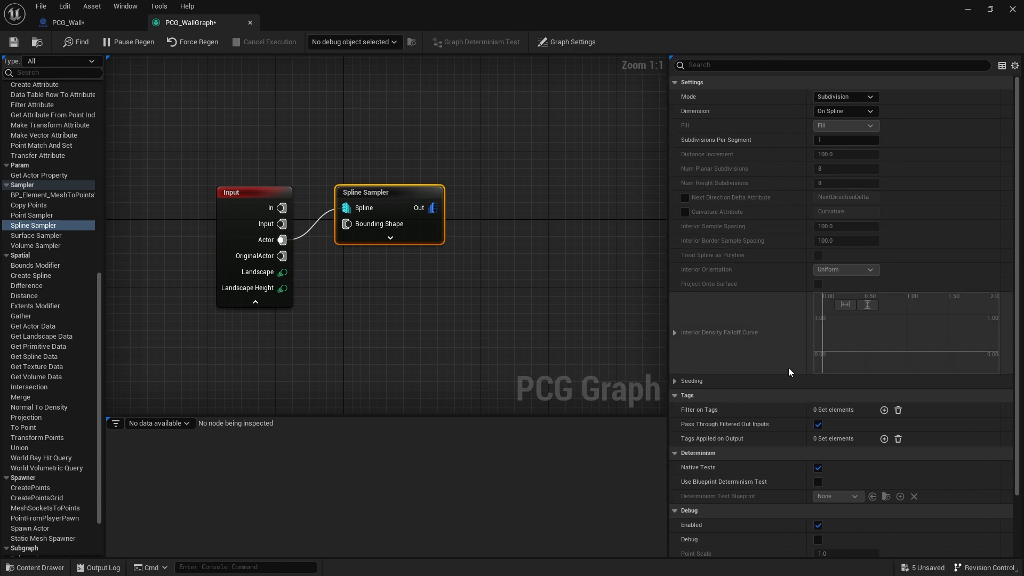
{"action": "scroll", "scroll_direction": "down", "scroll_amount": 3}
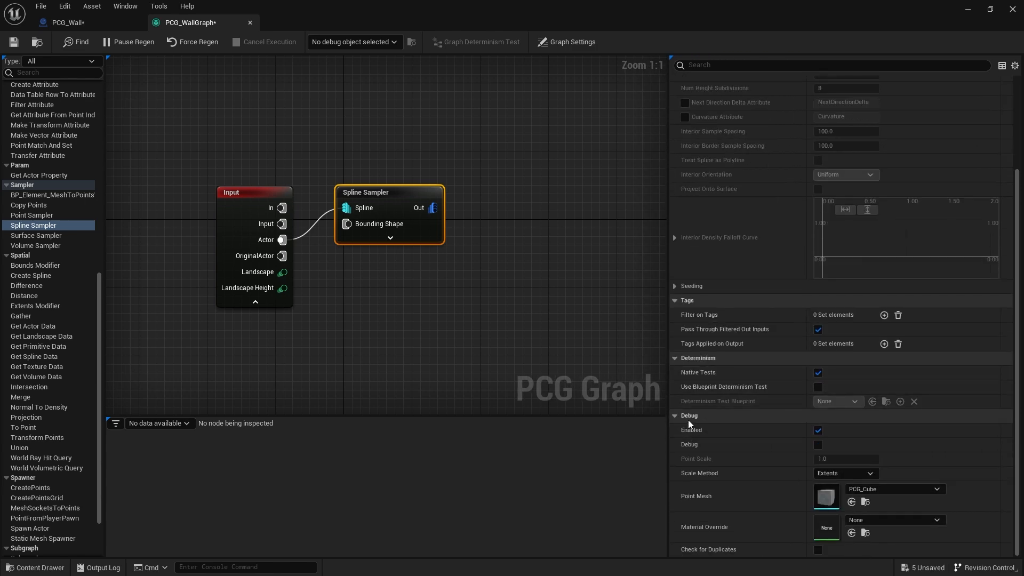
{"action": "left_click", "coordinate": [817, 444]}
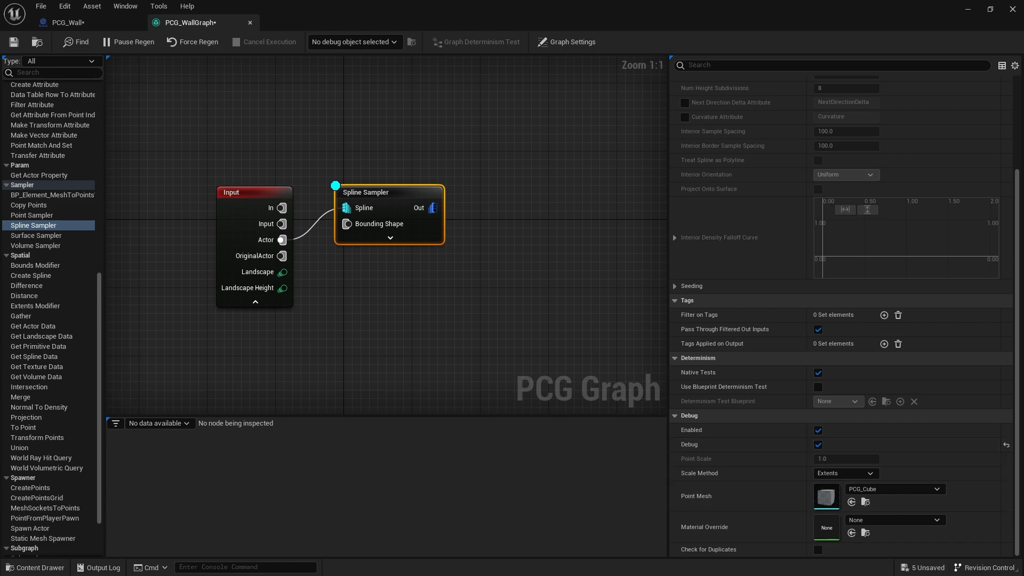
{"action": "mouse_move", "coordinate": [802, 512]}
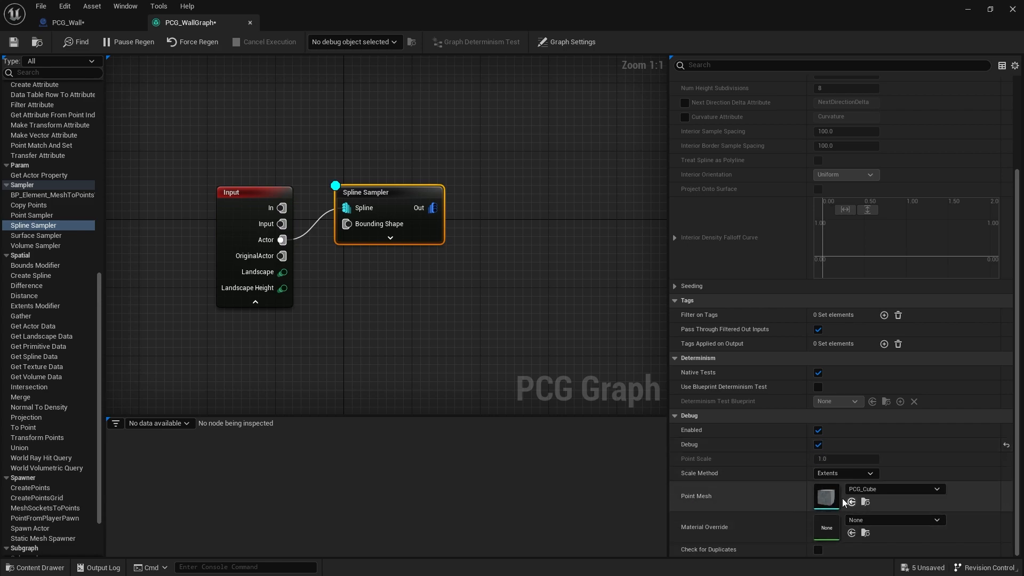
{"action": "mouse_move", "coordinate": [300, 137]}
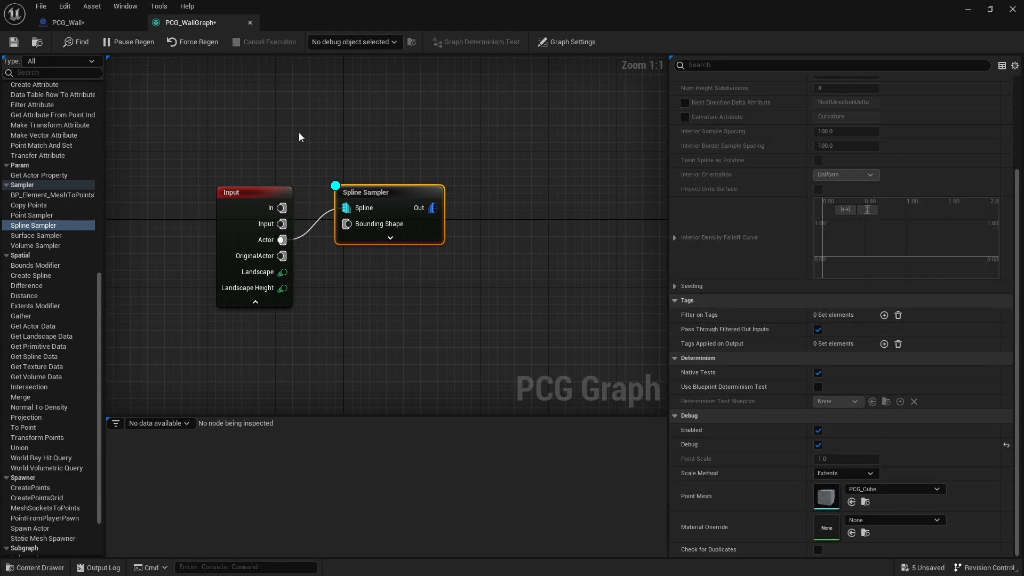
{"action": "mouse_move", "coordinate": [16, 43]}
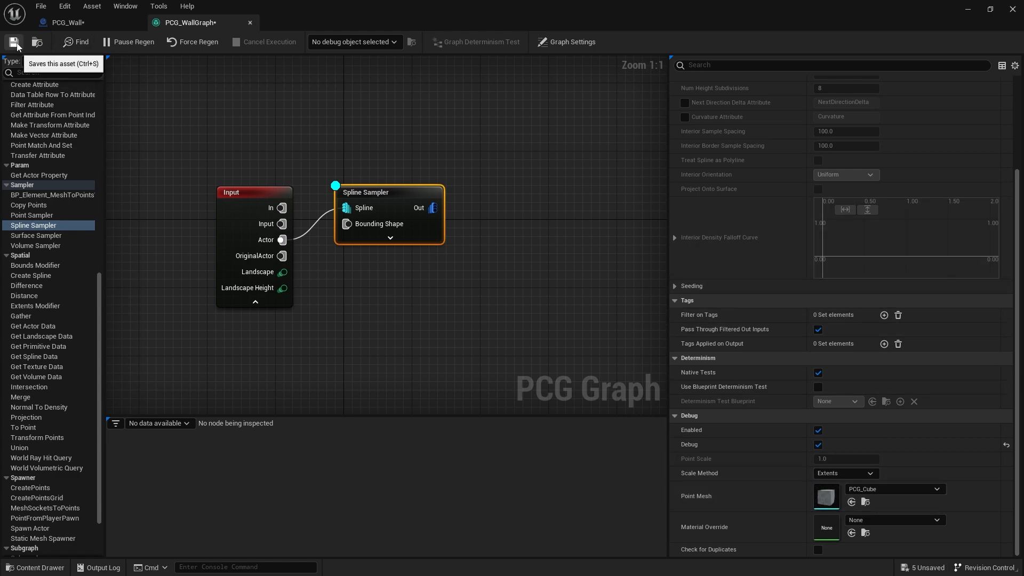
{"action": "left_click", "coordinate": [69, 23]}
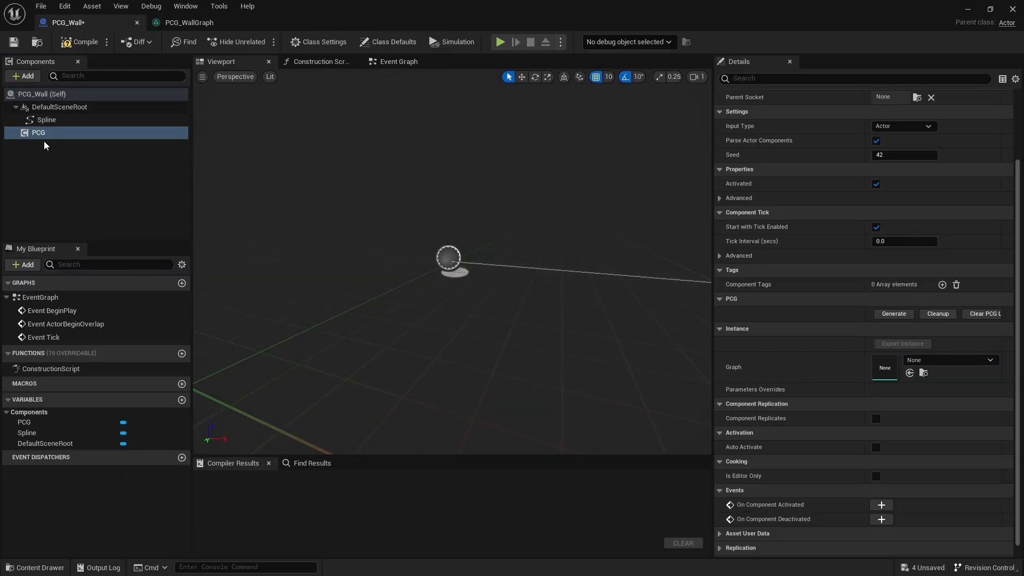
{"action": "mouse_move", "coordinate": [401, 145]}
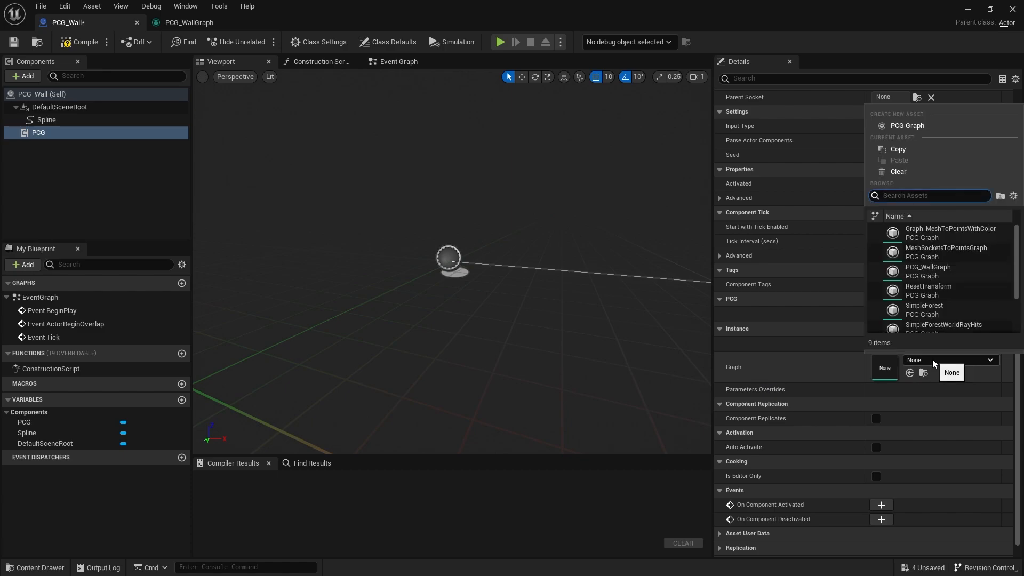
{"action": "mouse_move", "coordinate": [919, 290]}
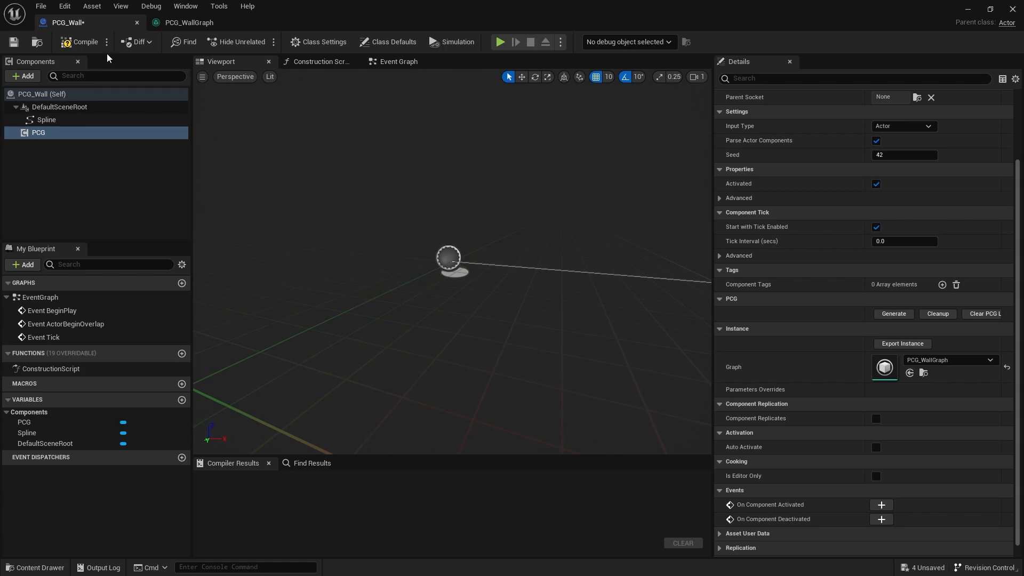
Step: Compile the blueprint with PCG_WallGraph assigned to its PCG component
{"action": "left_click", "coordinate": [79, 41]}
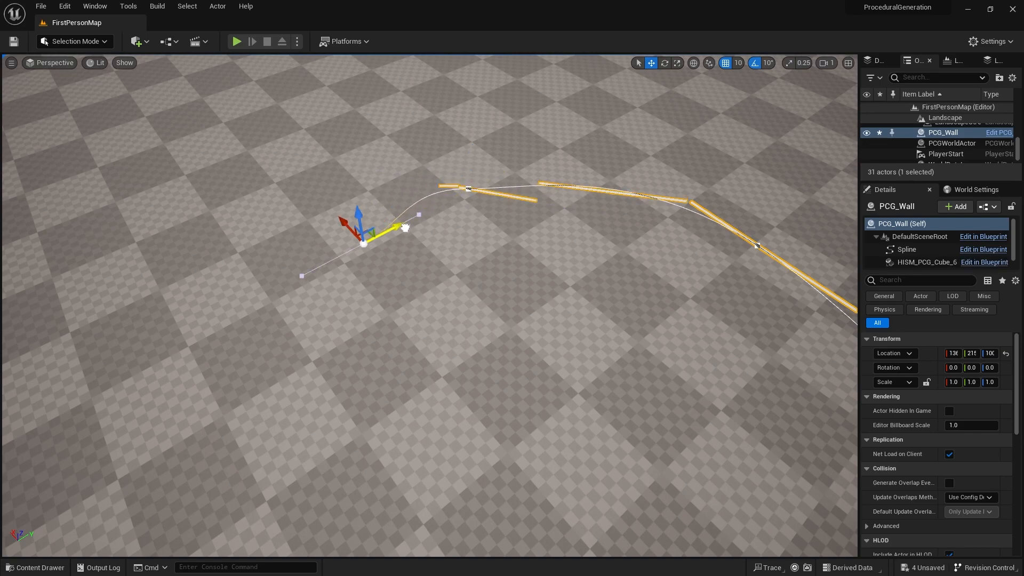
Step: Move the PCG_Wall actor to test regeneration, then show the project's content assets
{"action": "left_click_drag", "start_coordinate": [405, 228], "coordinate": [222, 246]}
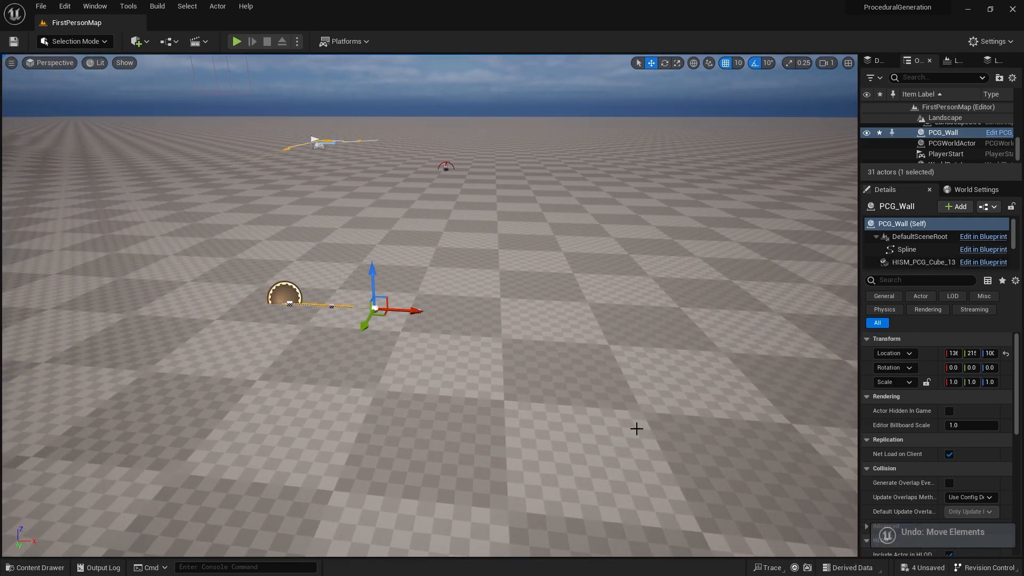
{"action": "left_click", "coordinate": [35, 567]}
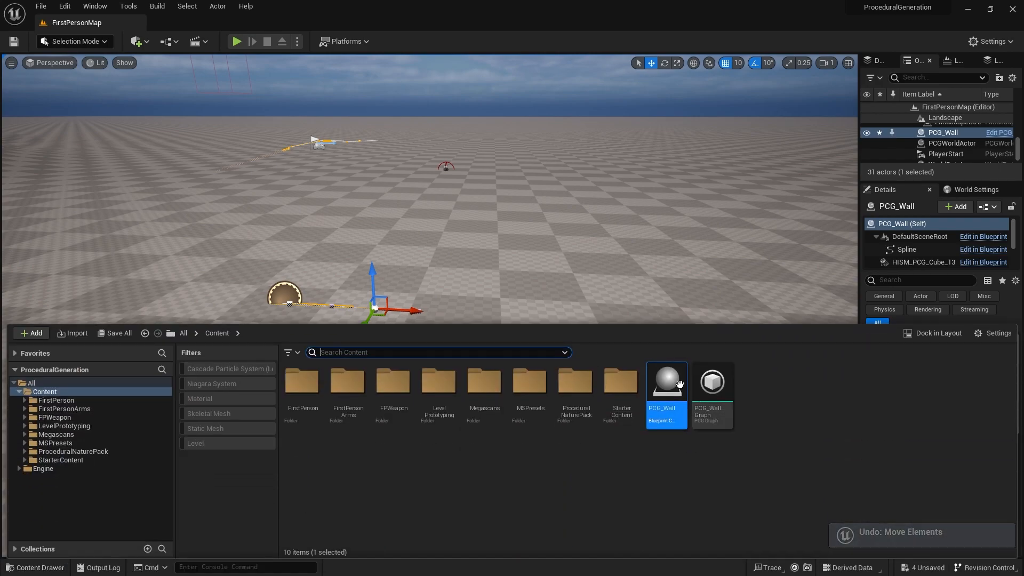
Step: Reopen PCG_WallGraph and switch off the Spline Sampler's Debug display
{"action": "double_click", "coordinate": [712, 381]}
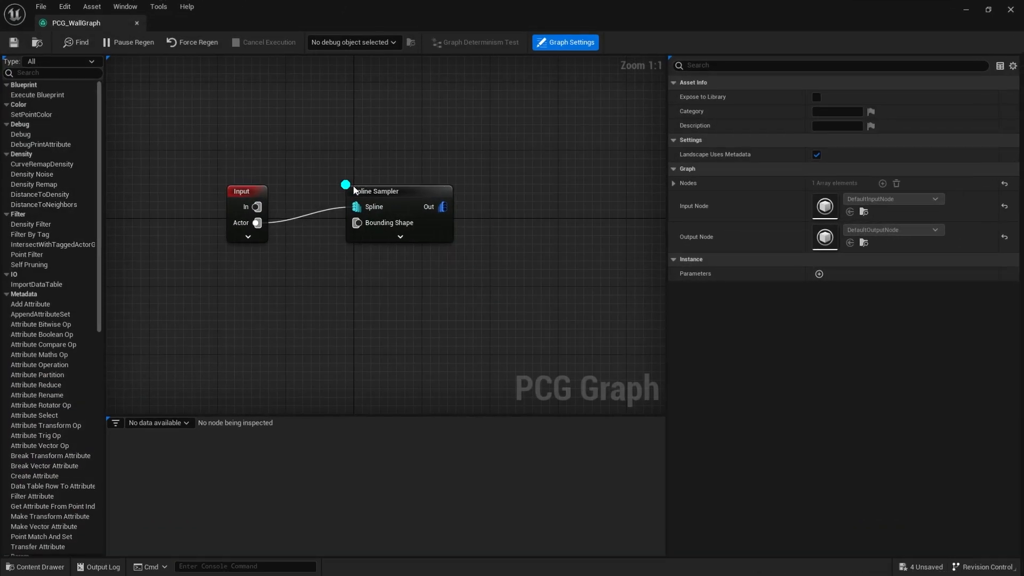
{"action": "left_click", "coordinate": [399, 191]}
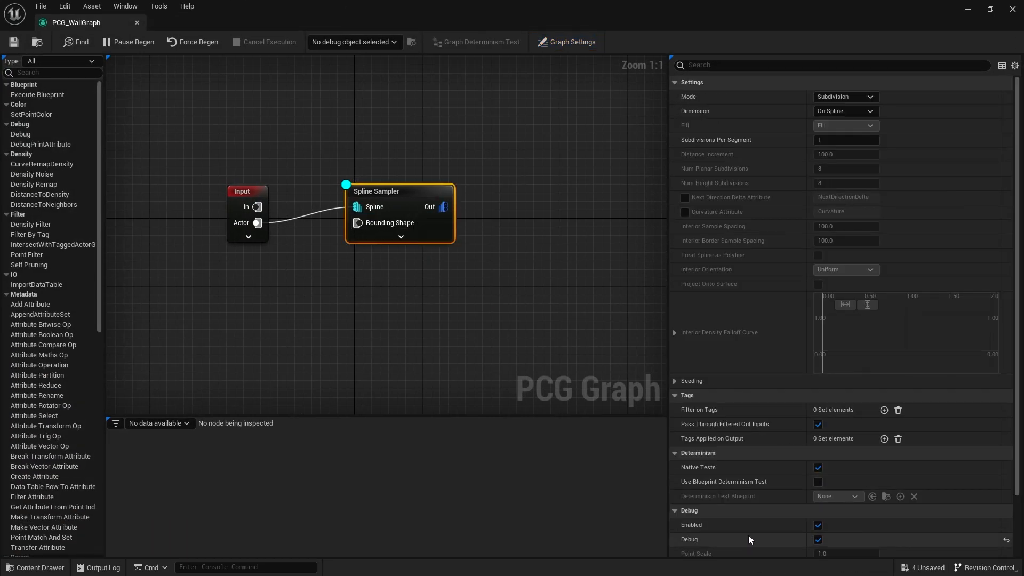
{"action": "left_click", "coordinate": [818, 540]}
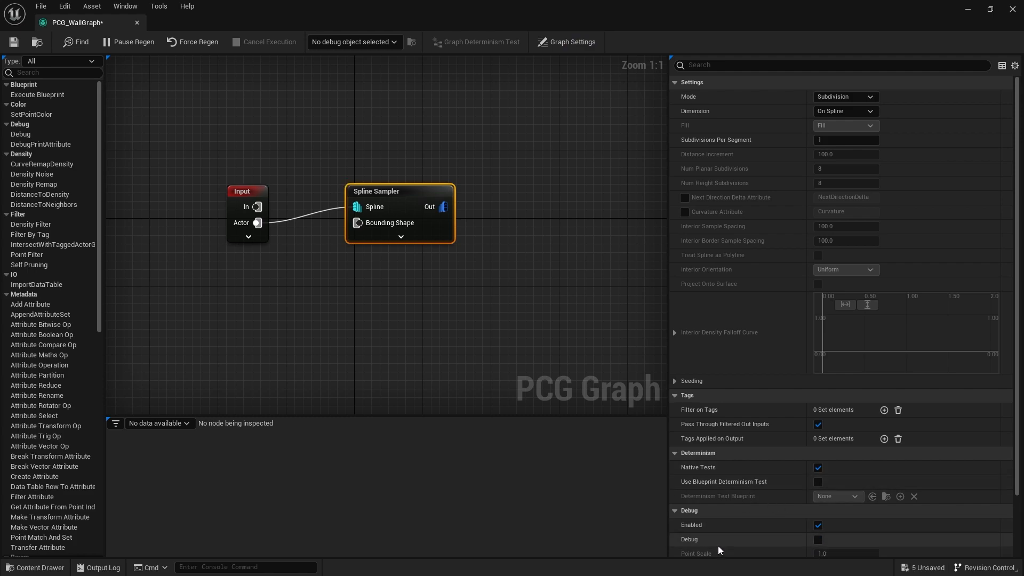
{"action": "mouse_move", "coordinate": [469, 230]}
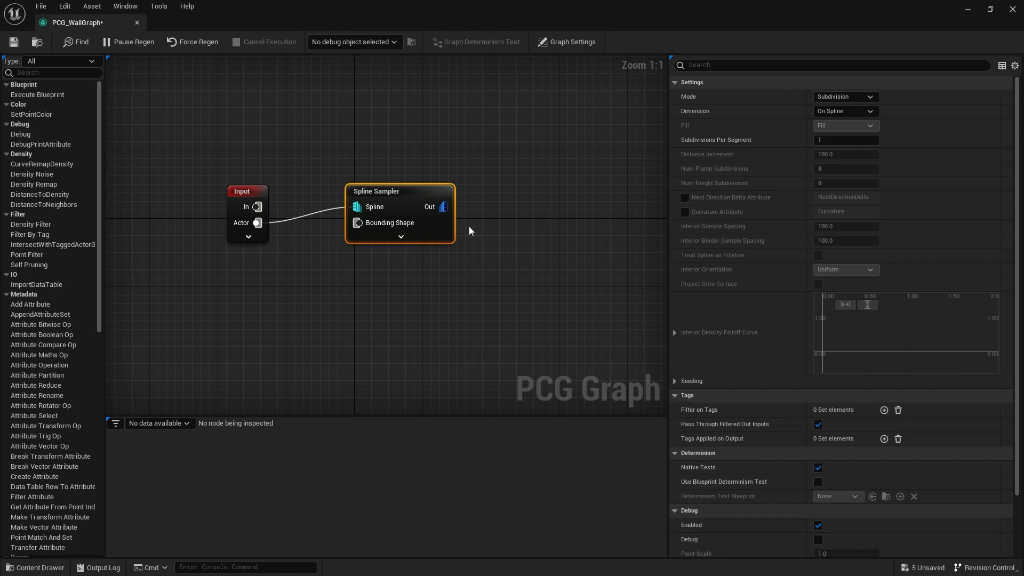
{"action": "mouse_move", "coordinate": [475, 201]}
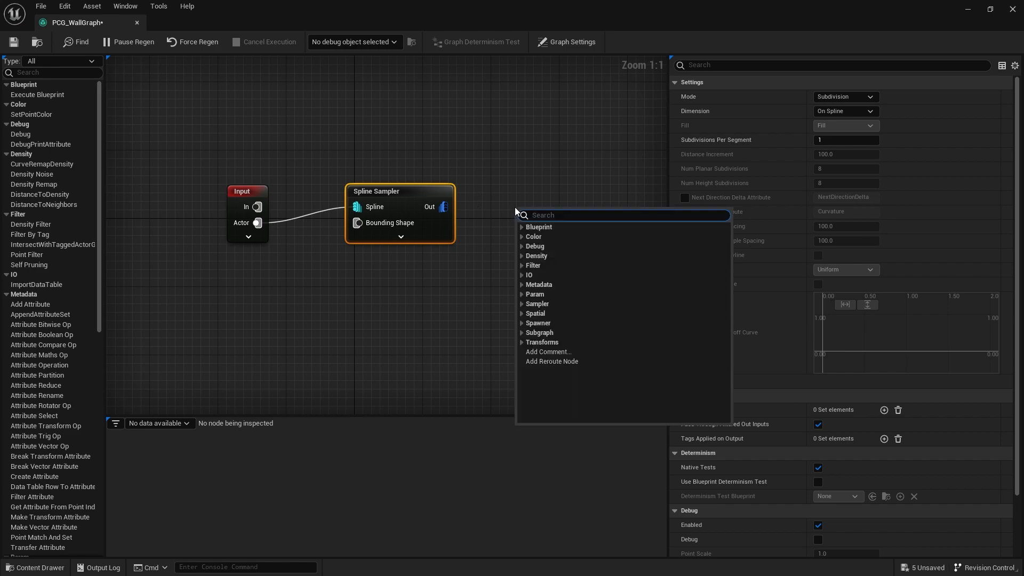
Step: Add a Static Mesh Spawner node and feed the Spline Sampler's points into it
{"action": "type", "text": "static me"}
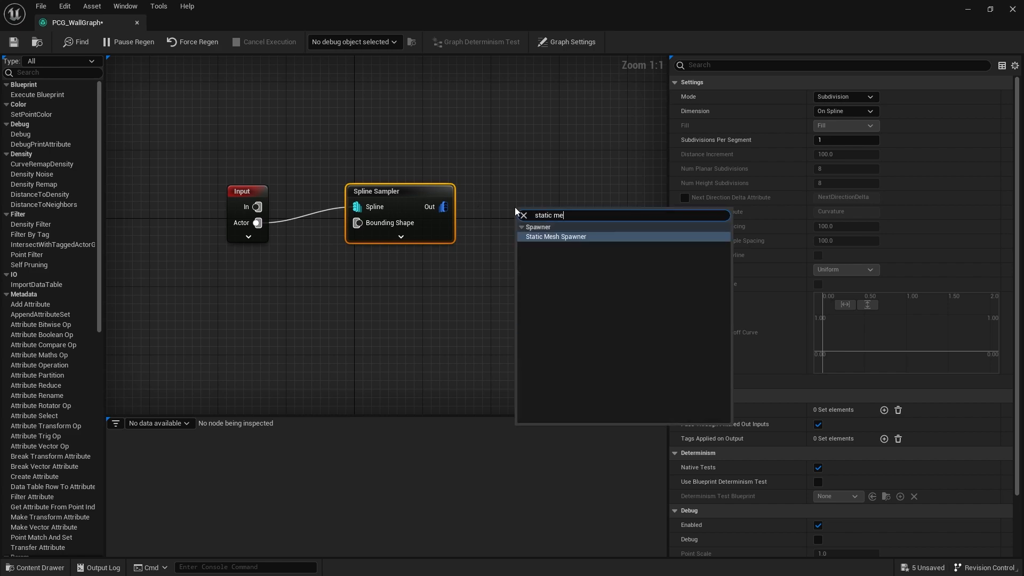
{"action": "left_click", "coordinate": [555, 235]}
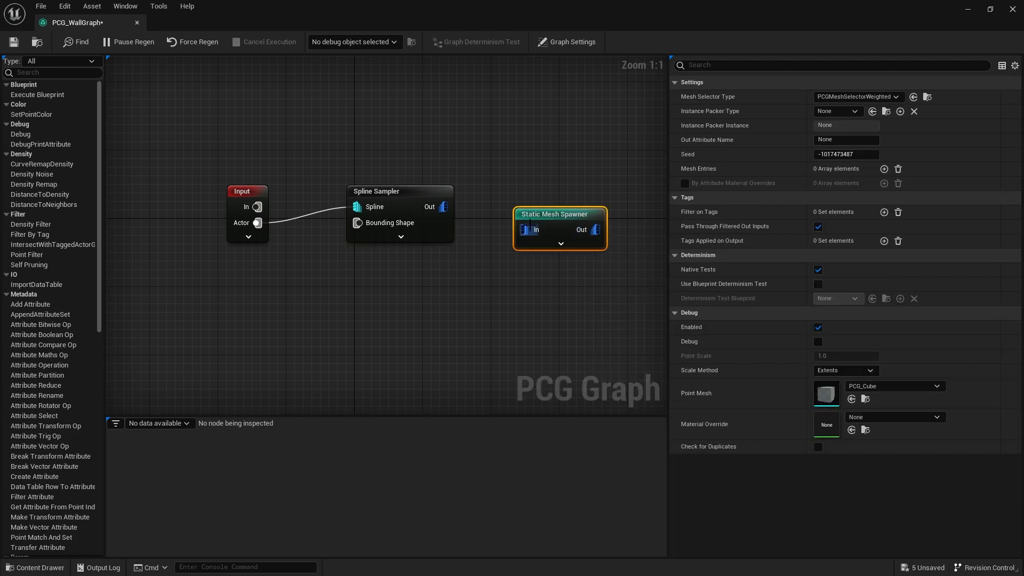
{"action": "scroll", "scroll_direction": "down", "scroll_amount": 3}
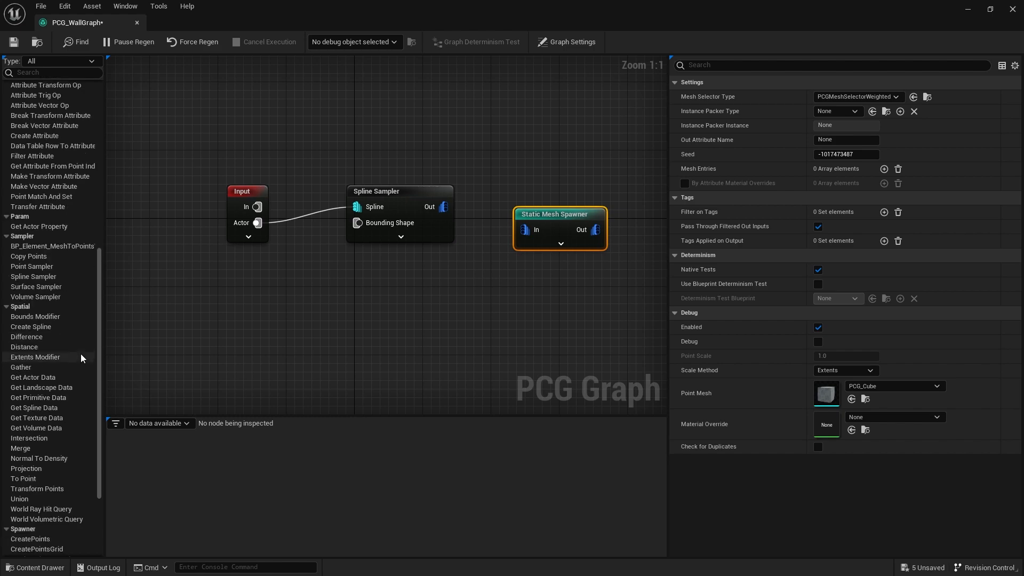
{"action": "scroll", "scroll_direction": "down", "scroll_amount": 3}
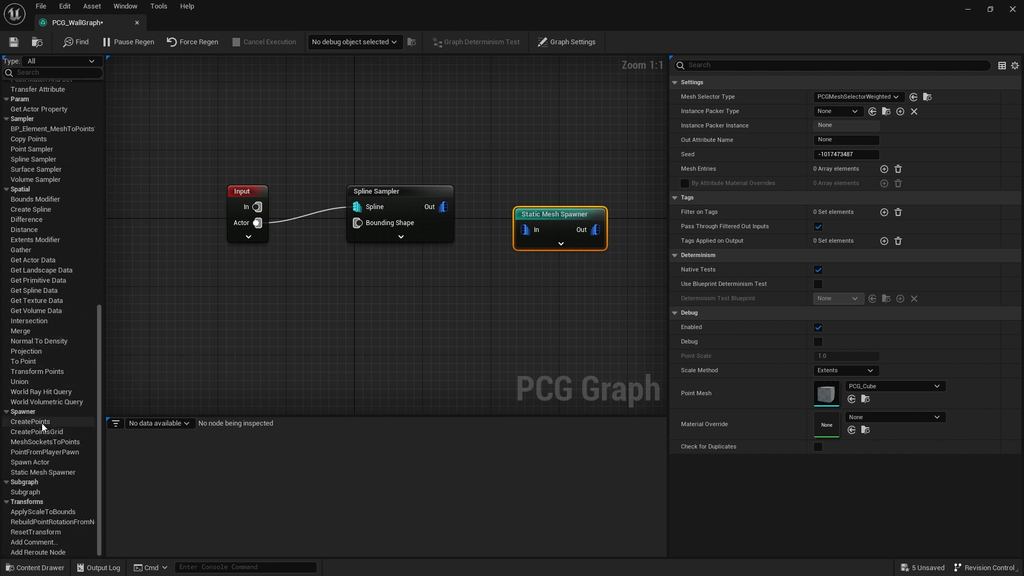
{"action": "mouse_move", "coordinate": [70, 474]}
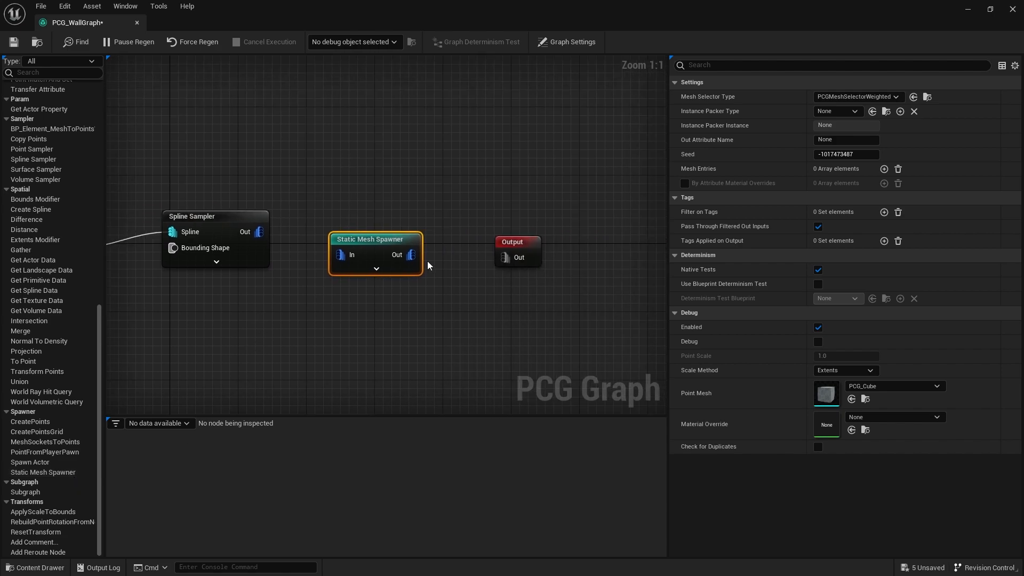
{"action": "left_click_drag", "start_coordinate": [376, 239], "coordinate": [395, 216]}
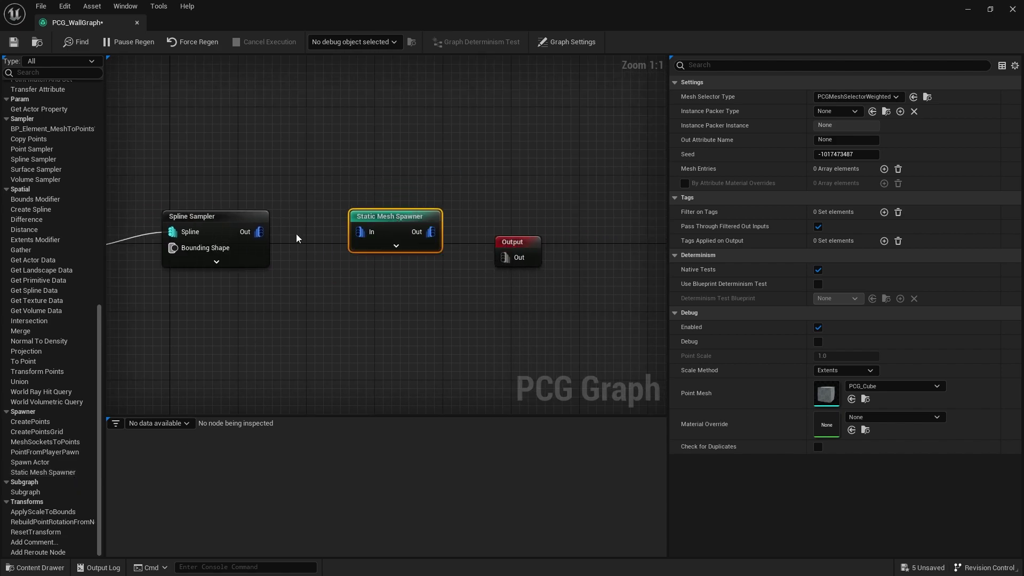
{"action": "left_click_drag", "start_coordinate": [258, 231], "coordinate": [358, 231]}
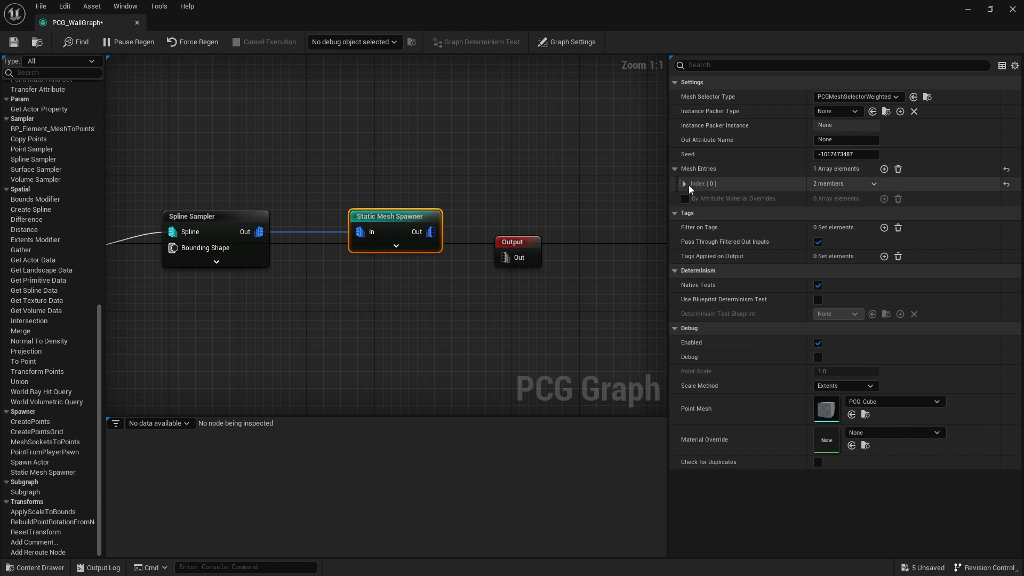
Step: Set the spawner's first mesh entry to the rock_boulder_a static mesh
{"action": "left_click", "coordinate": [685, 183]}
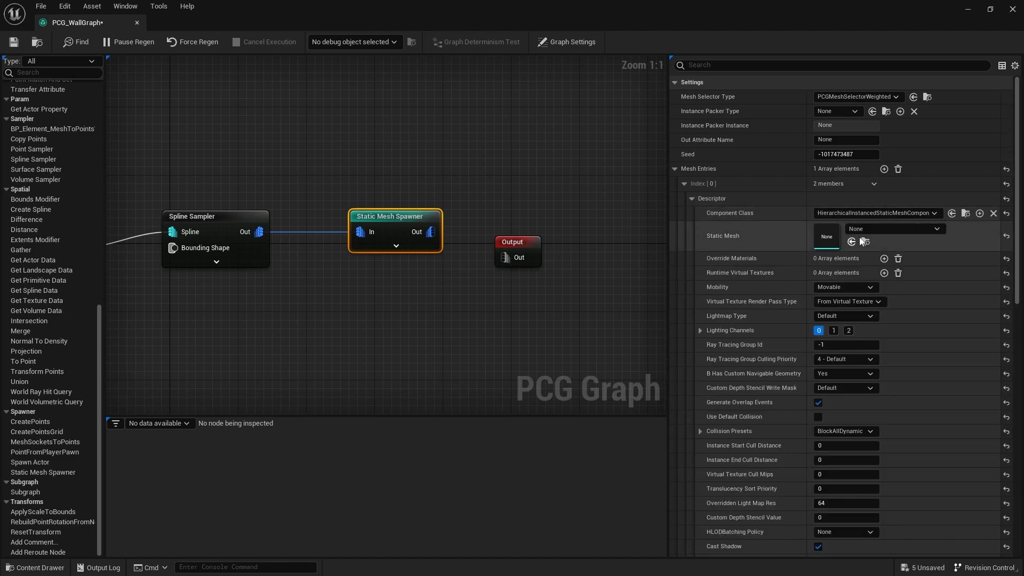
{"action": "left_click", "coordinate": [894, 228]}
{"action": "type", "text": "rock"}
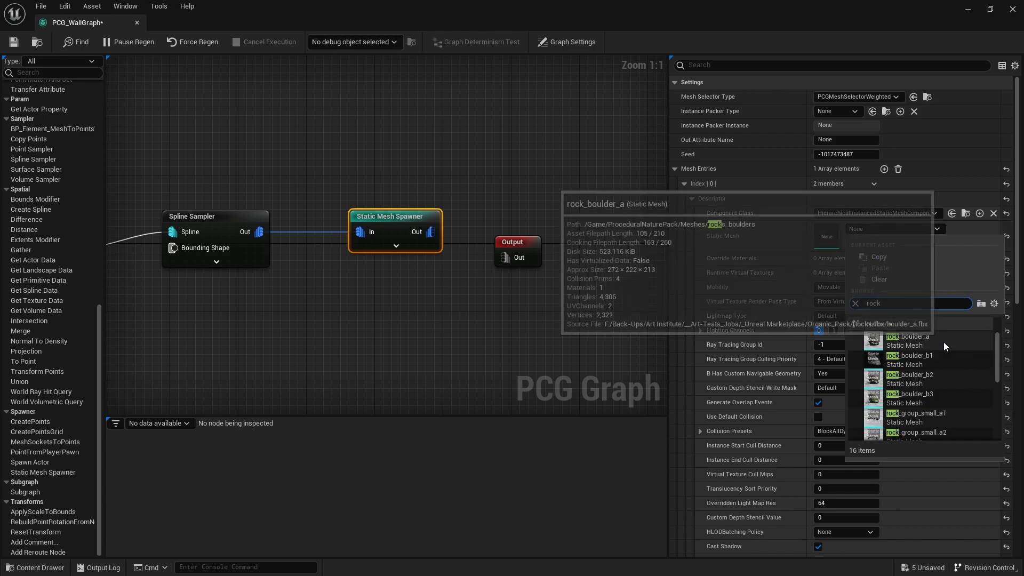
{"action": "left_click", "coordinate": [907, 336]}
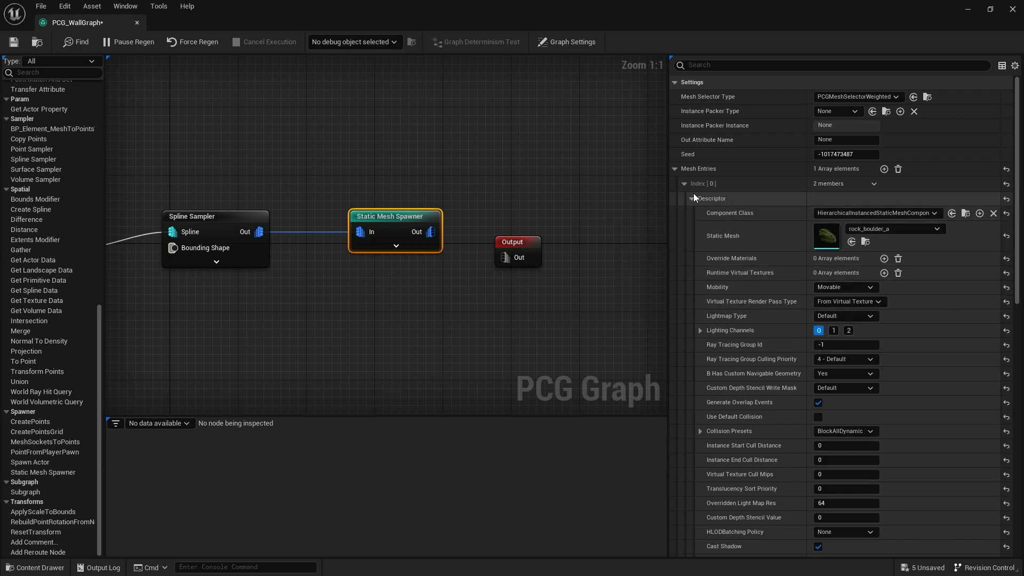
{"action": "left_click", "coordinate": [895, 228]}
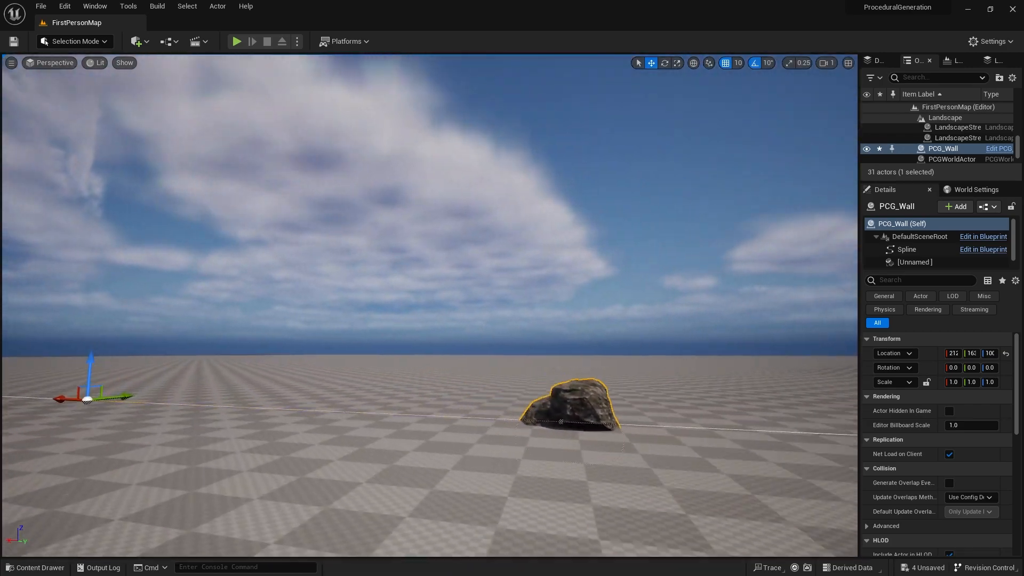
Step: Show the project's content assets beneath the level with the spawned boulder
{"action": "left_click", "coordinate": [35, 567]}
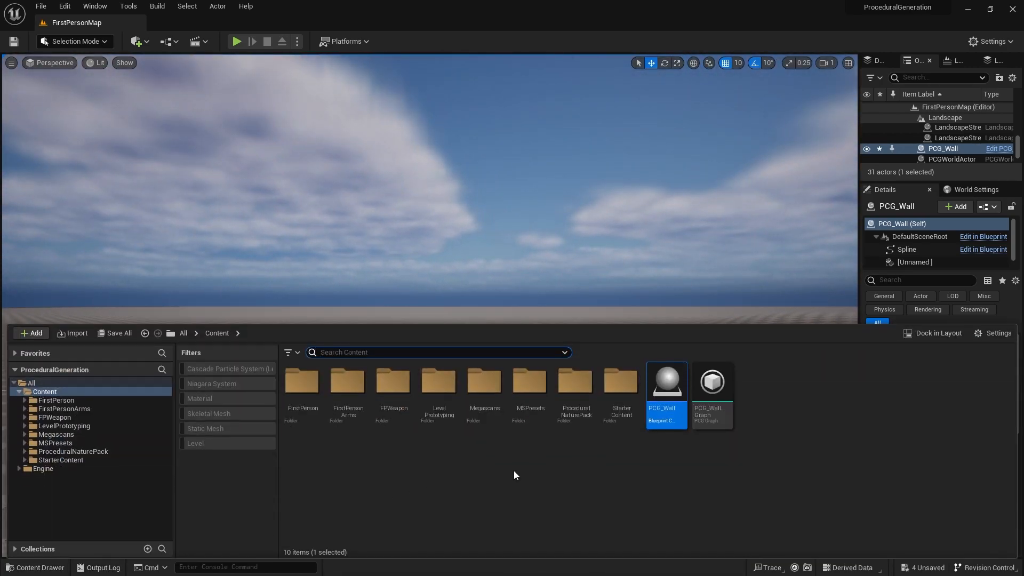
Step: In PCG_WallGraph, switch the Spline Sampler's Mode from Subdivision to Distance
{"action": "double_click", "coordinate": [711, 382]}
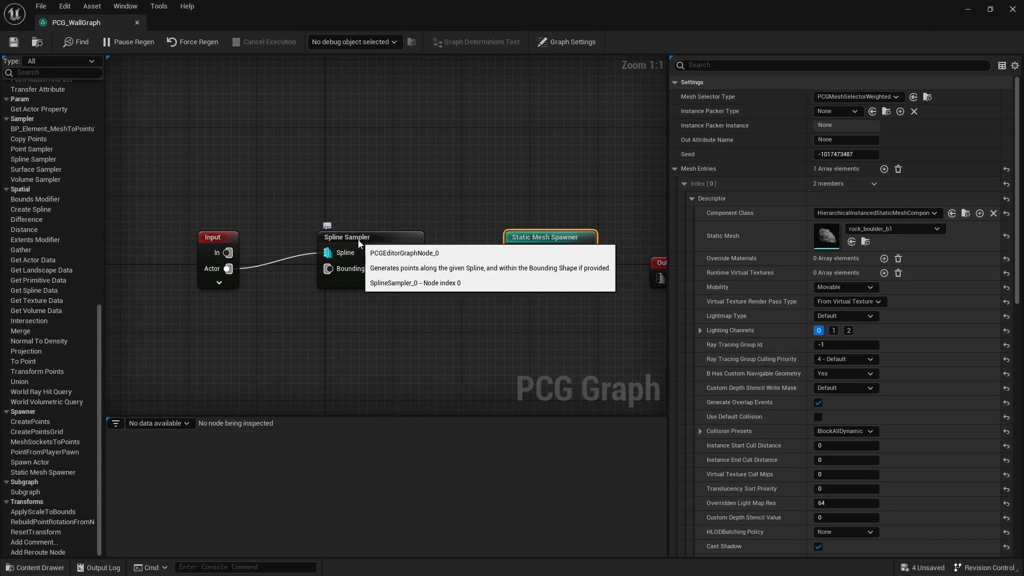
{"action": "left_click", "coordinate": [359, 237]}
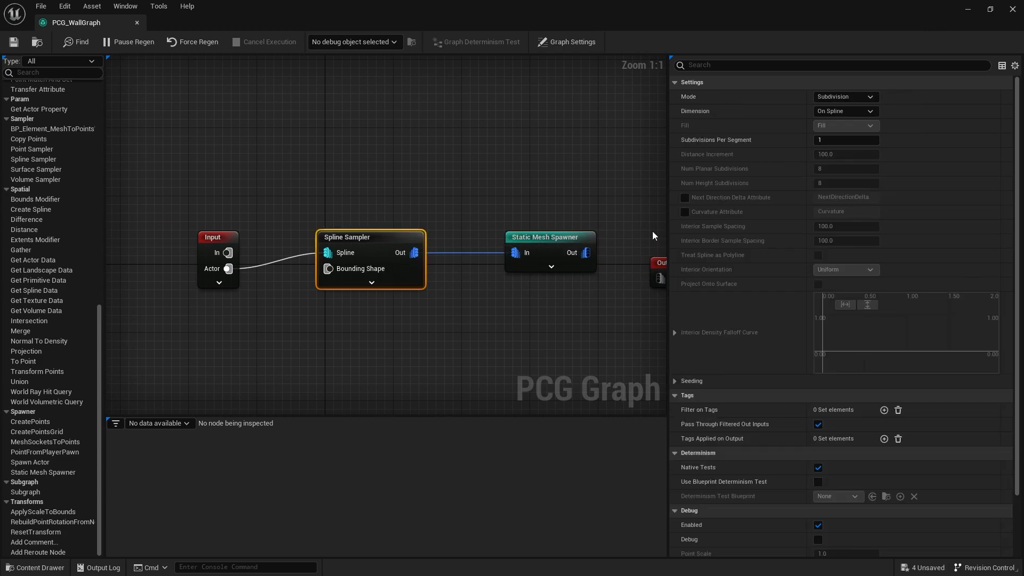
{"action": "mouse_move", "coordinate": [702, 99]}
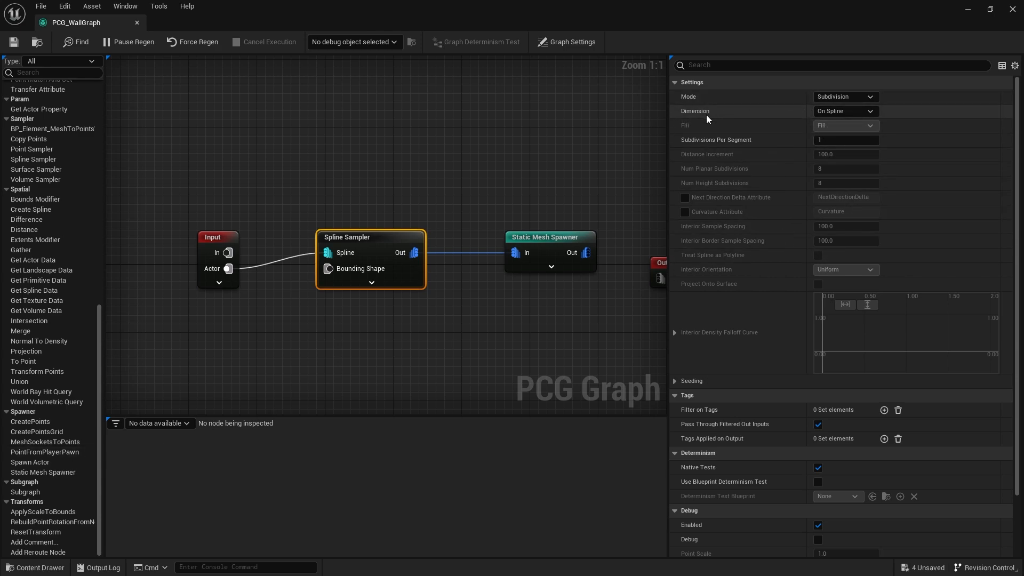
{"action": "mouse_move", "coordinate": [842, 100]}
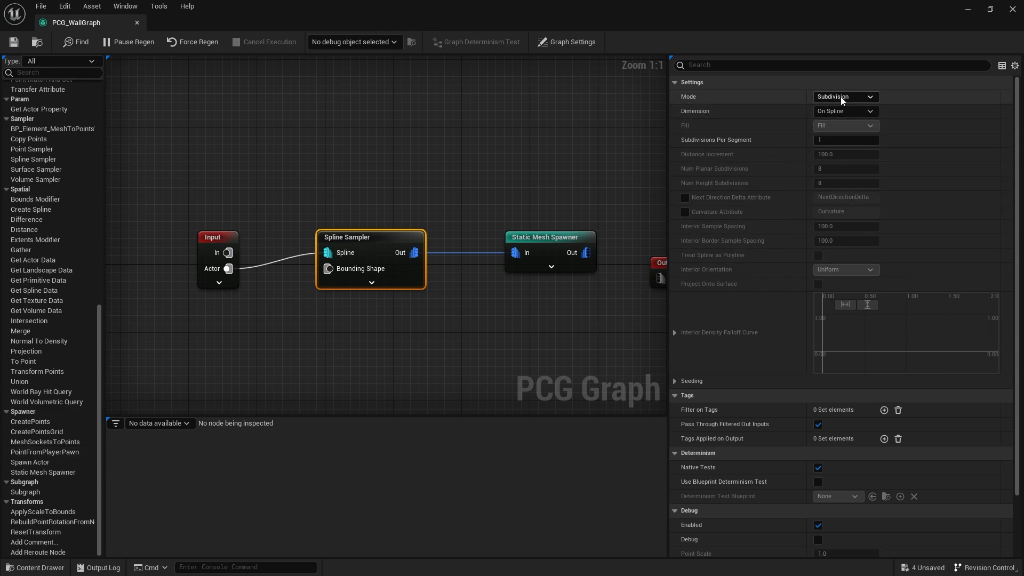
{"action": "left_click", "coordinate": [846, 96]}
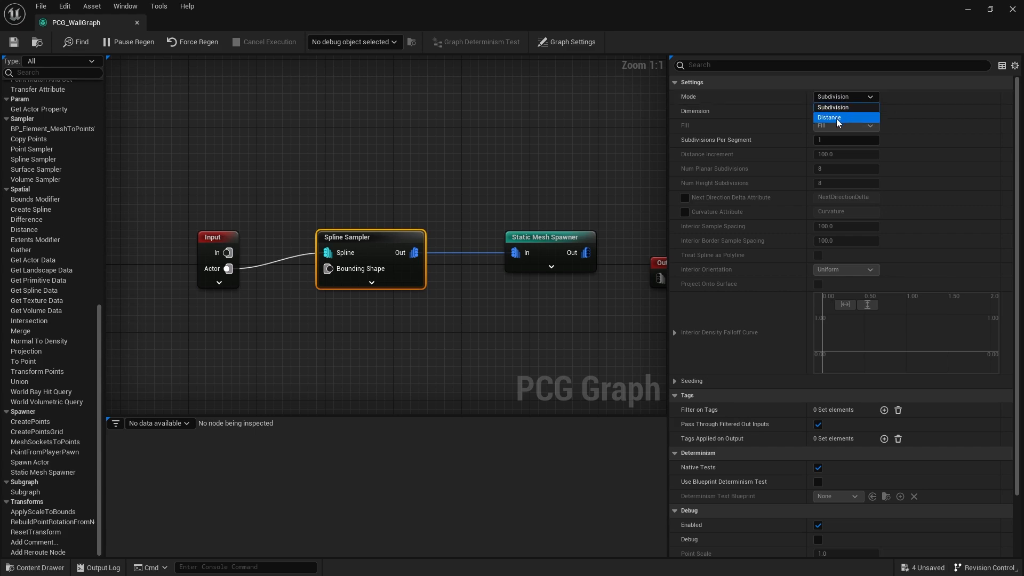
{"action": "mouse_move", "coordinate": [844, 118]}
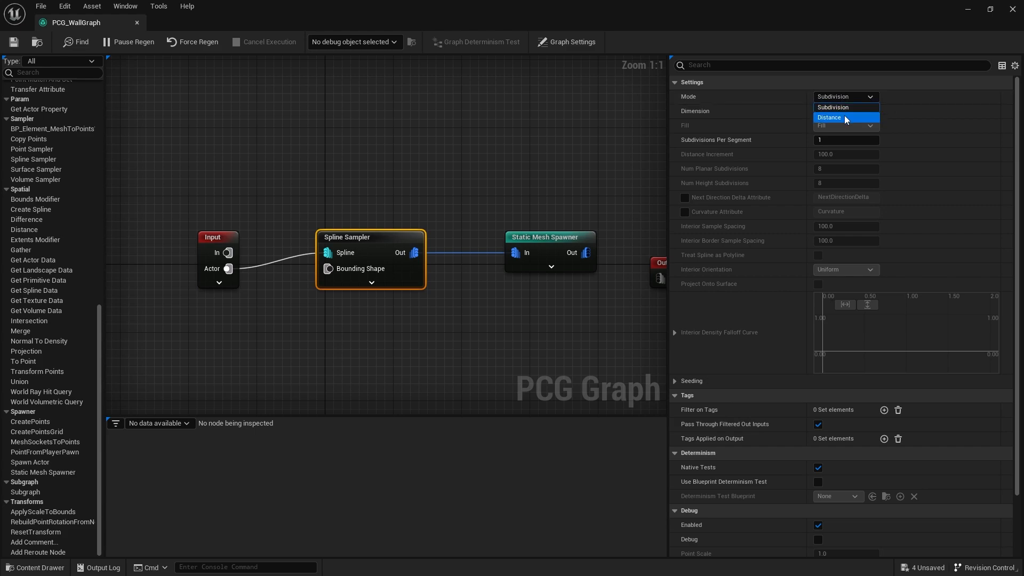
{"action": "left_click", "coordinate": [839, 118]}
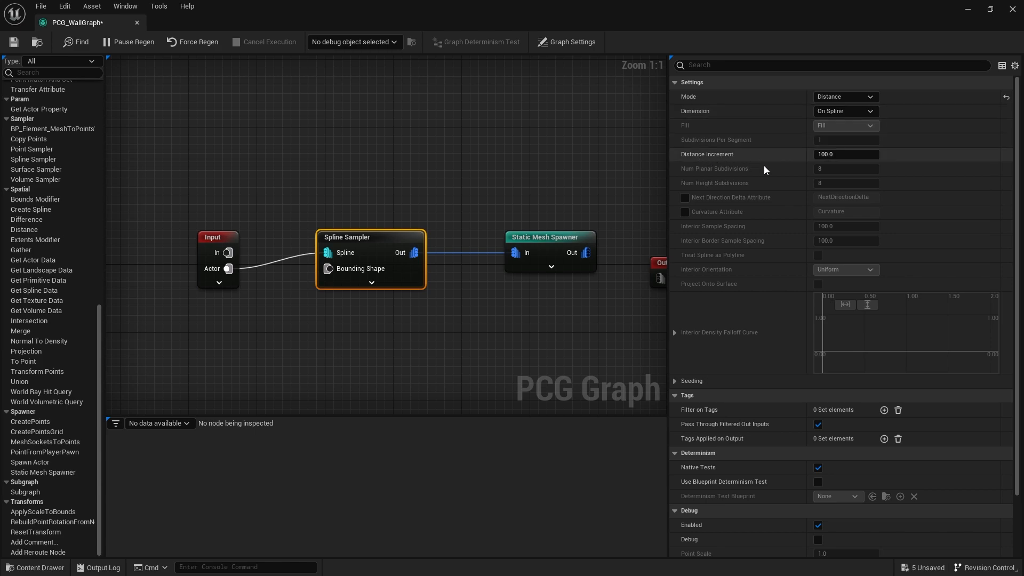
{"action": "mouse_move", "coordinate": [847, 154]}
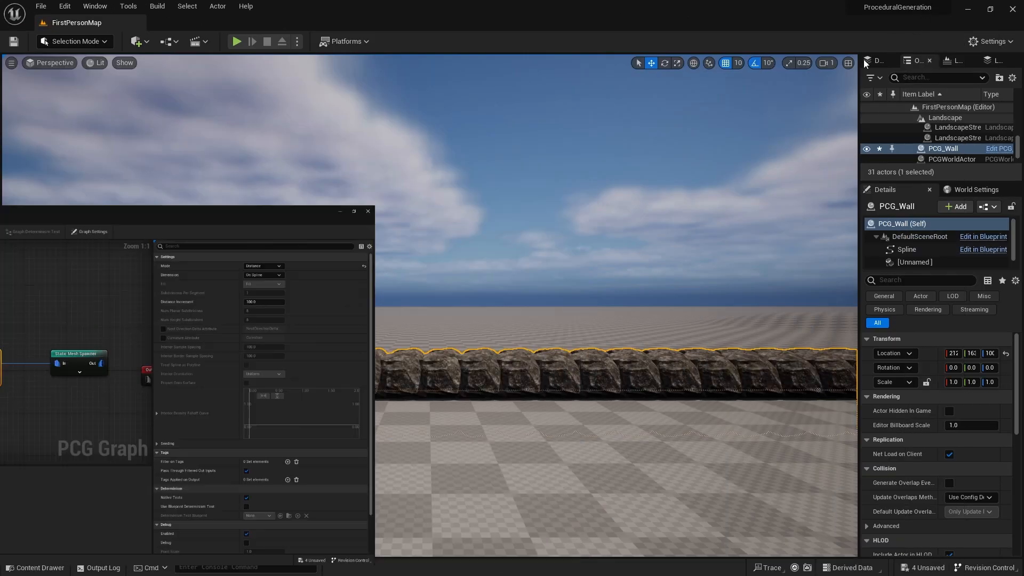
{"action": "left_click", "coordinate": [367, 210]}
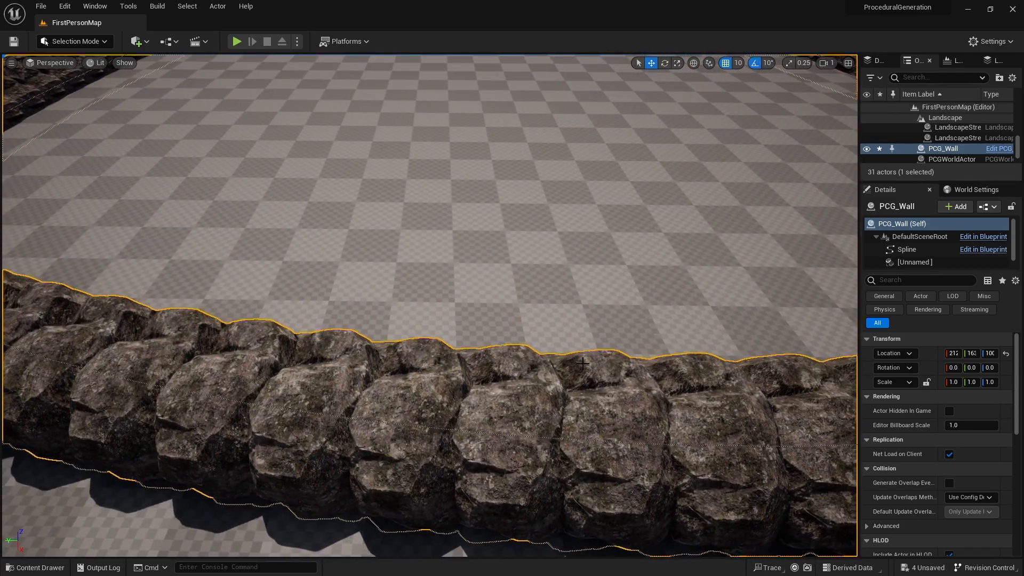
{"action": "left_click", "coordinate": [39, 567]}
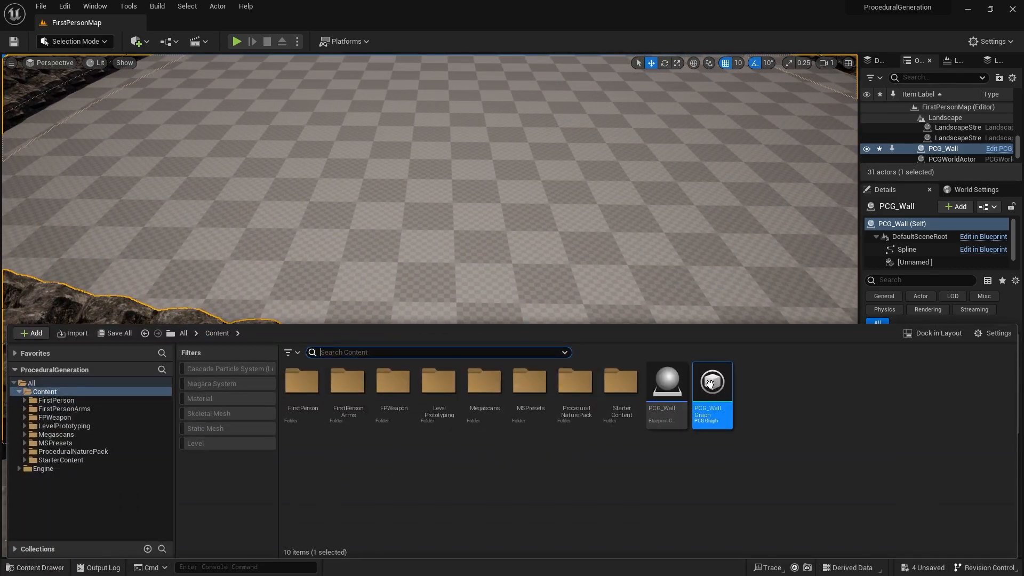
{"action": "double_click", "coordinate": [713, 381]}
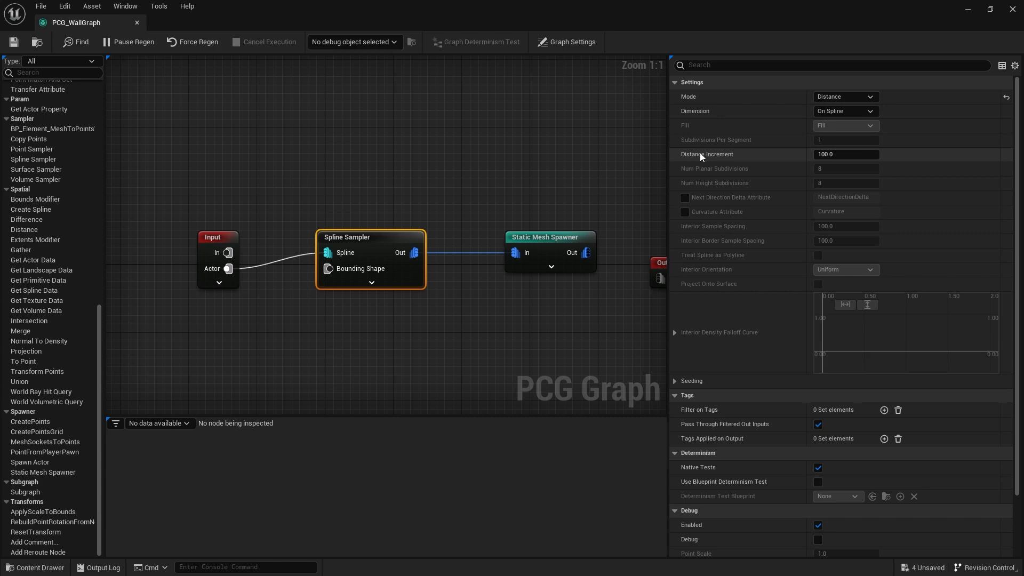
Step: Raise the Spline Sampler's Distance Increment from 100 to 250.0
{"action": "left_click", "coordinate": [846, 153]}
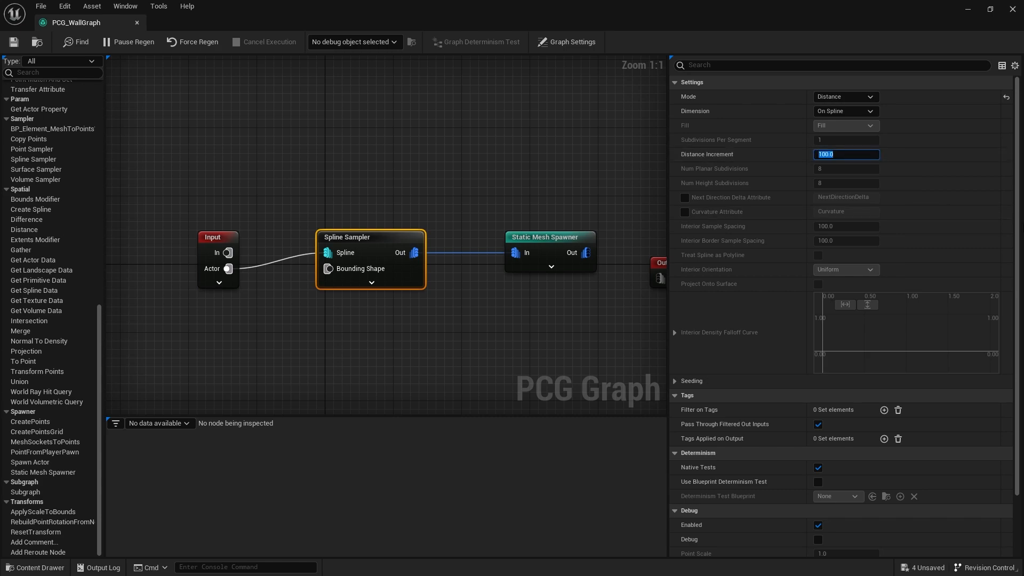
{"action": "mouse_move", "coordinate": [996, 192]}
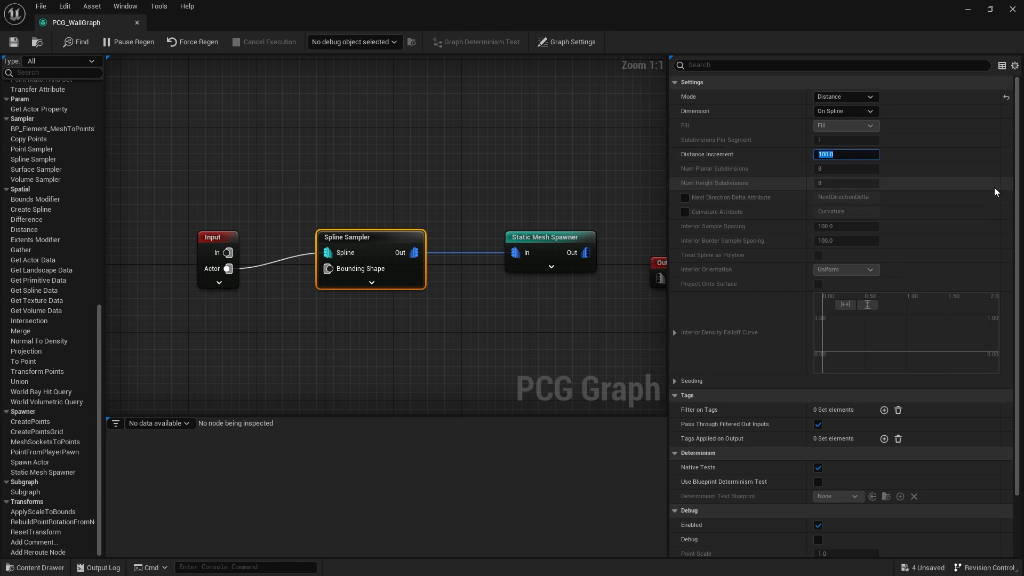
{"action": "type", "text": "2"}
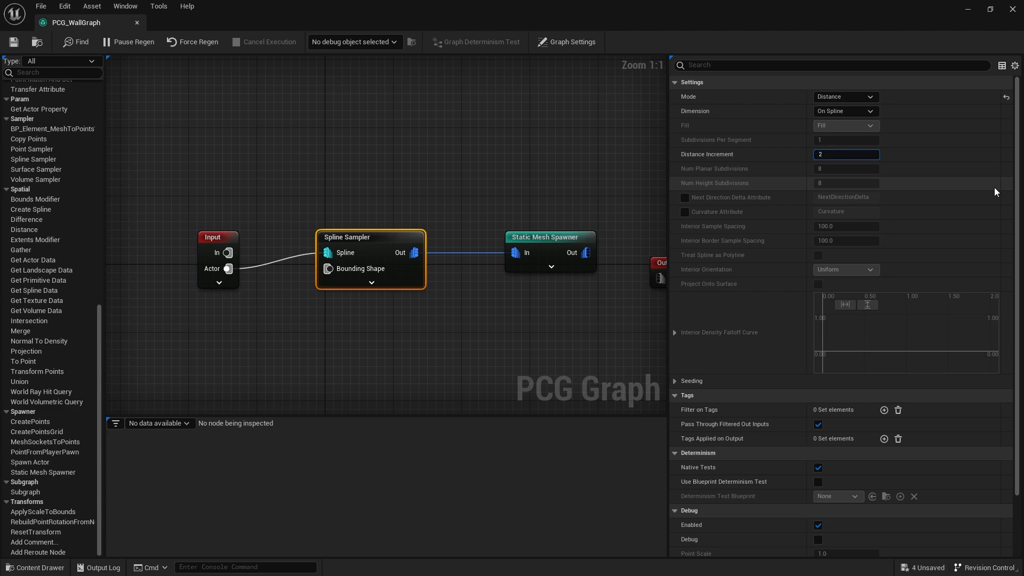
{"action": "type", "text": "250.0"}
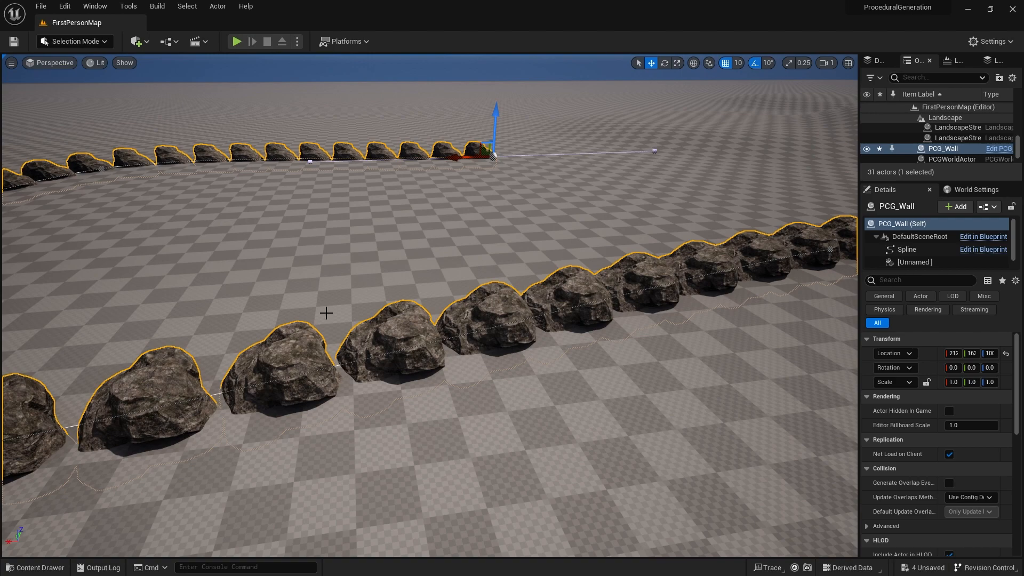
{"action": "mouse_move", "coordinate": [373, 353]}
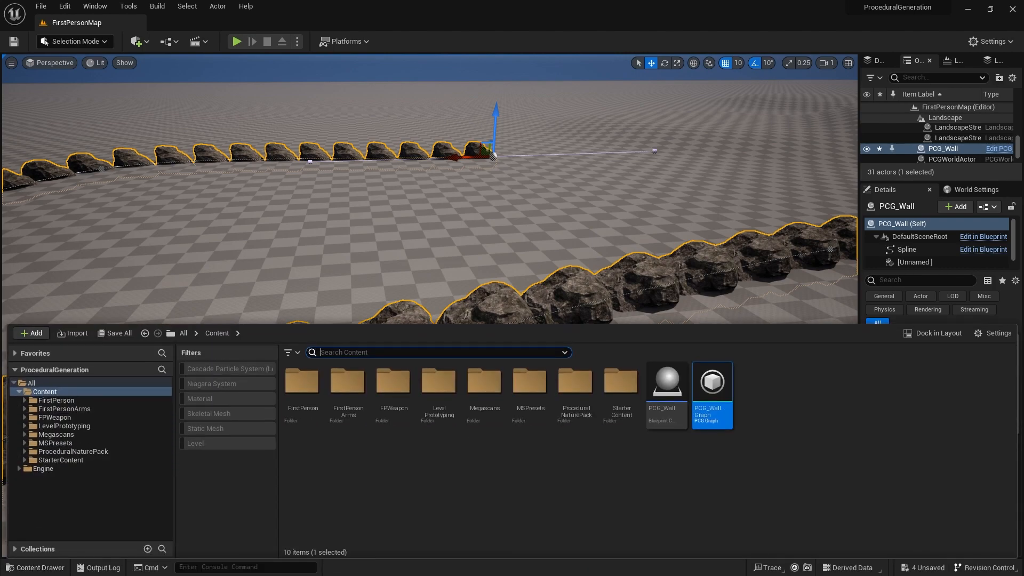
{"action": "mouse_move", "coordinate": [720, 414]}
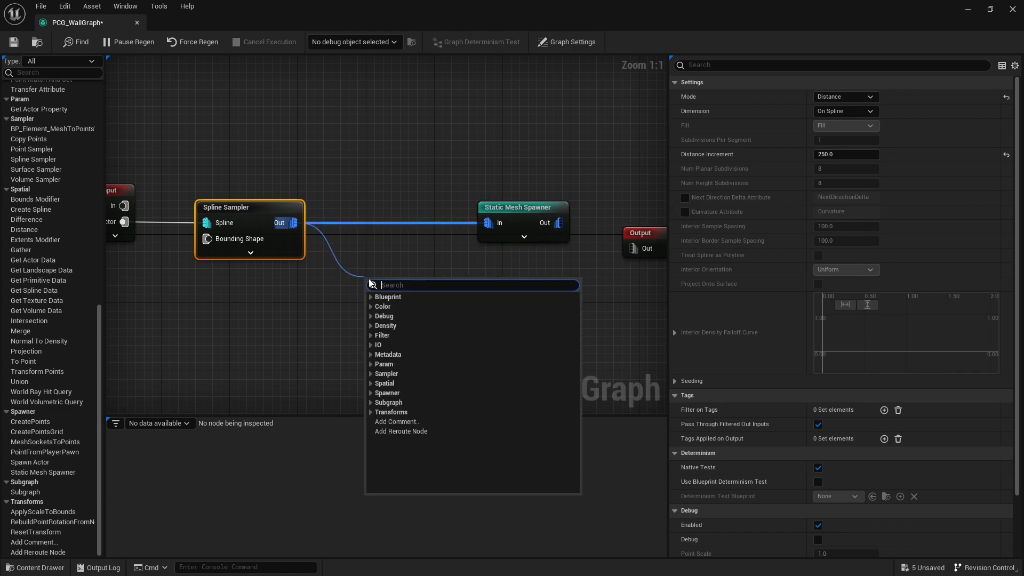
Step: Insert a Transform Points node wired between the Spline Sampler and the Static Mesh Spawner
{"action": "type", "text": "transfo"}
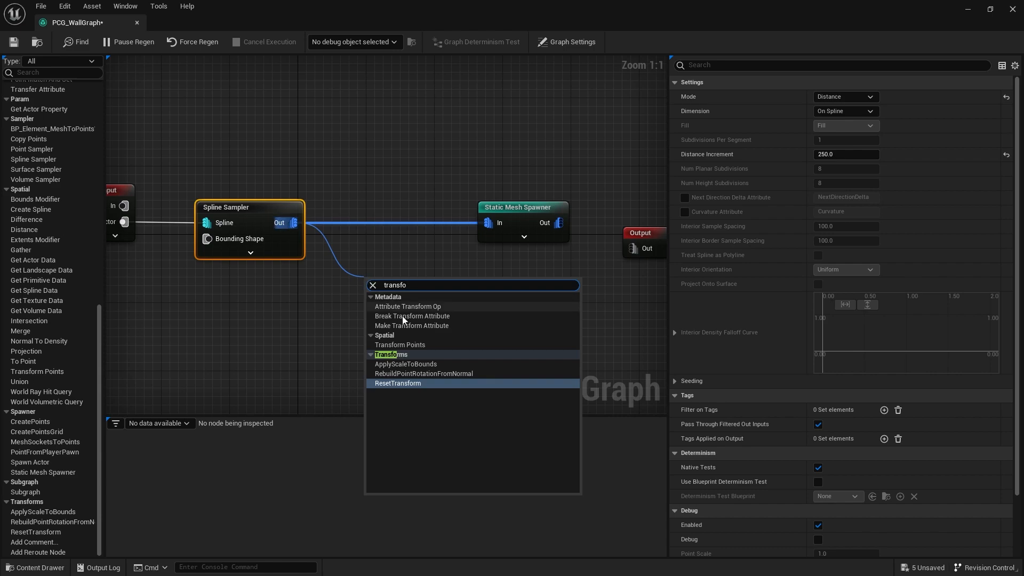
{"action": "left_click", "coordinate": [400, 344]}
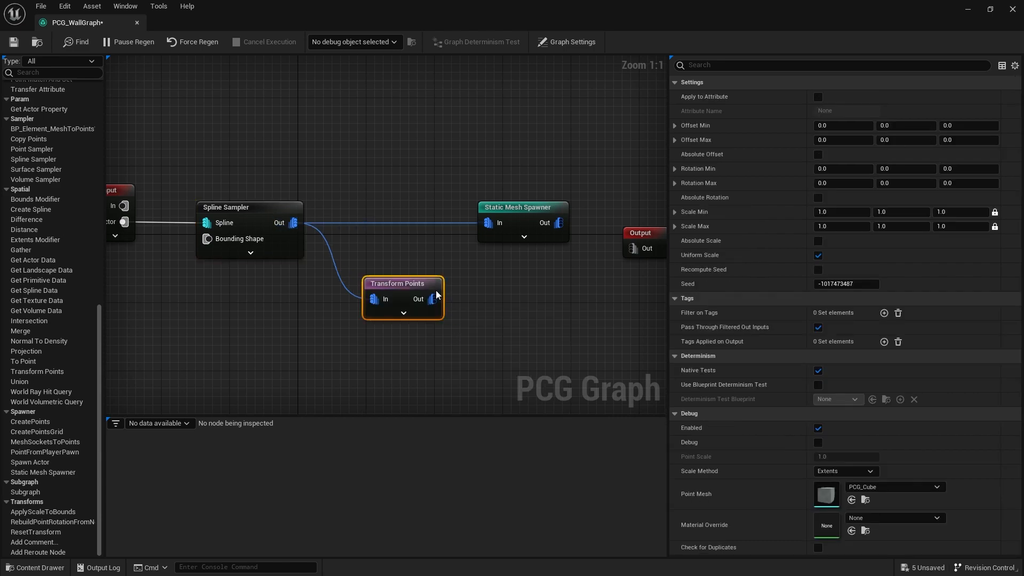
{"action": "left_click_drag", "start_coordinate": [403, 299], "coordinate": [389, 246]}
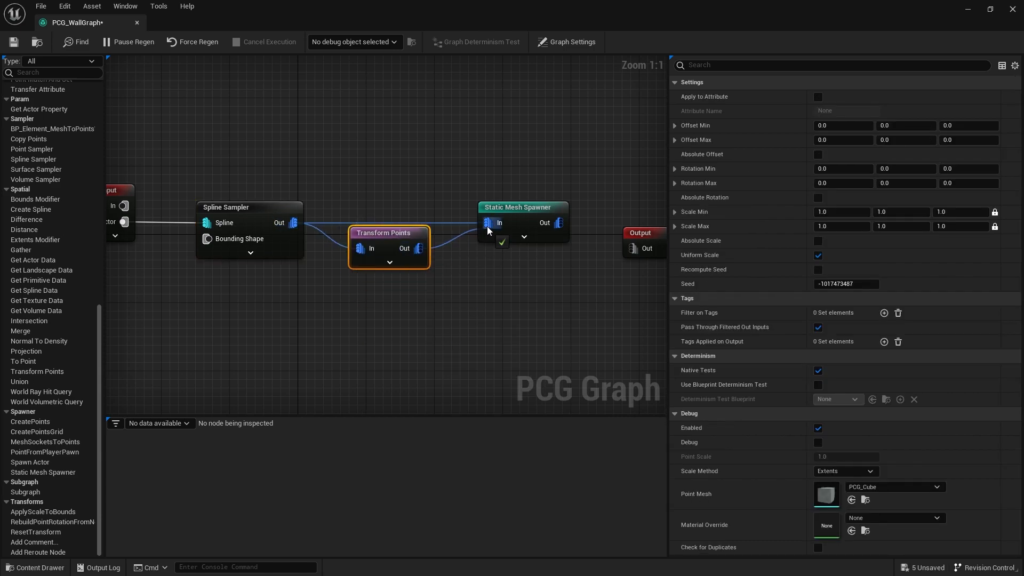
{"action": "left_click_drag", "start_coordinate": [385, 232], "coordinate": [405, 242]}
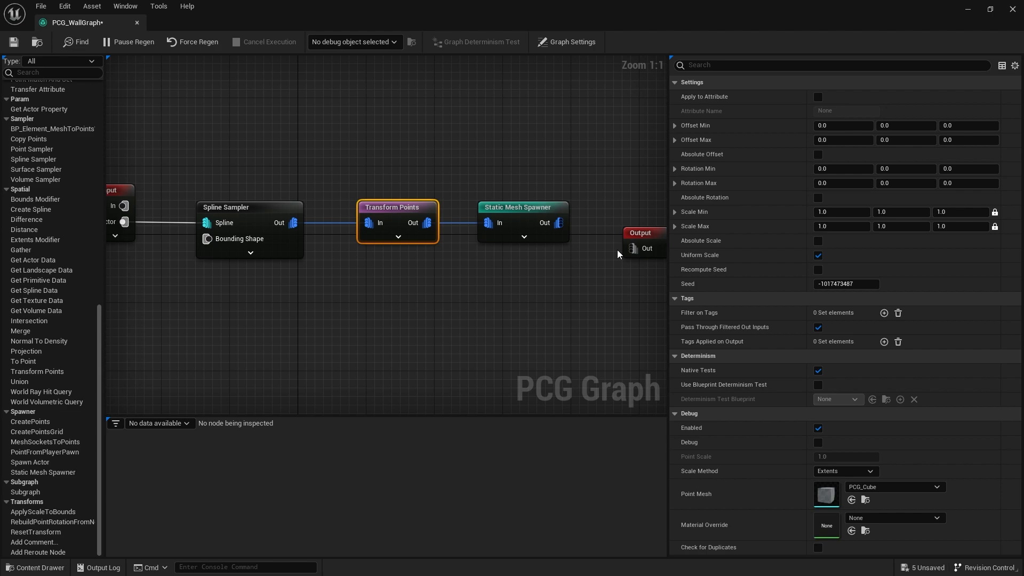
{"action": "mouse_move", "coordinate": [482, 367]}
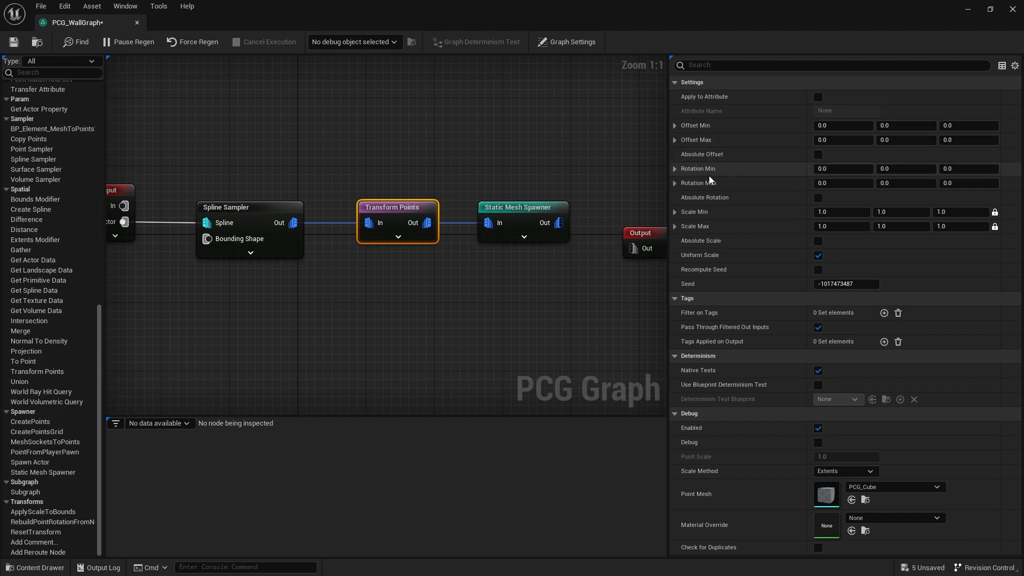
{"action": "mouse_move", "coordinate": [721, 177]}
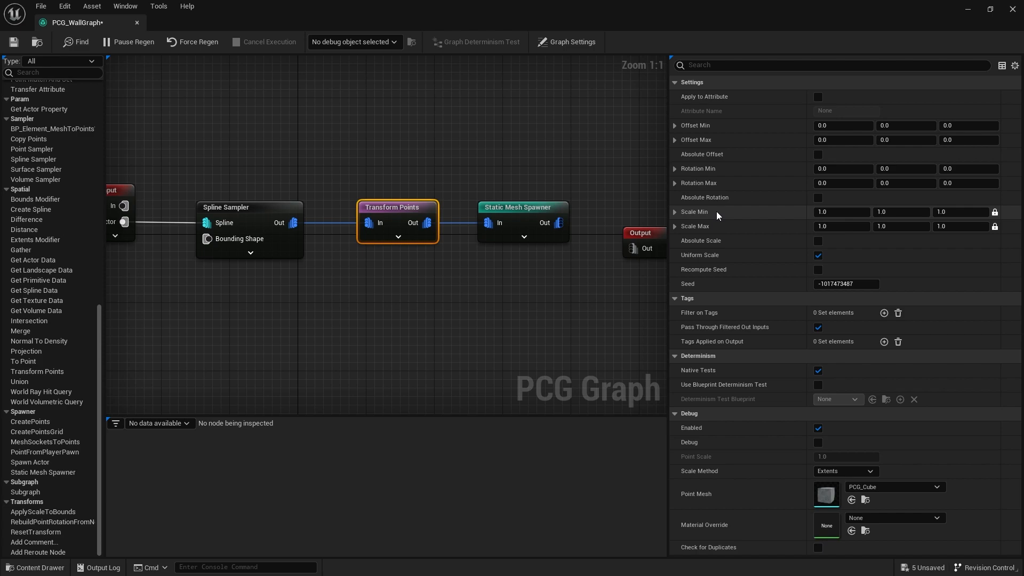
{"action": "mouse_move", "coordinate": [717, 189]}
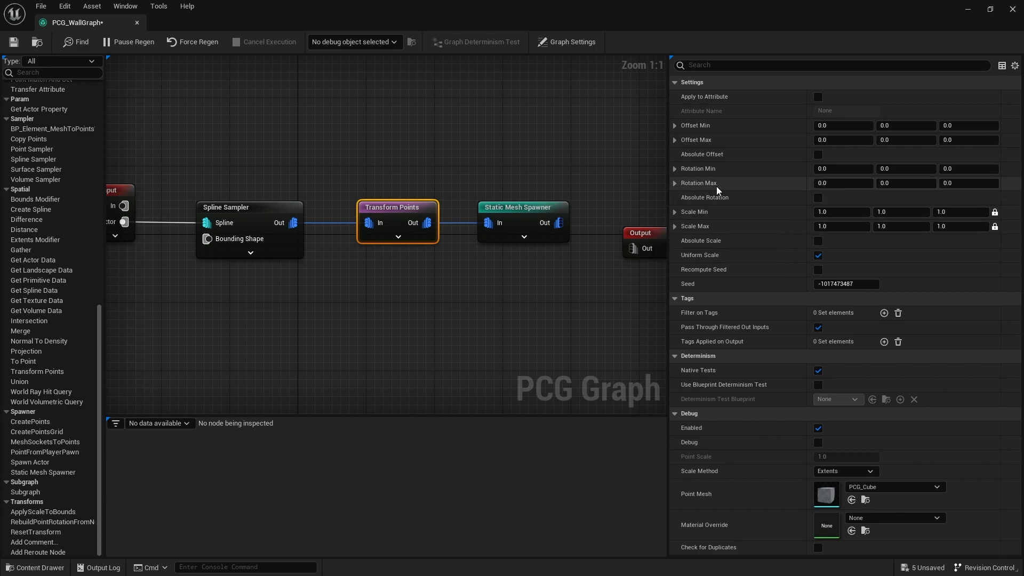
{"action": "mouse_move", "coordinate": [737, 184]}
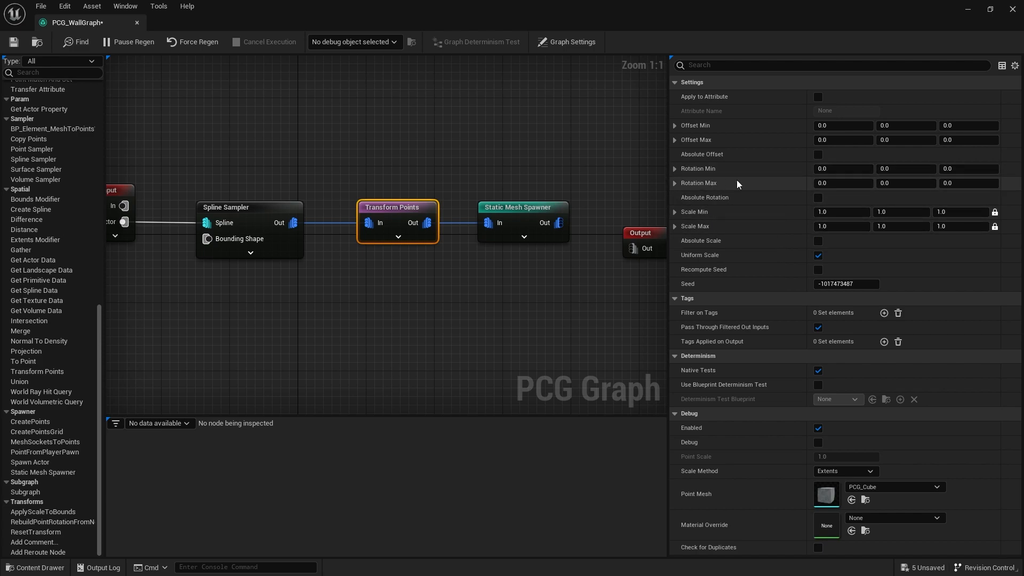
Step: Set Transform Points rotation to range from -180 to 180 around Z
{"action": "left_click", "coordinate": [969, 168]}
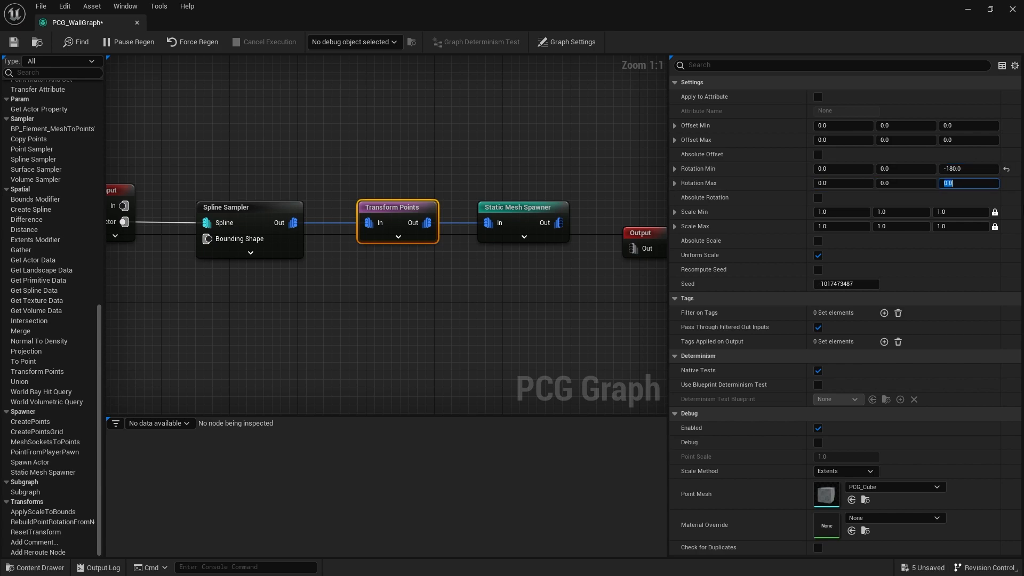
{"action": "type", "text": "180"}
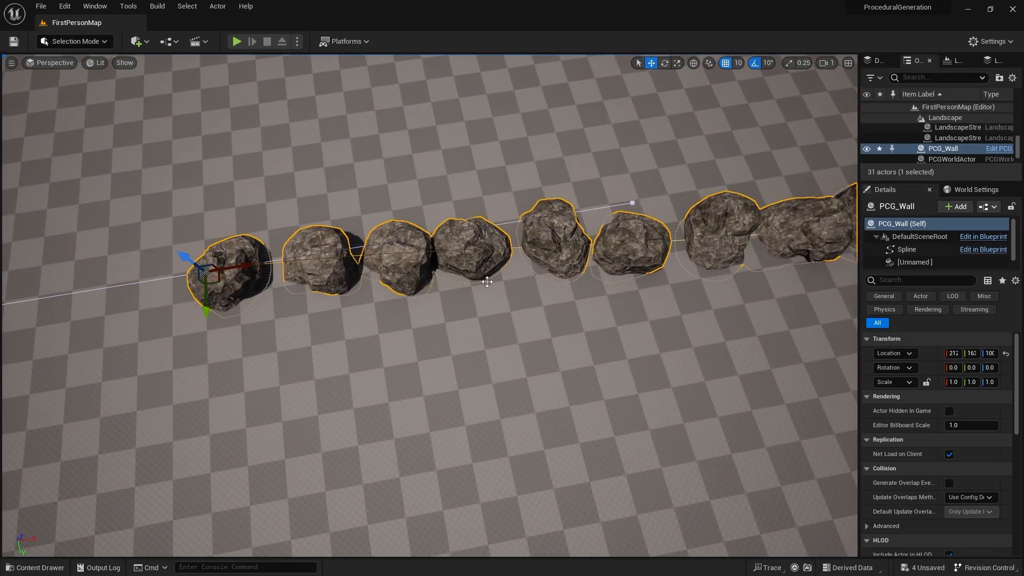
Step: Reopen PCG_WallGraph and set the Transform Points Offset Min Y to -50.0
{"action": "left_click", "coordinate": [35, 568]}
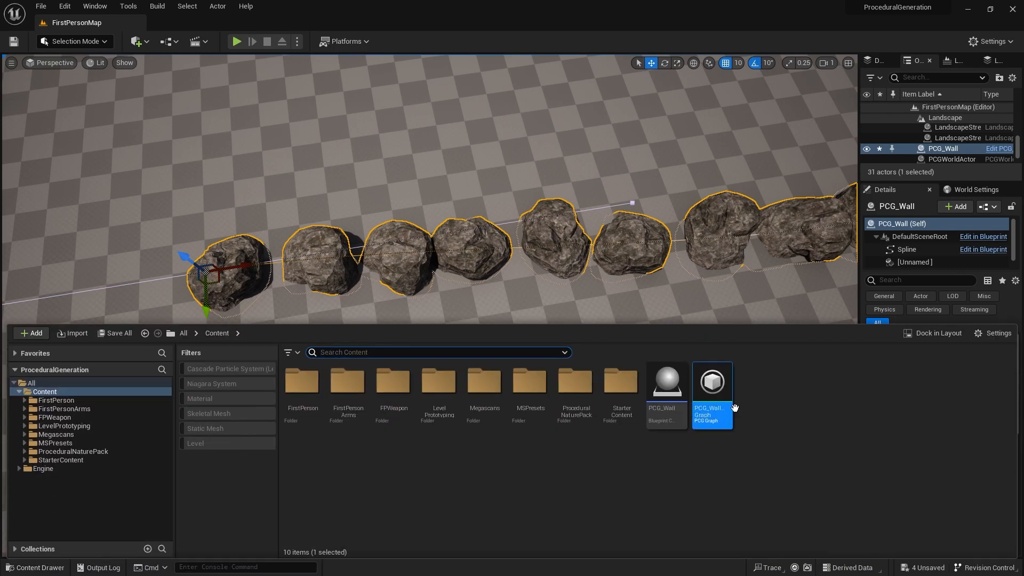
{"action": "double_click", "coordinate": [713, 382]}
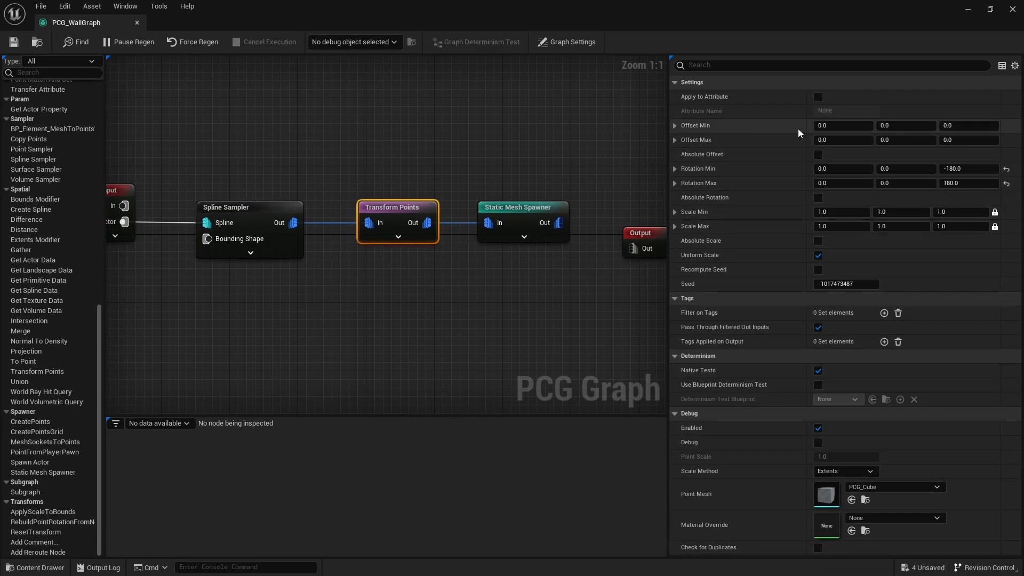
{"action": "left_click", "coordinate": [843, 126]}
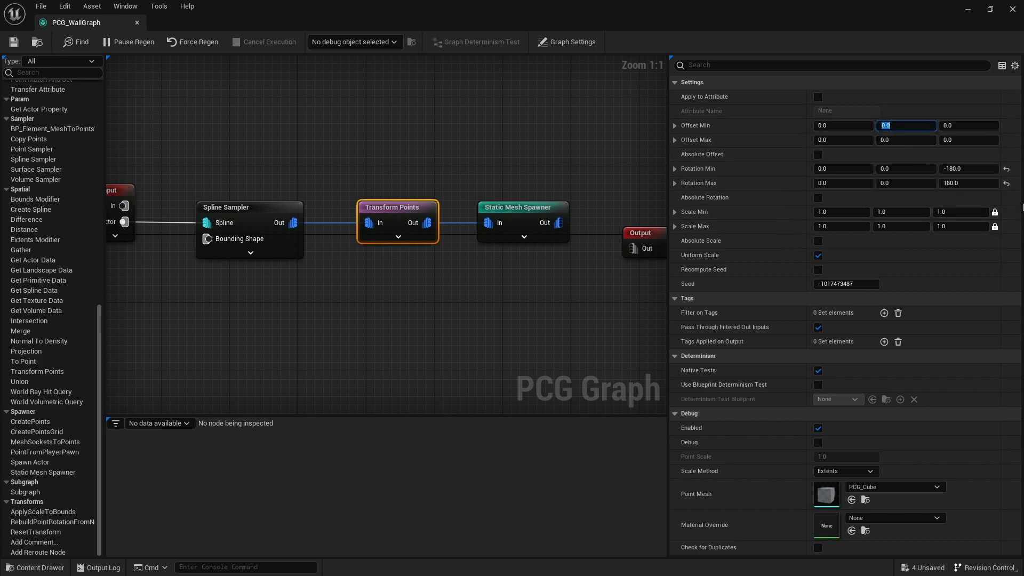
{"action": "type", "text": "-50.0"}
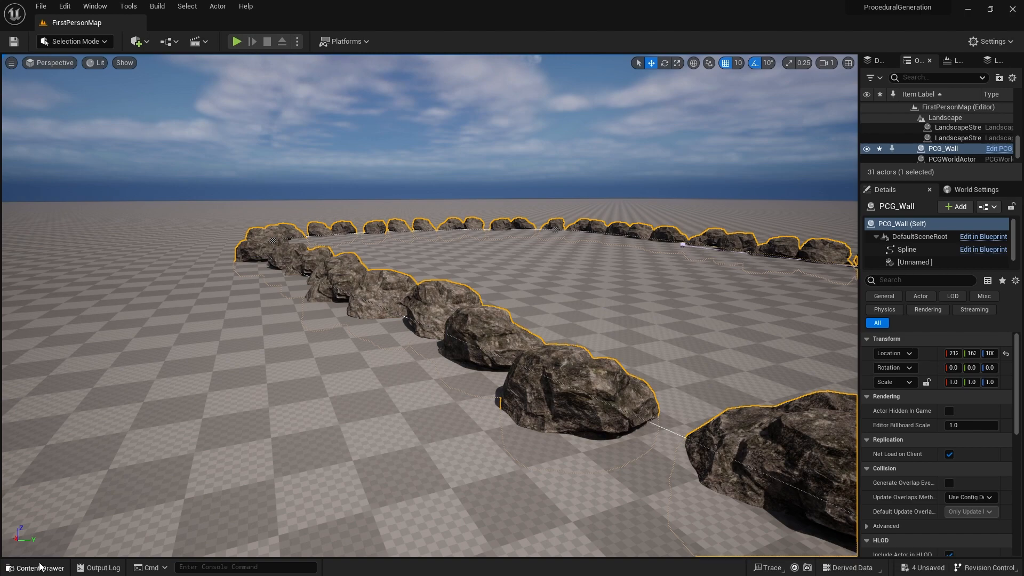
Step: Reopen PCG_WallGraph and set the Transform Points Scale Min to 0.7
{"action": "left_click", "coordinate": [35, 567]}
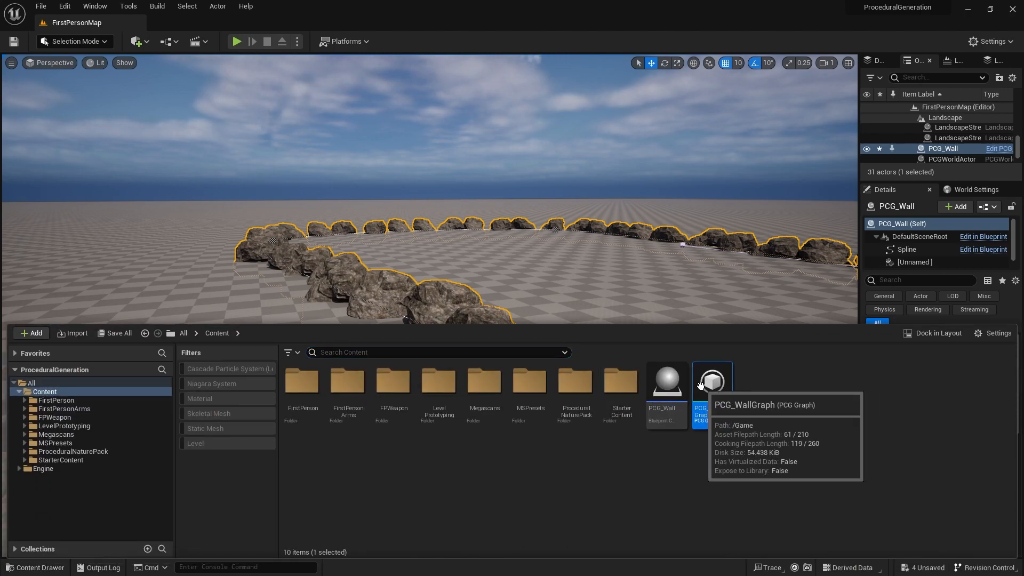
{"action": "double_click", "coordinate": [713, 379]}
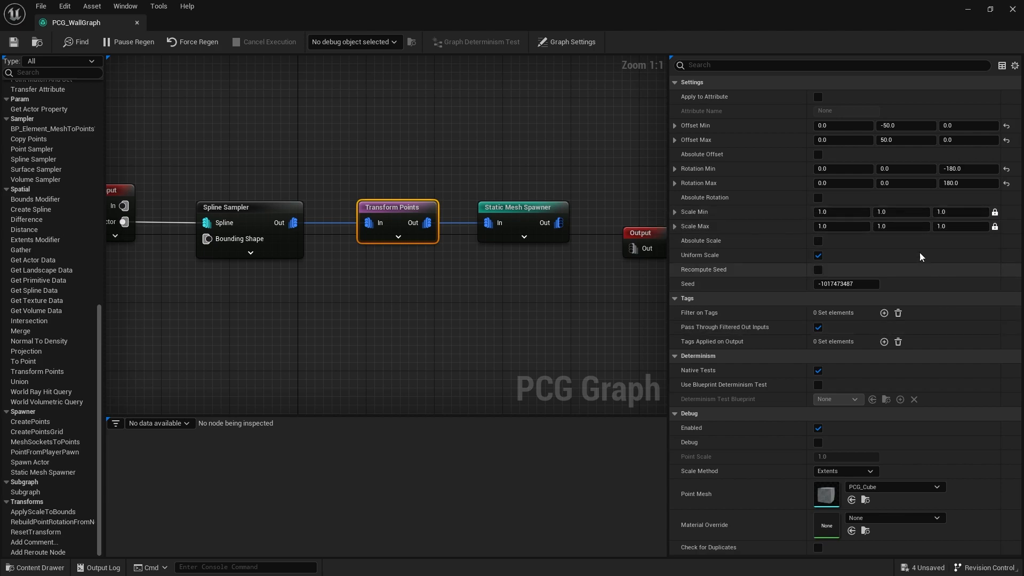
{"action": "left_click", "coordinate": [841, 211]}
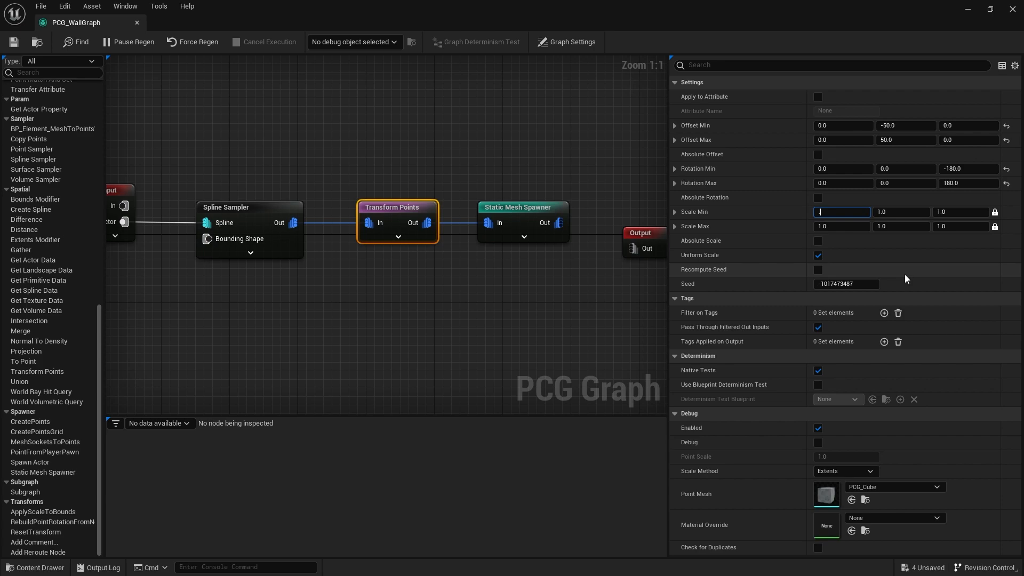
{"action": "type", "text": "0.7"}
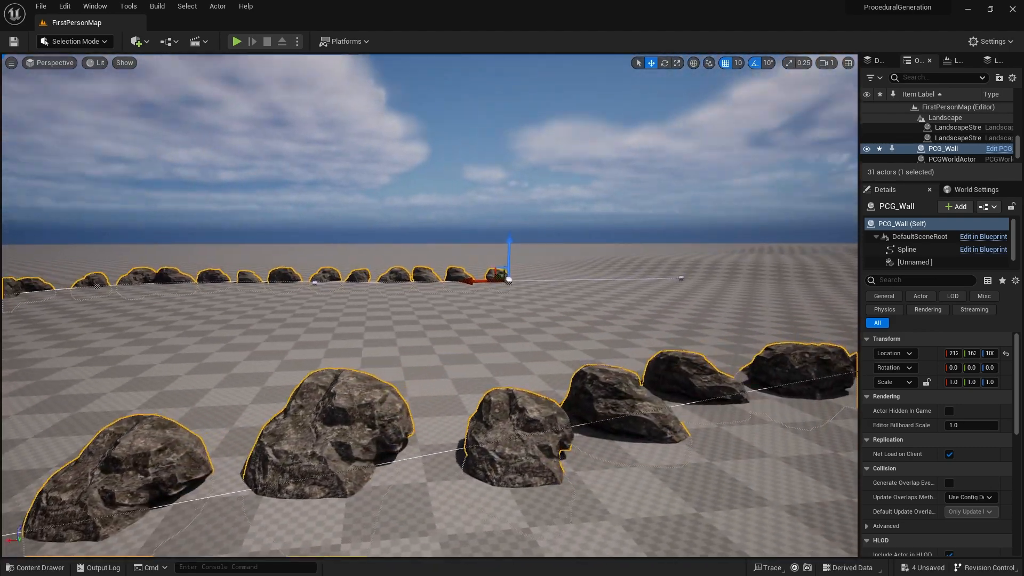
Step: Reopen PCG_WallGraph and edit the Transform Points Offset Min X toward the -10 to 10 range
{"action": "left_click", "coordinate": [41, 567]}
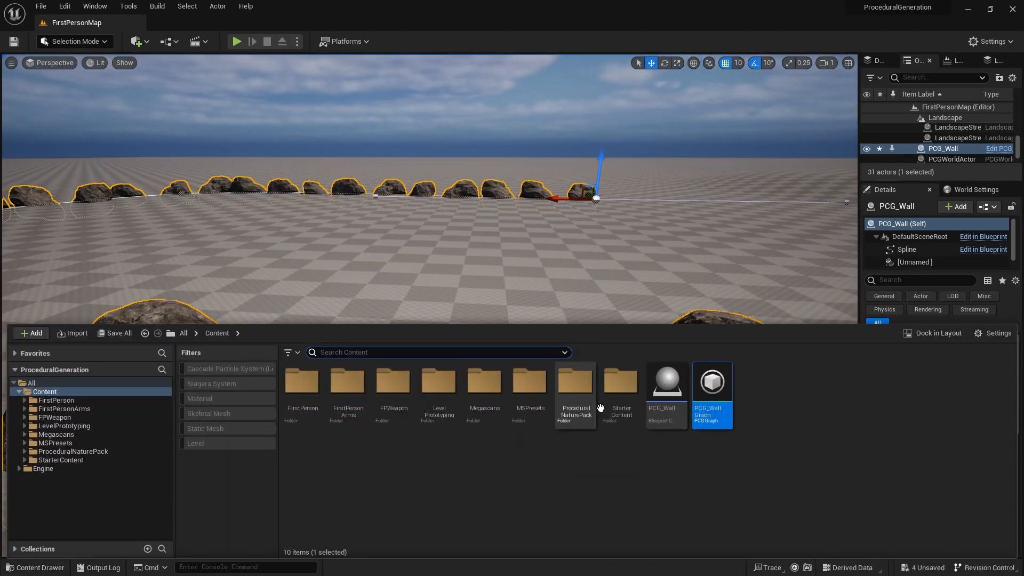
{"action": "double_click", "coordinate": [712, 382]}
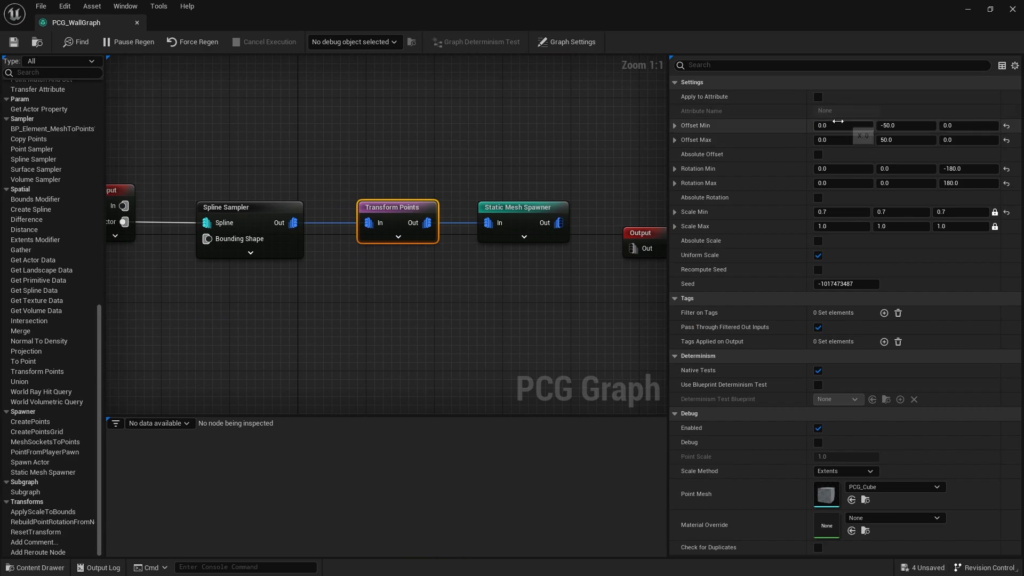
{"action": "left_click", "coordinate": [842, 126]}
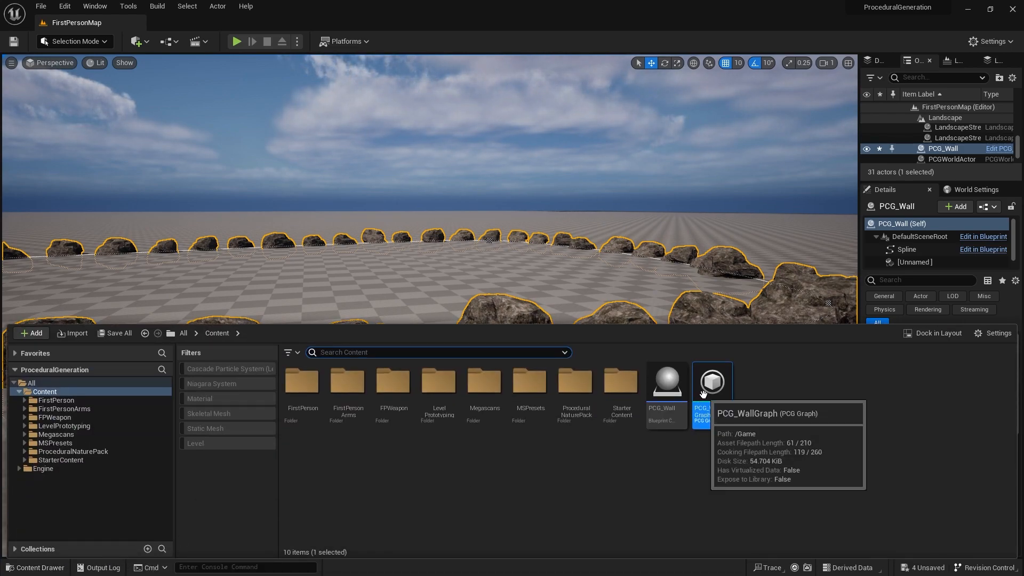
{"action": "double_click", "coordinate": [712, 382]}
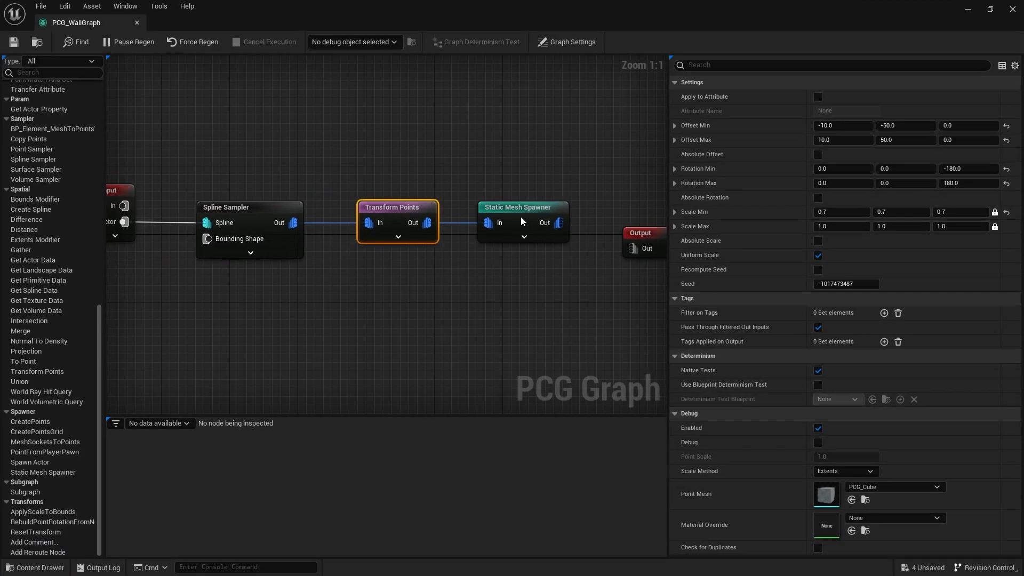
Step: On the Static Mesh Spawner, add extra Mesh Entries and expand the new entry's Descriptor
{"action": "left_click", "coordinate": [523, 207]}
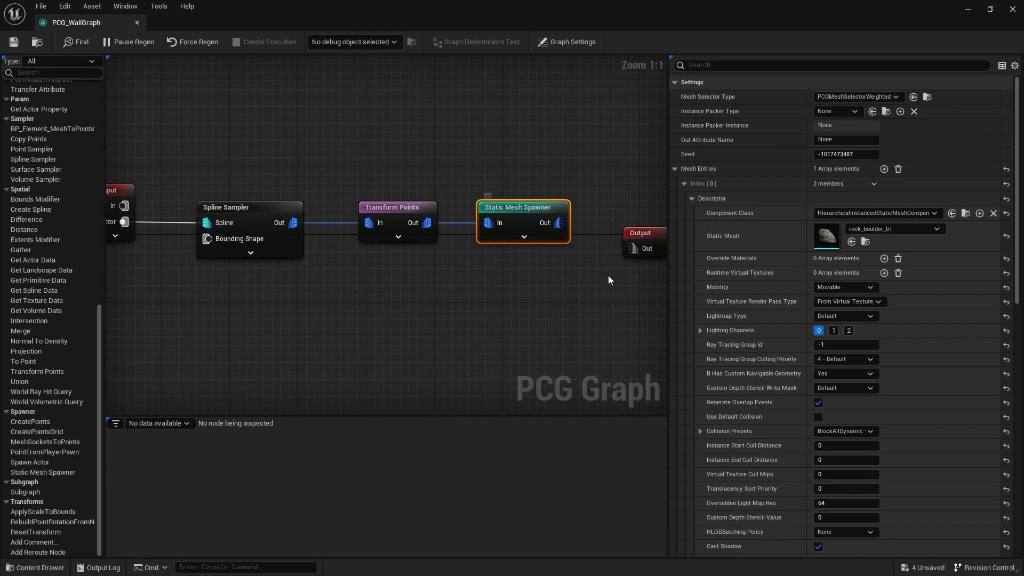
{"action": "mouse_move", "coordinate": [897, 234]}
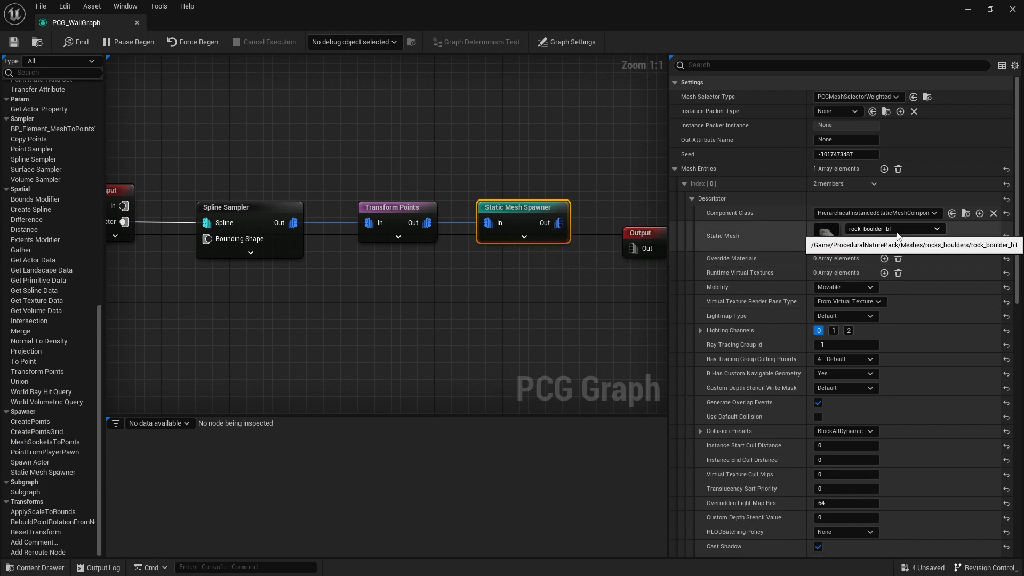
{"action": "left_click", "coordinate": [700, 198]}
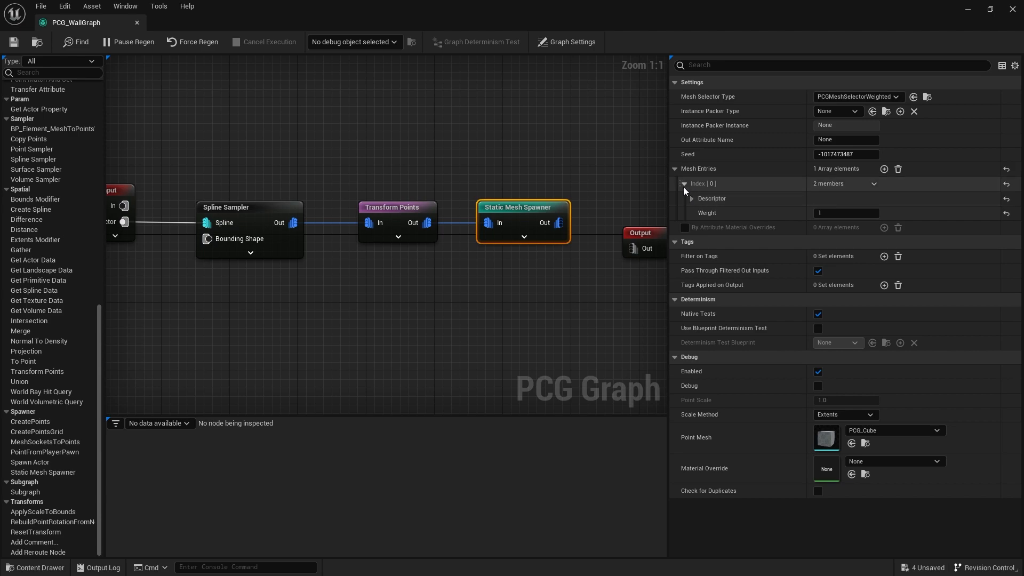
{"action": "left_click", "coordinate": [883, 169]}
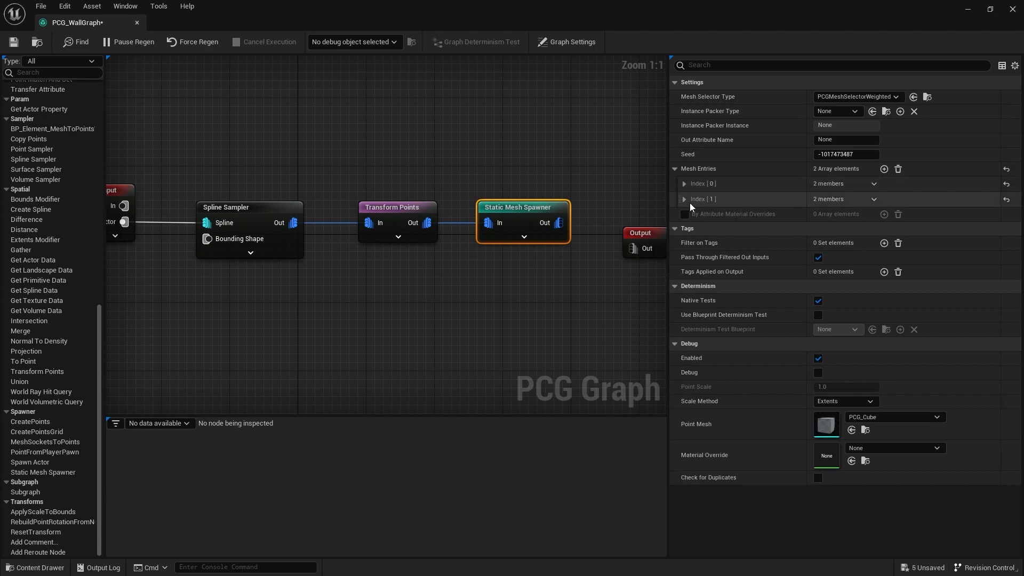
{"action": "left_click", "coordinate": [684, 198]}
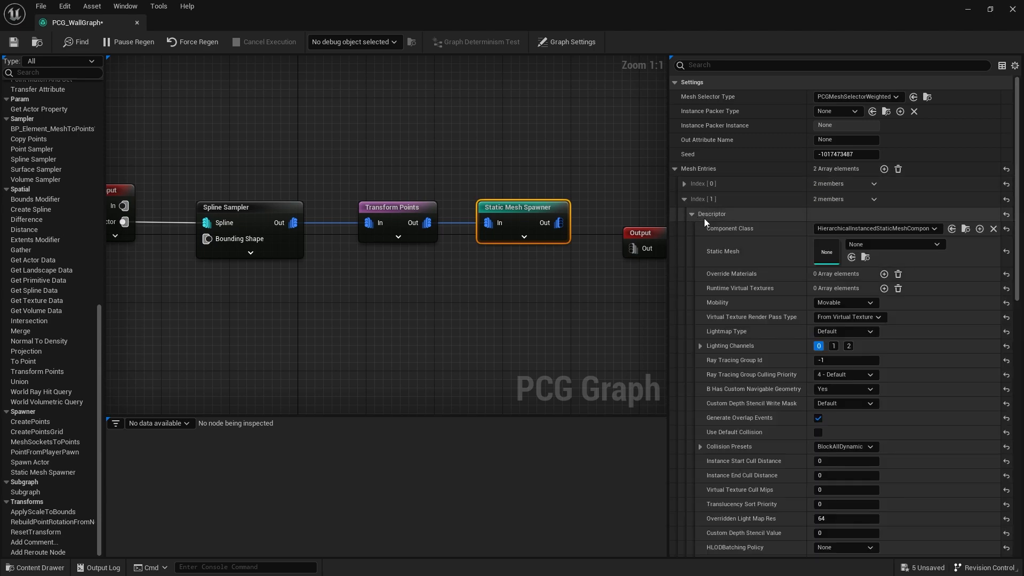
Step: Assign boulder meshes to the second and third entries, the third being rock_boulder_b3
{"action": "left_click", "coordinate": [895, 244]}
{"action": "type", "text": "boulder"}
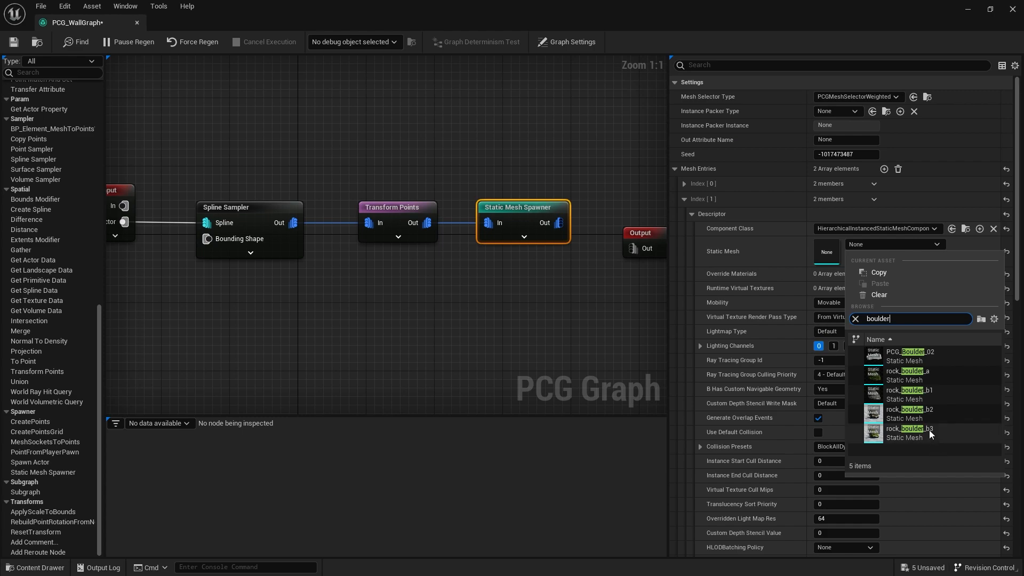
{"action": "left_click", "coordinate": [906, 412]}
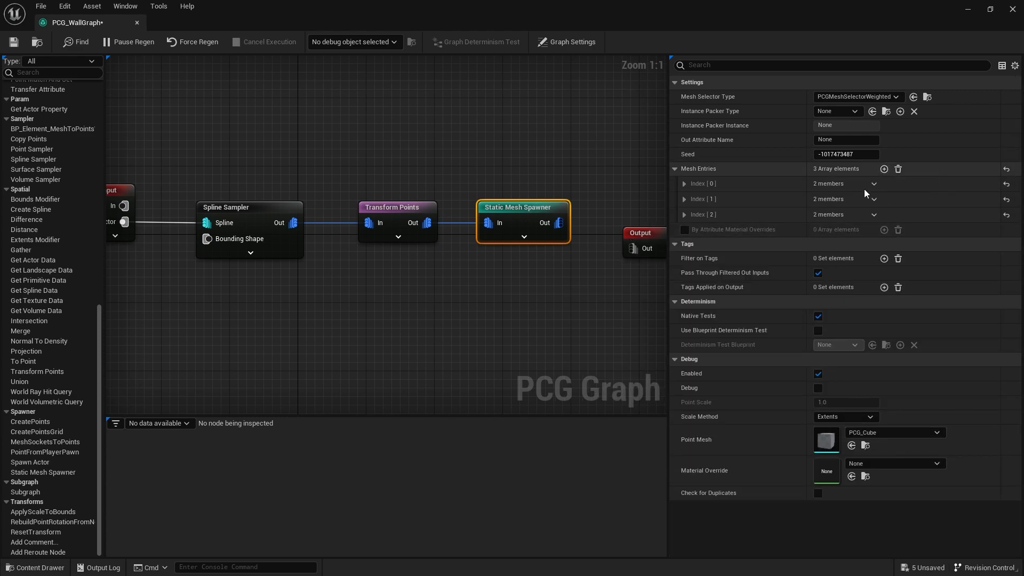
{"action": "left_click", "coordinate": [685, 215]}
{"action": "type", "text": "boulder"}
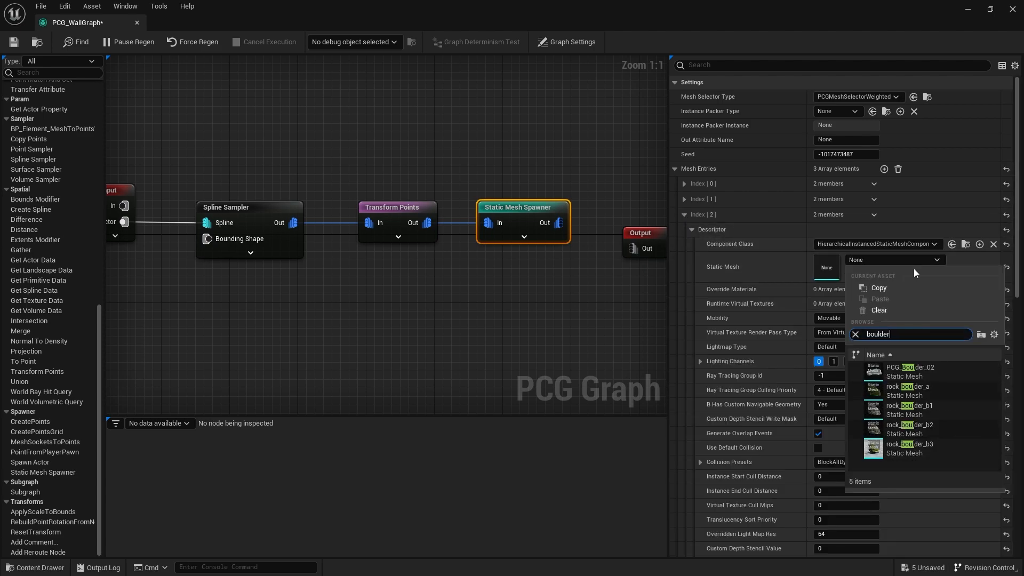
{"action": "left_click", "coordinate": [904, 448]}
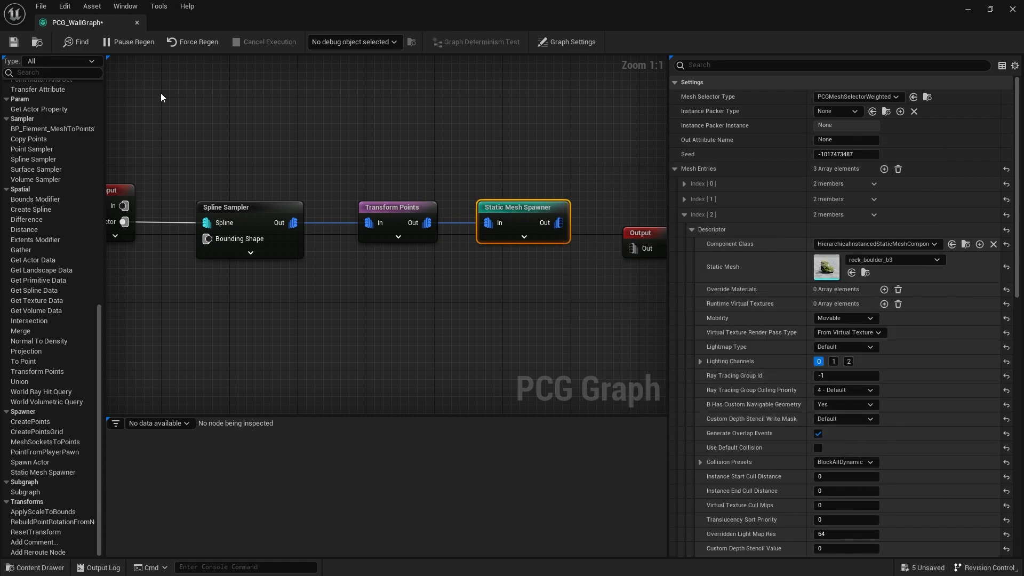